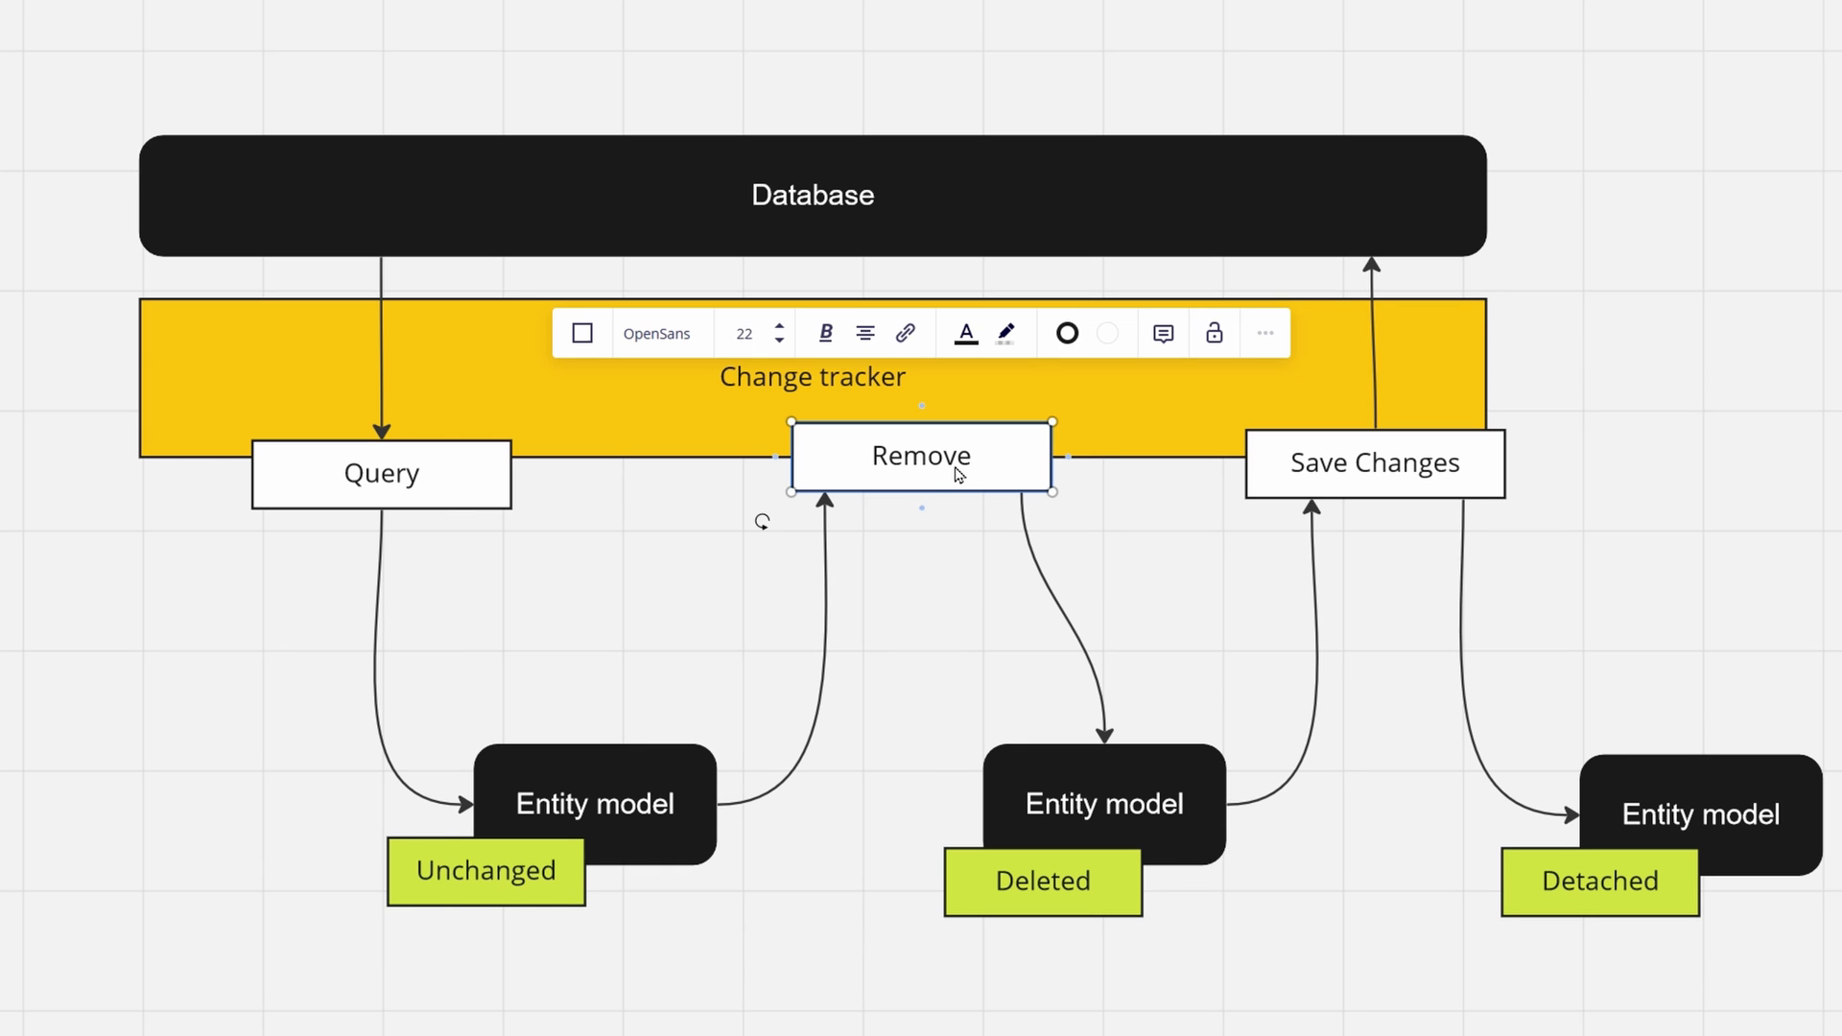
{"action": "mouse_move", "coordinate": [1441, 495]}
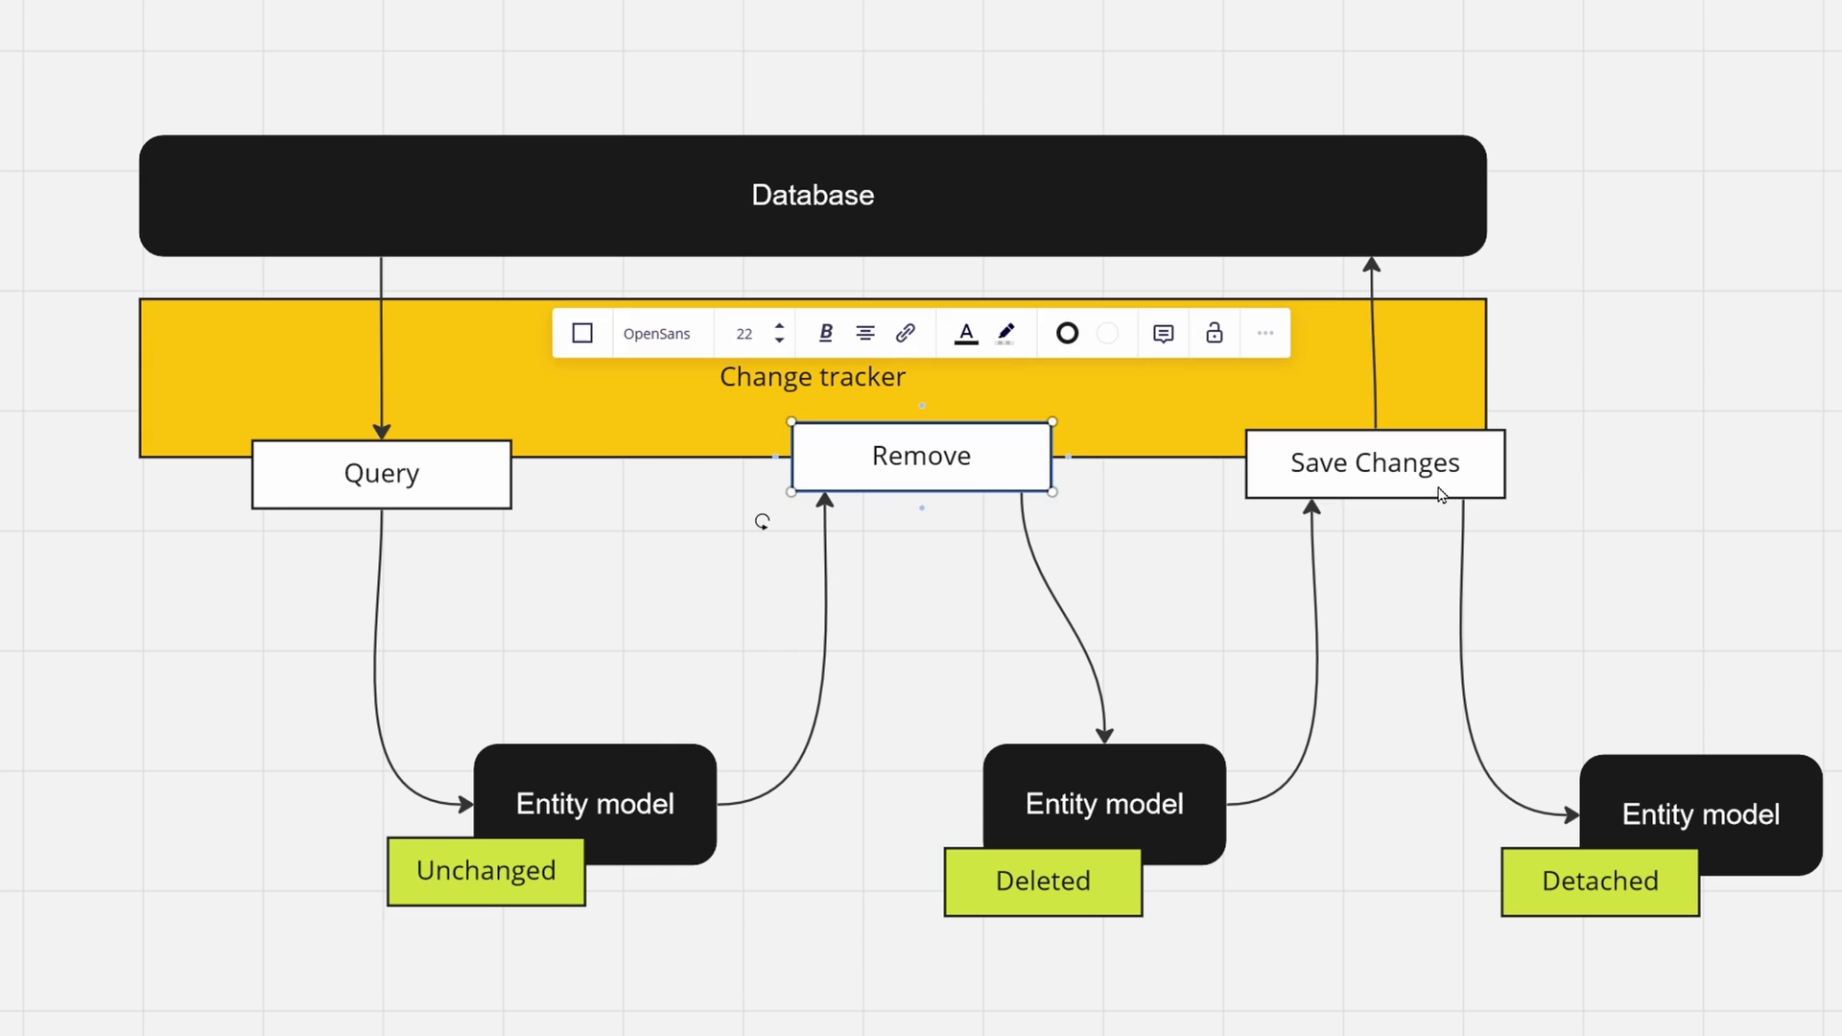
Point at the Query, Entity model and Save Changes shapes of the AsNoTracking diagram.
{"action": "left_click", "coordinate": [1376, 462]}
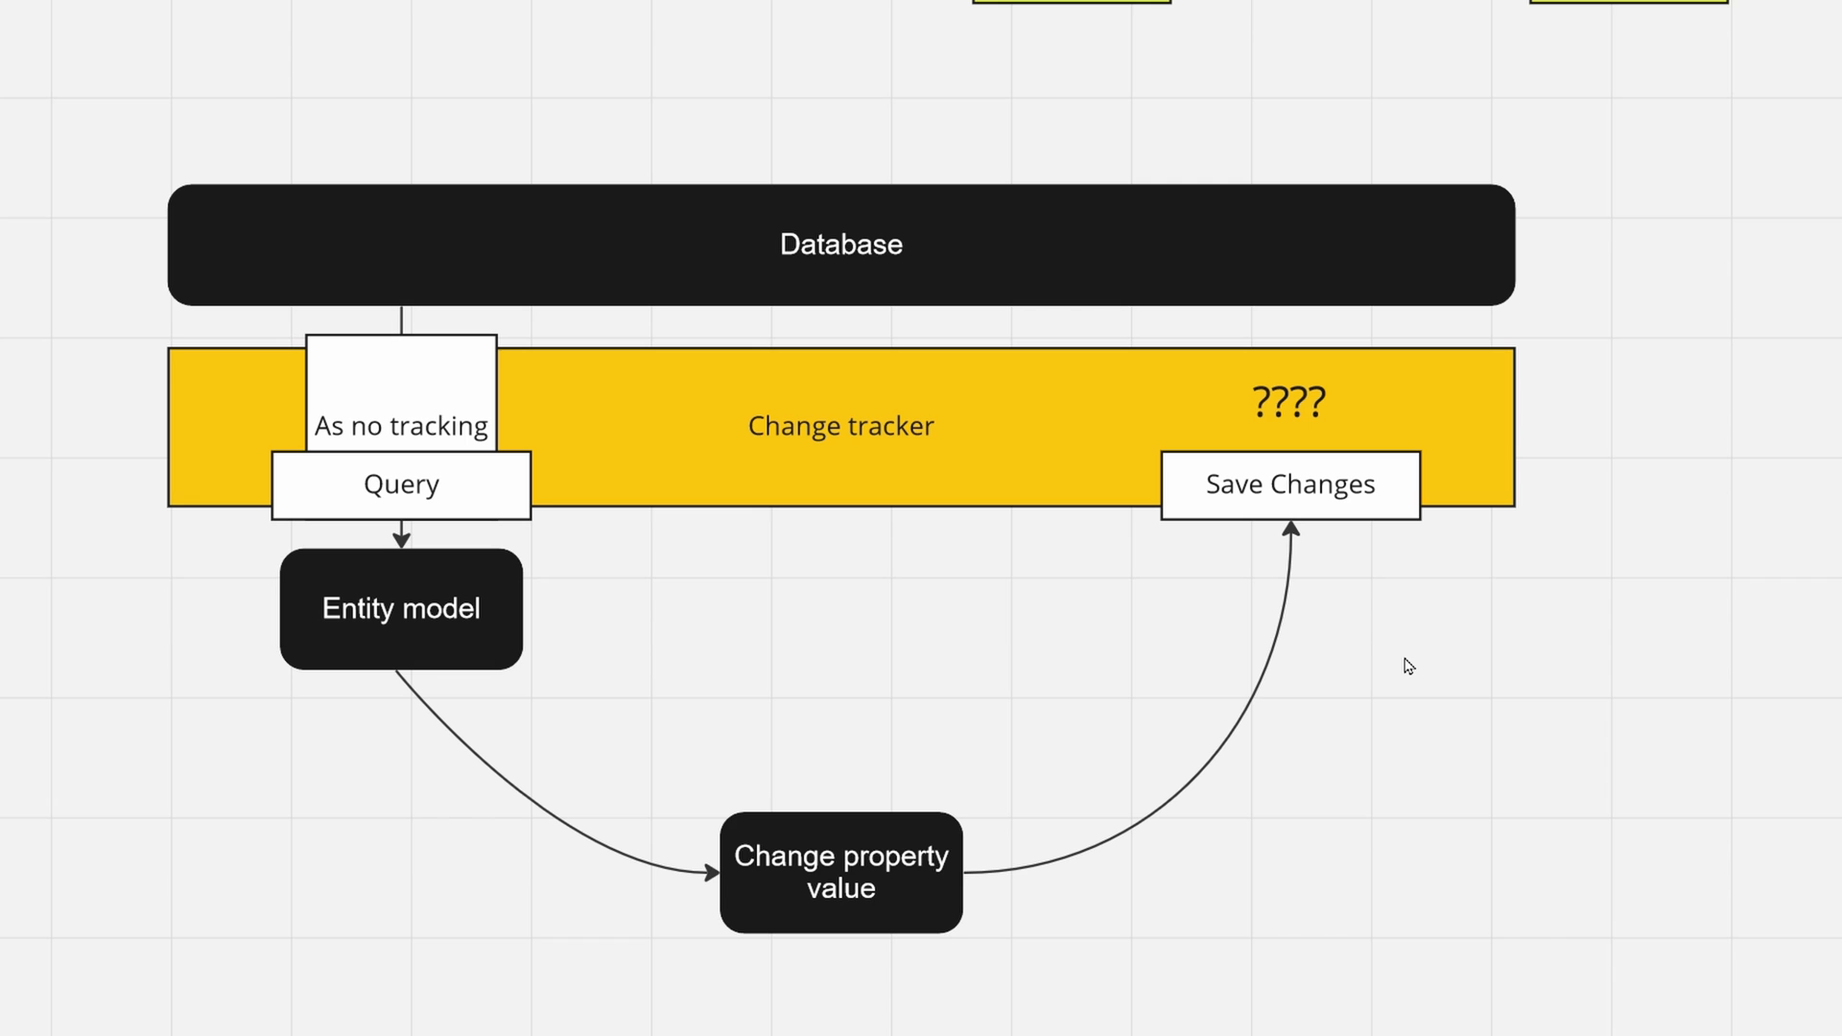
{"action": "mouse_move", "coordinate": [461, 414]}
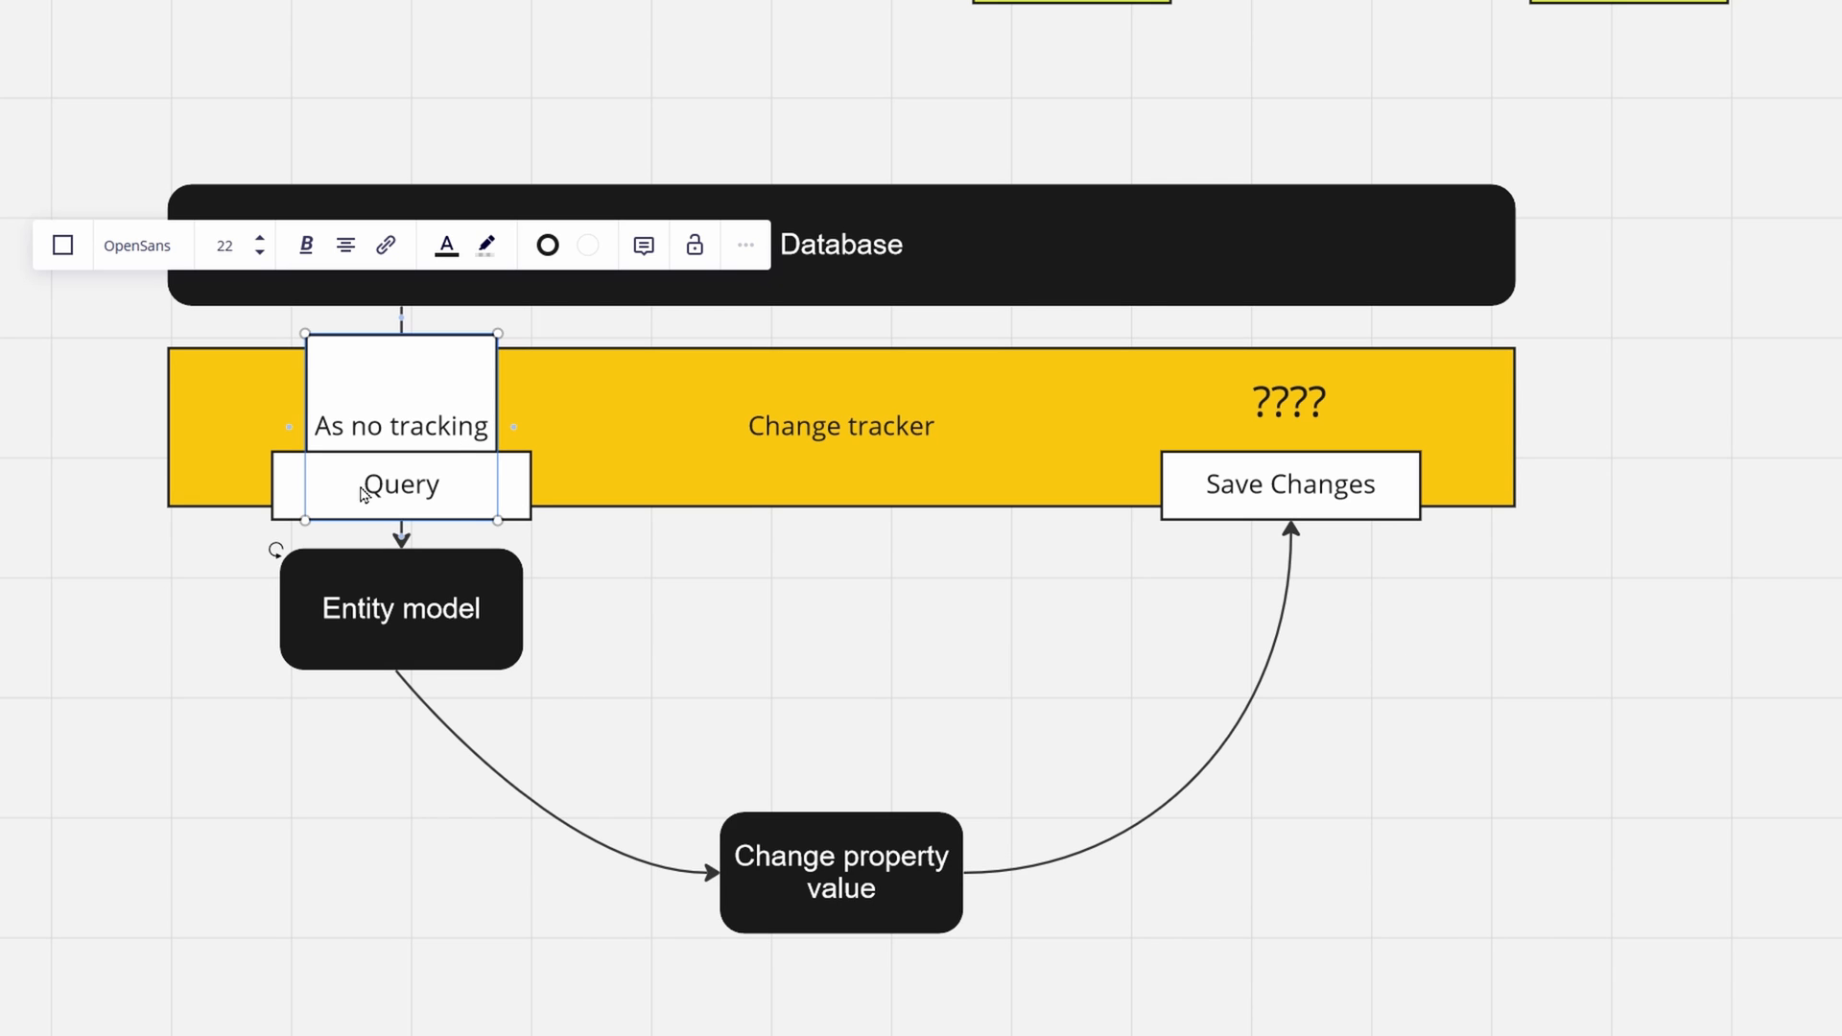
{"action": "left_click", "coordinate": [837, 604]}
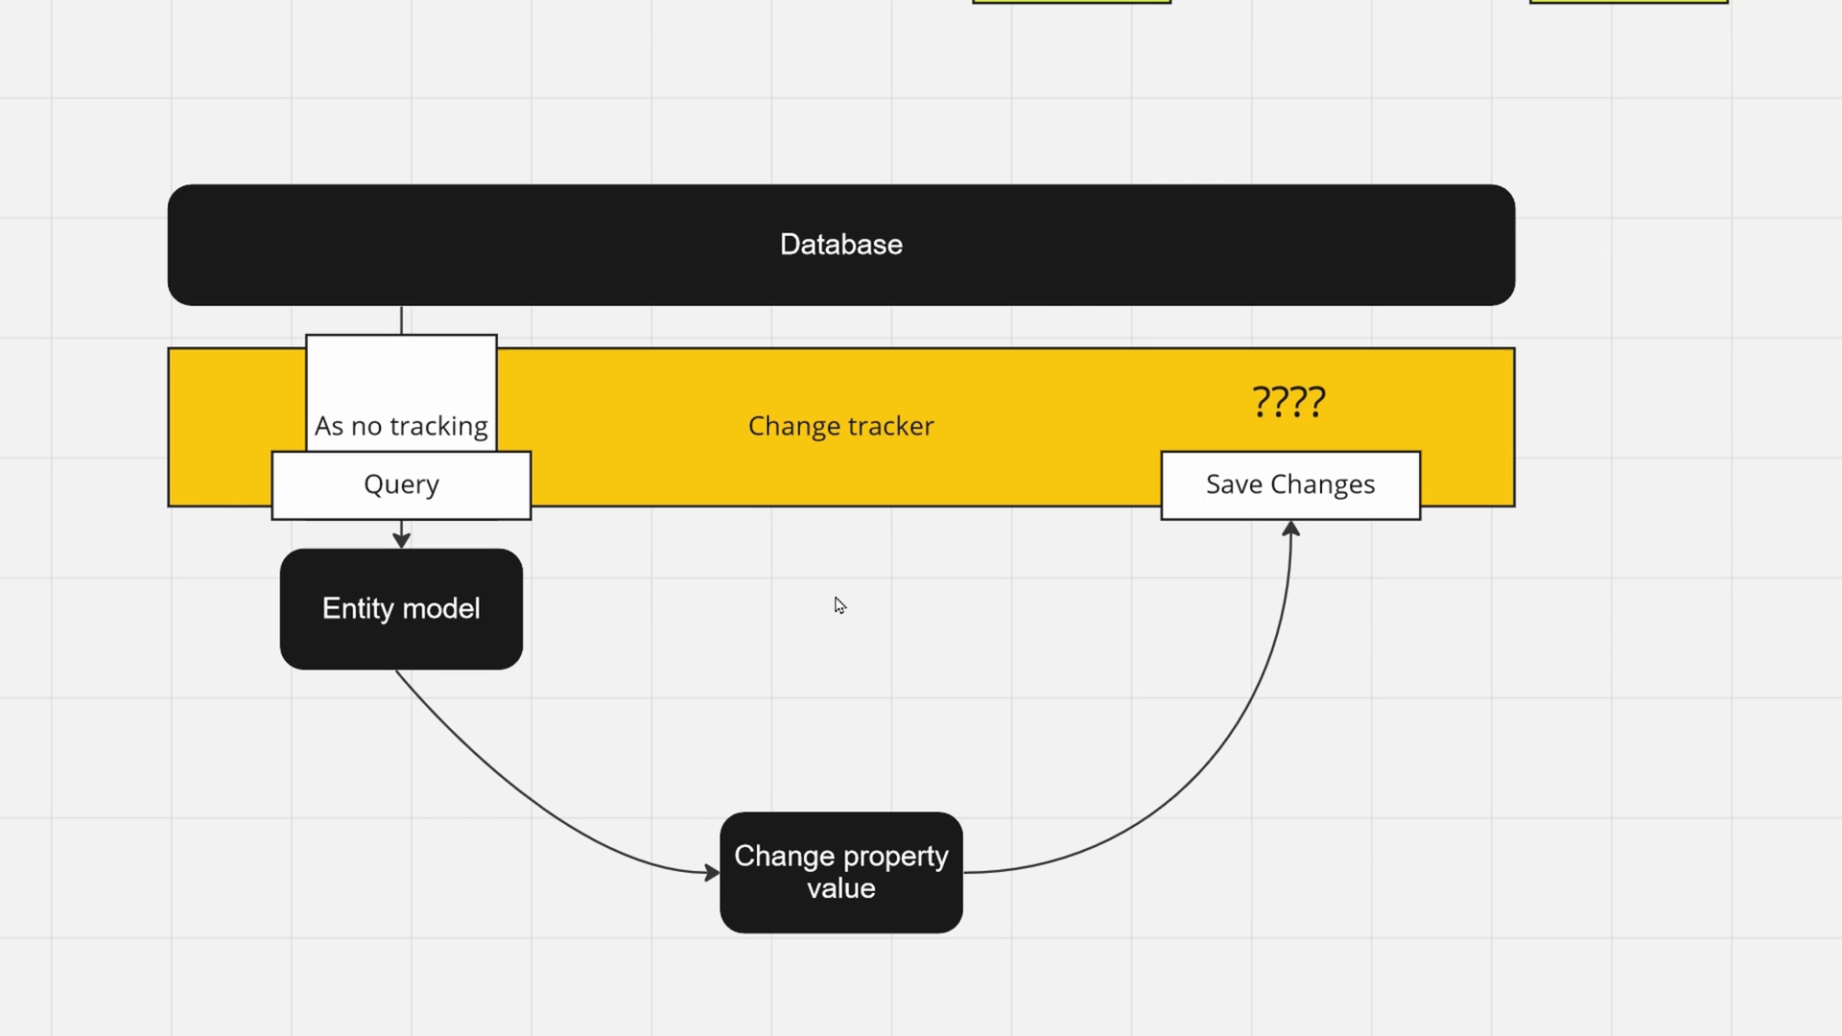
{"action": "mouse_move", "coordinate": [744, 418]}
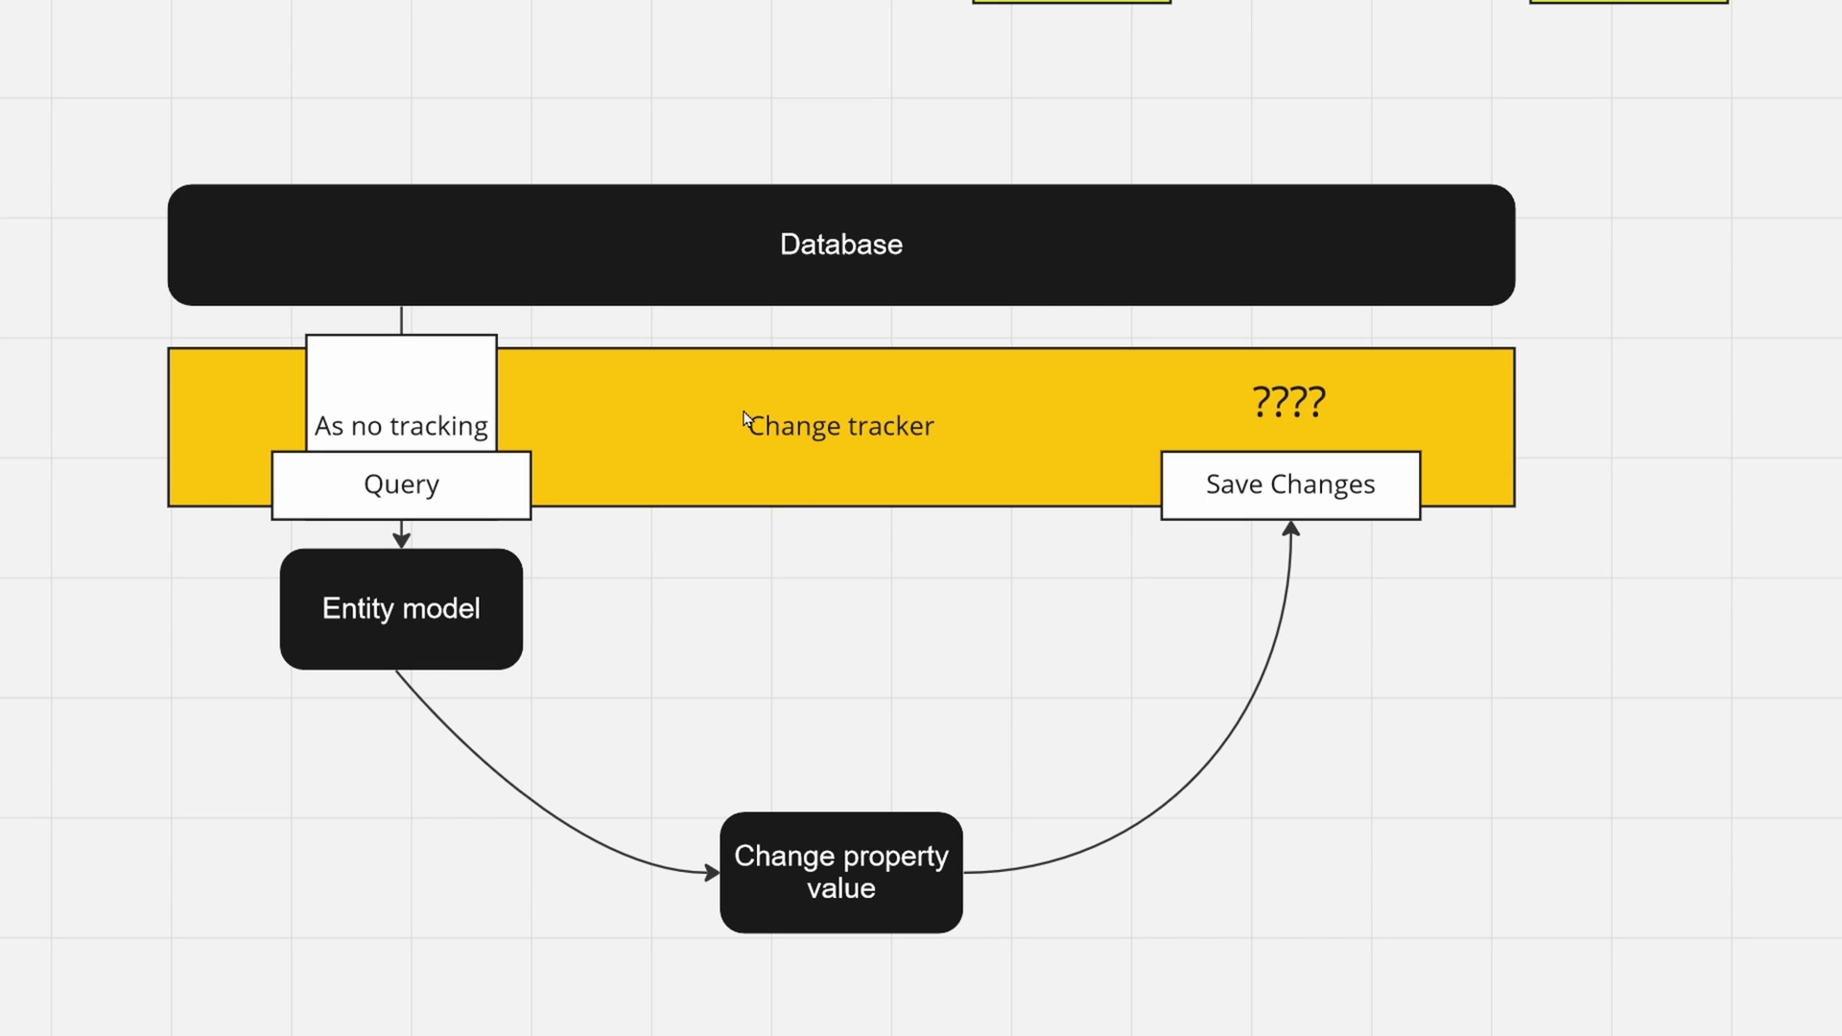
{"action": "mouse_move", "coordinate": [324, 334]}
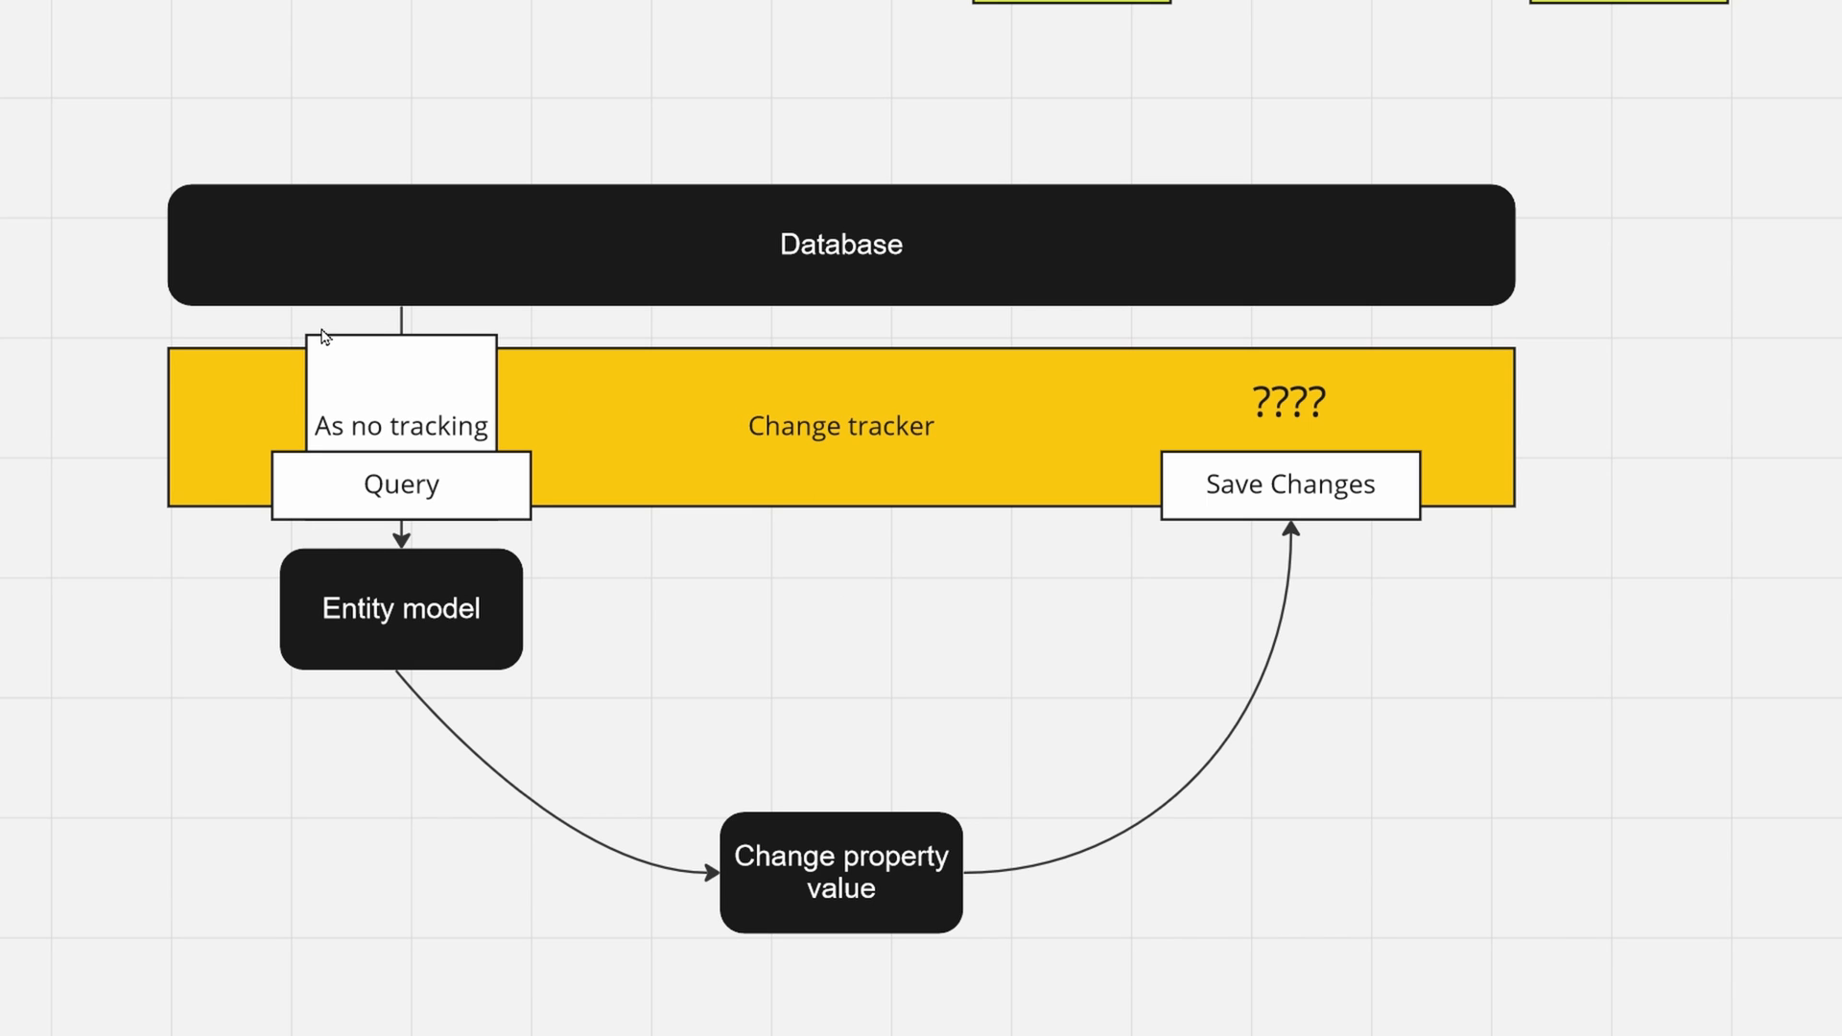
{"action": "mouse_move", "coordinate": [345, 453]}
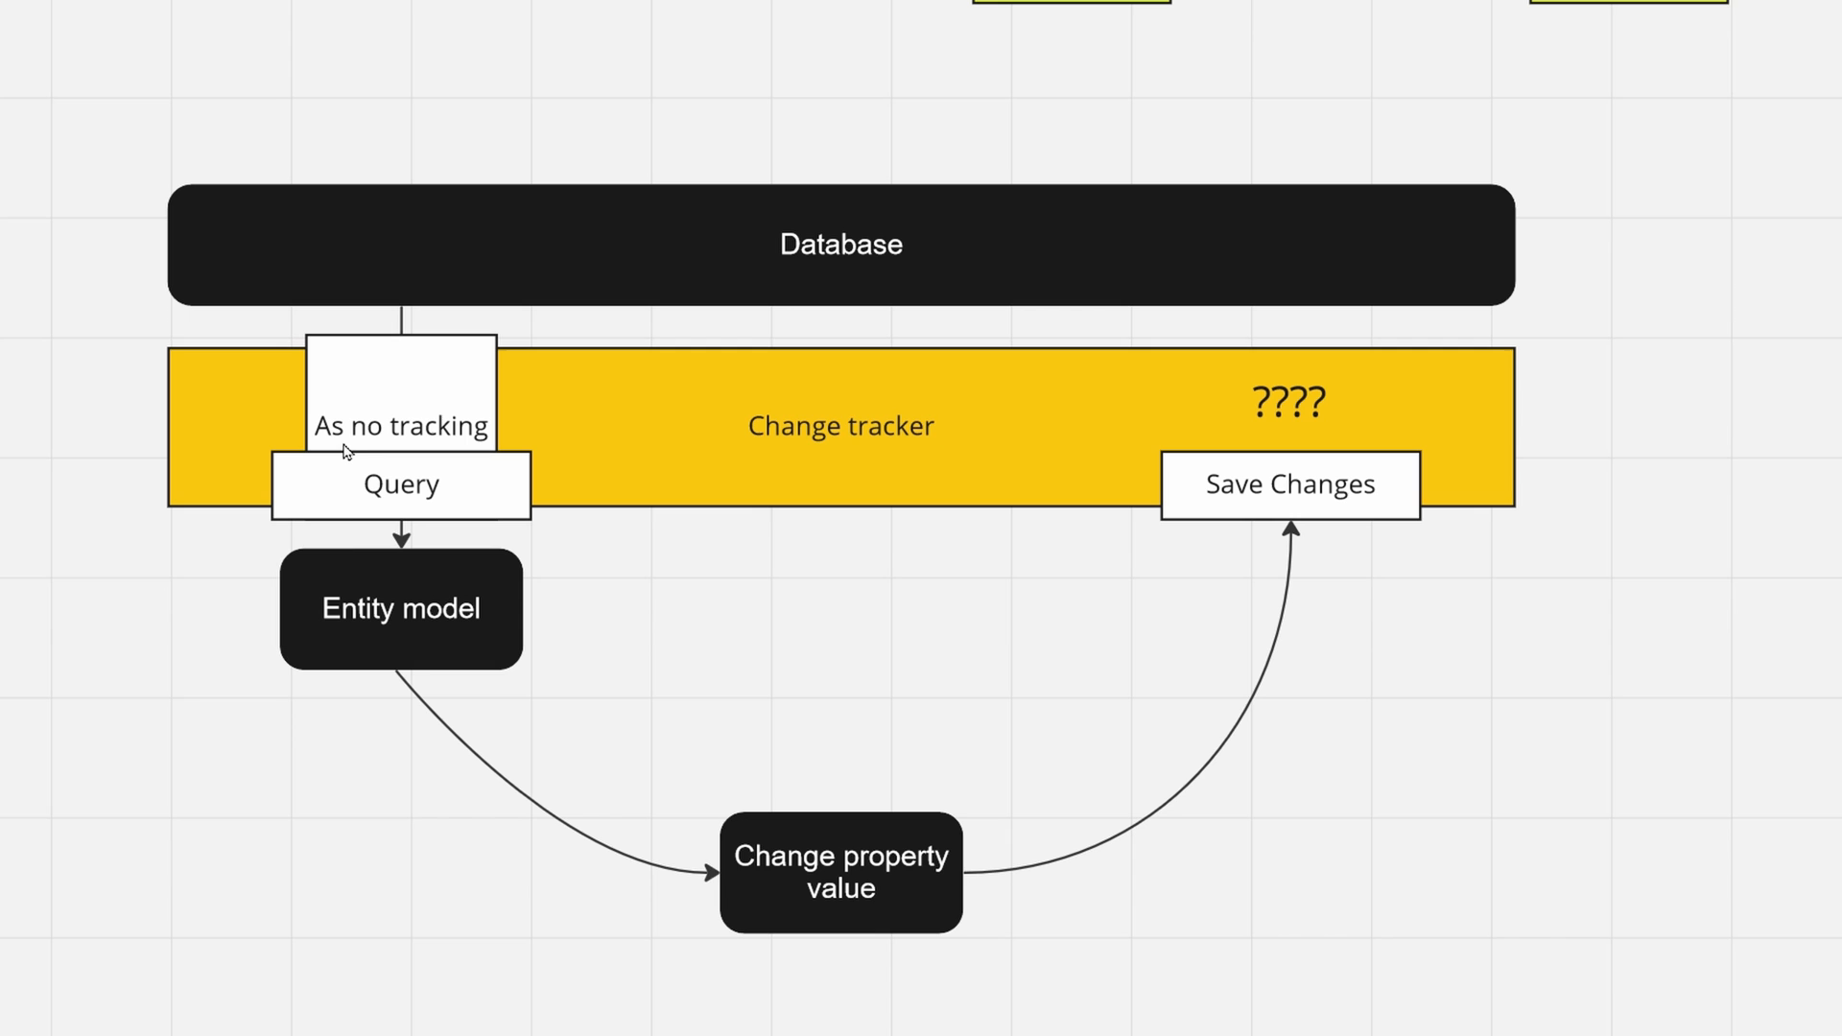
{"action": "left_click", "coordinate": [401, 608]}
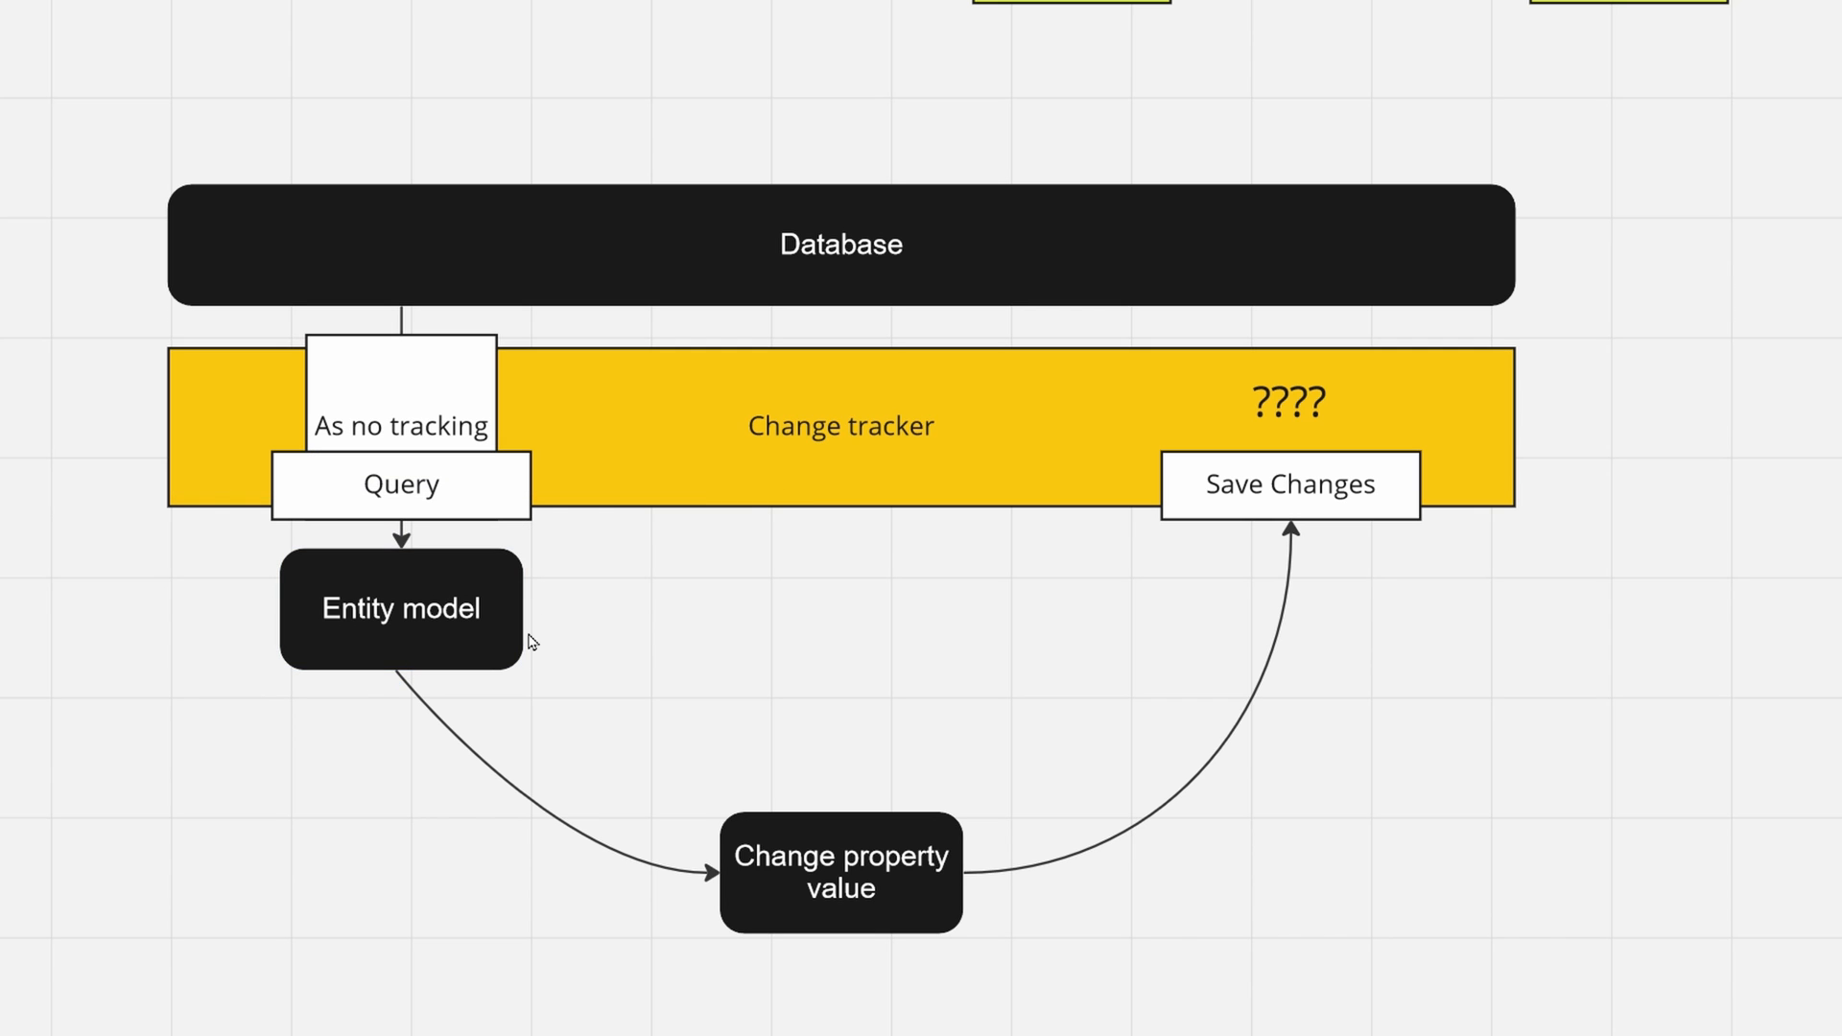
{"action": "mouse_move", "coordinate": [503, 649]}
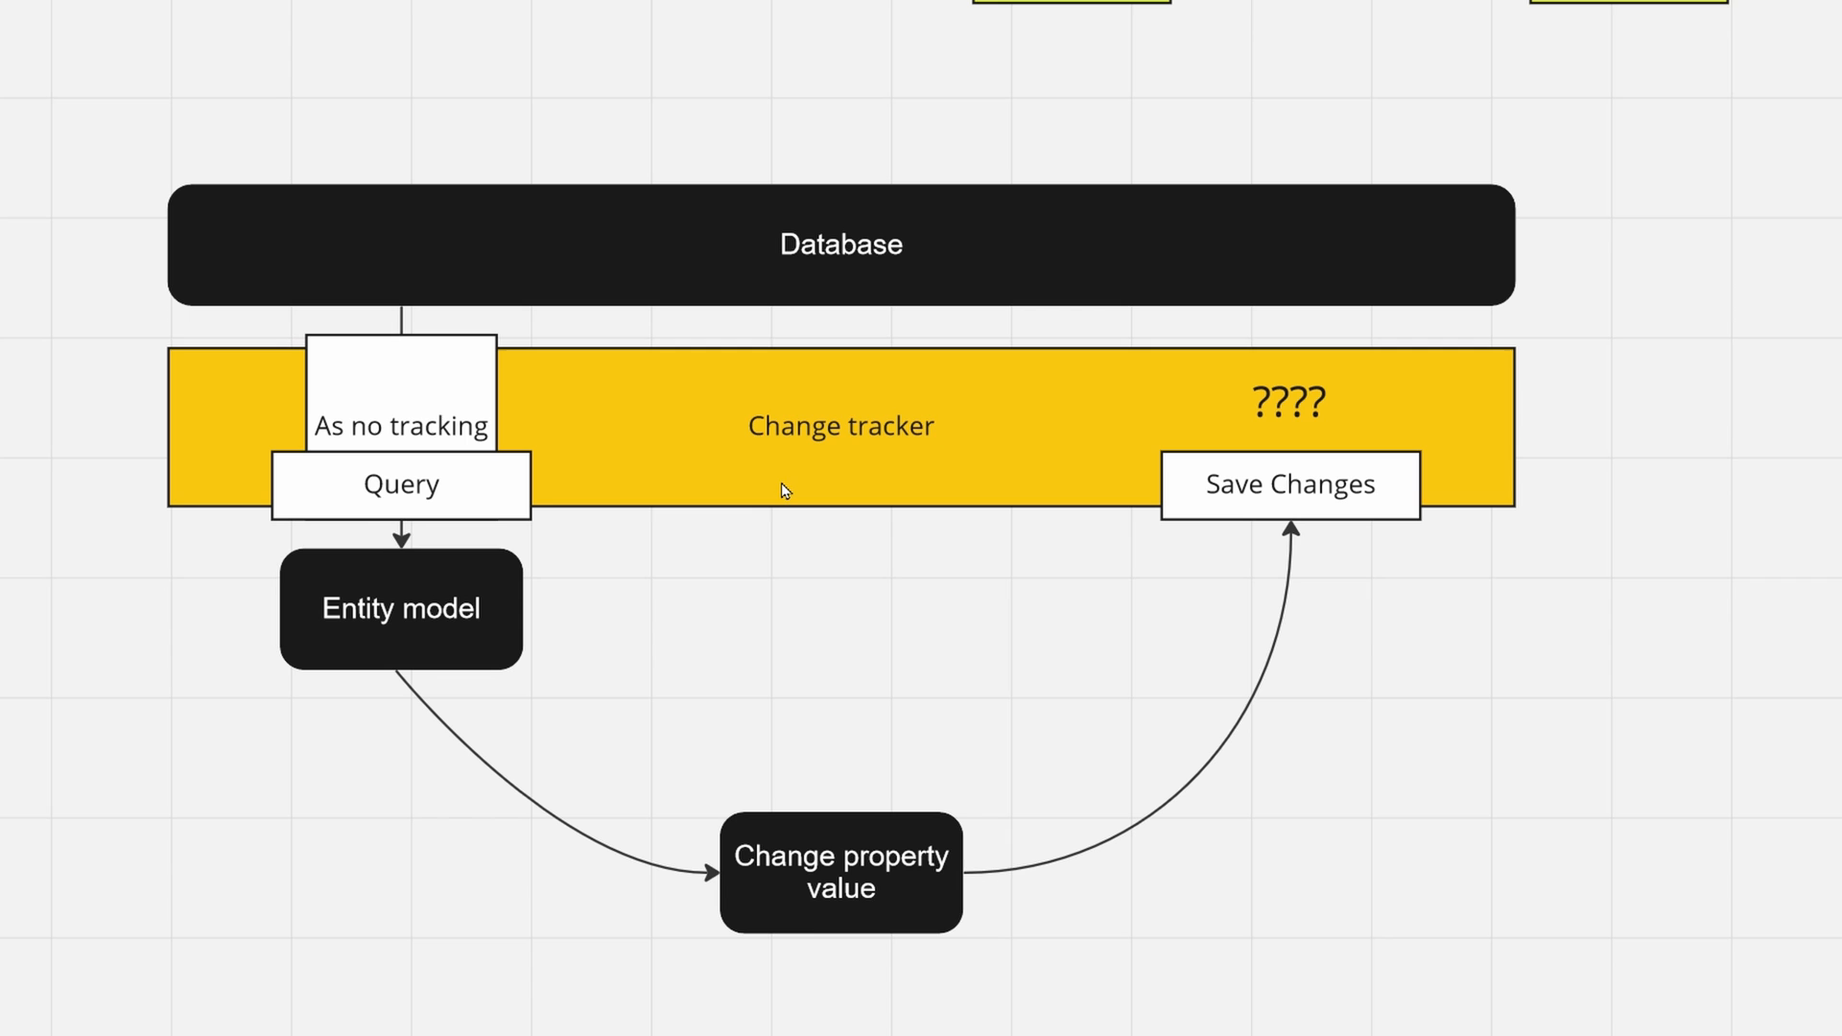
{"action": "mouse_move", "coordinate": [827, 940]}
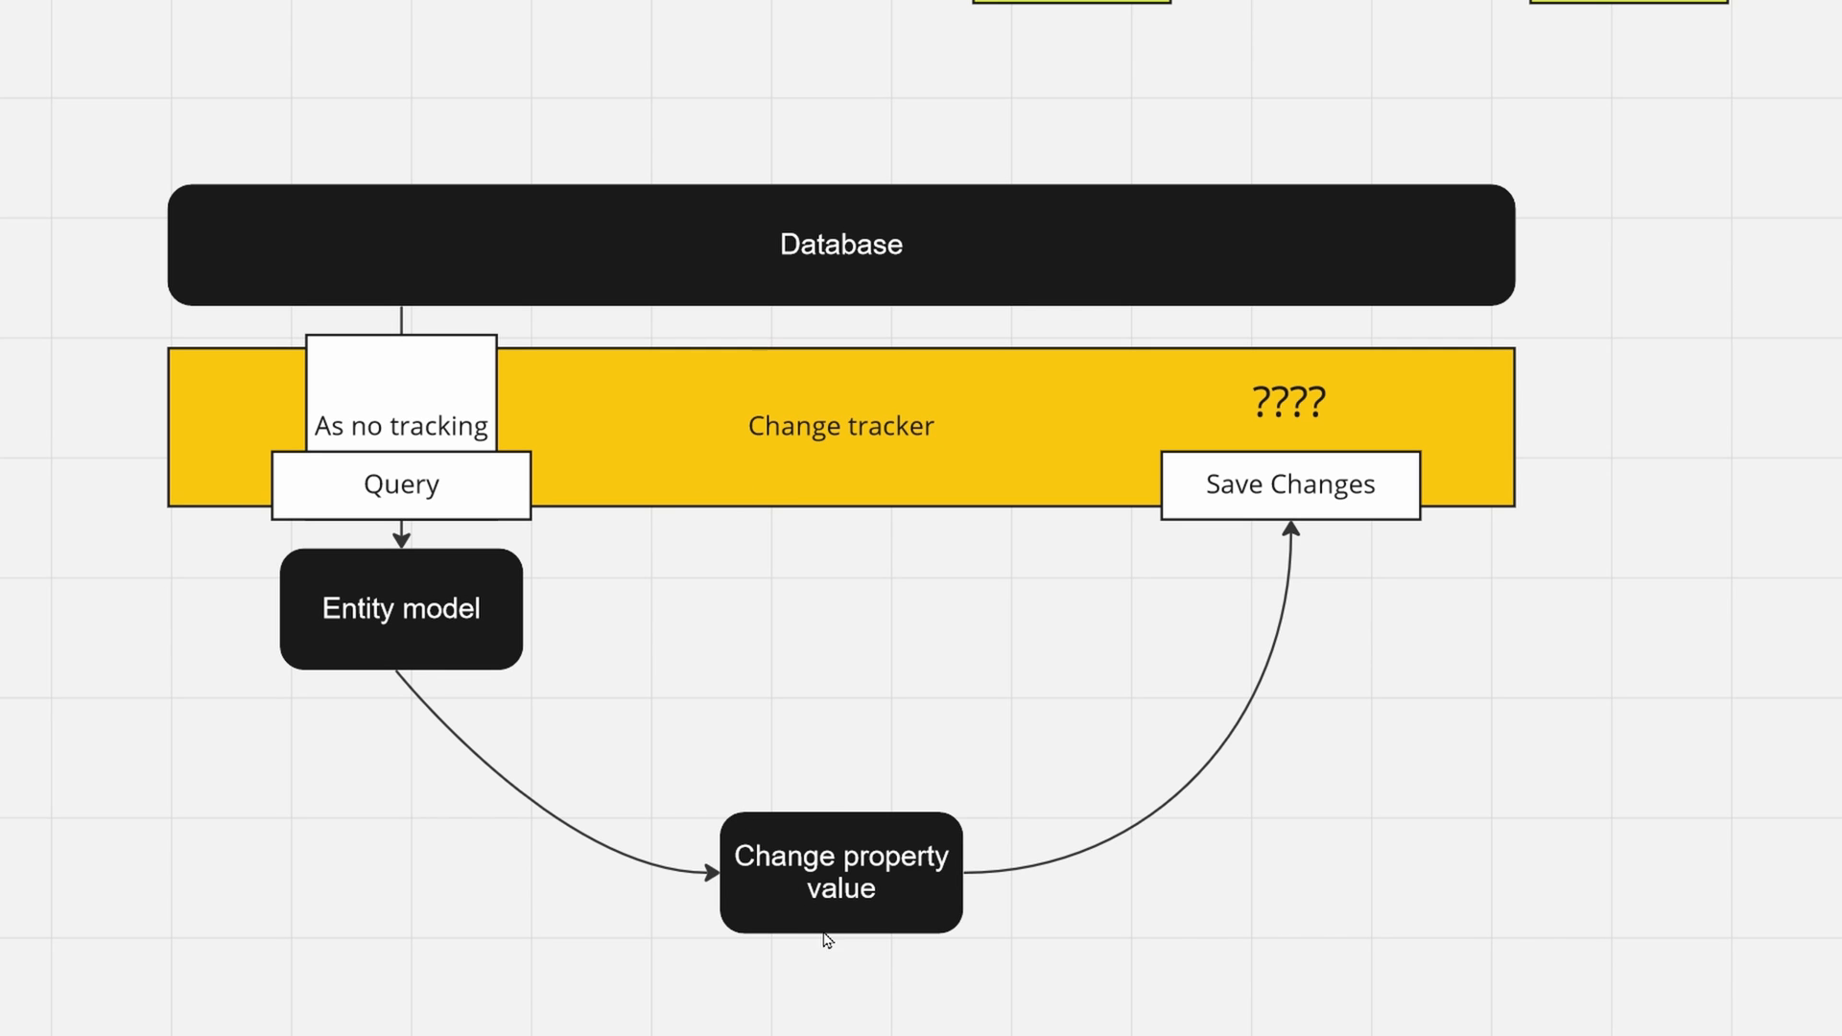
{"action": "mouse_move", "coordinate": [924, 982]}
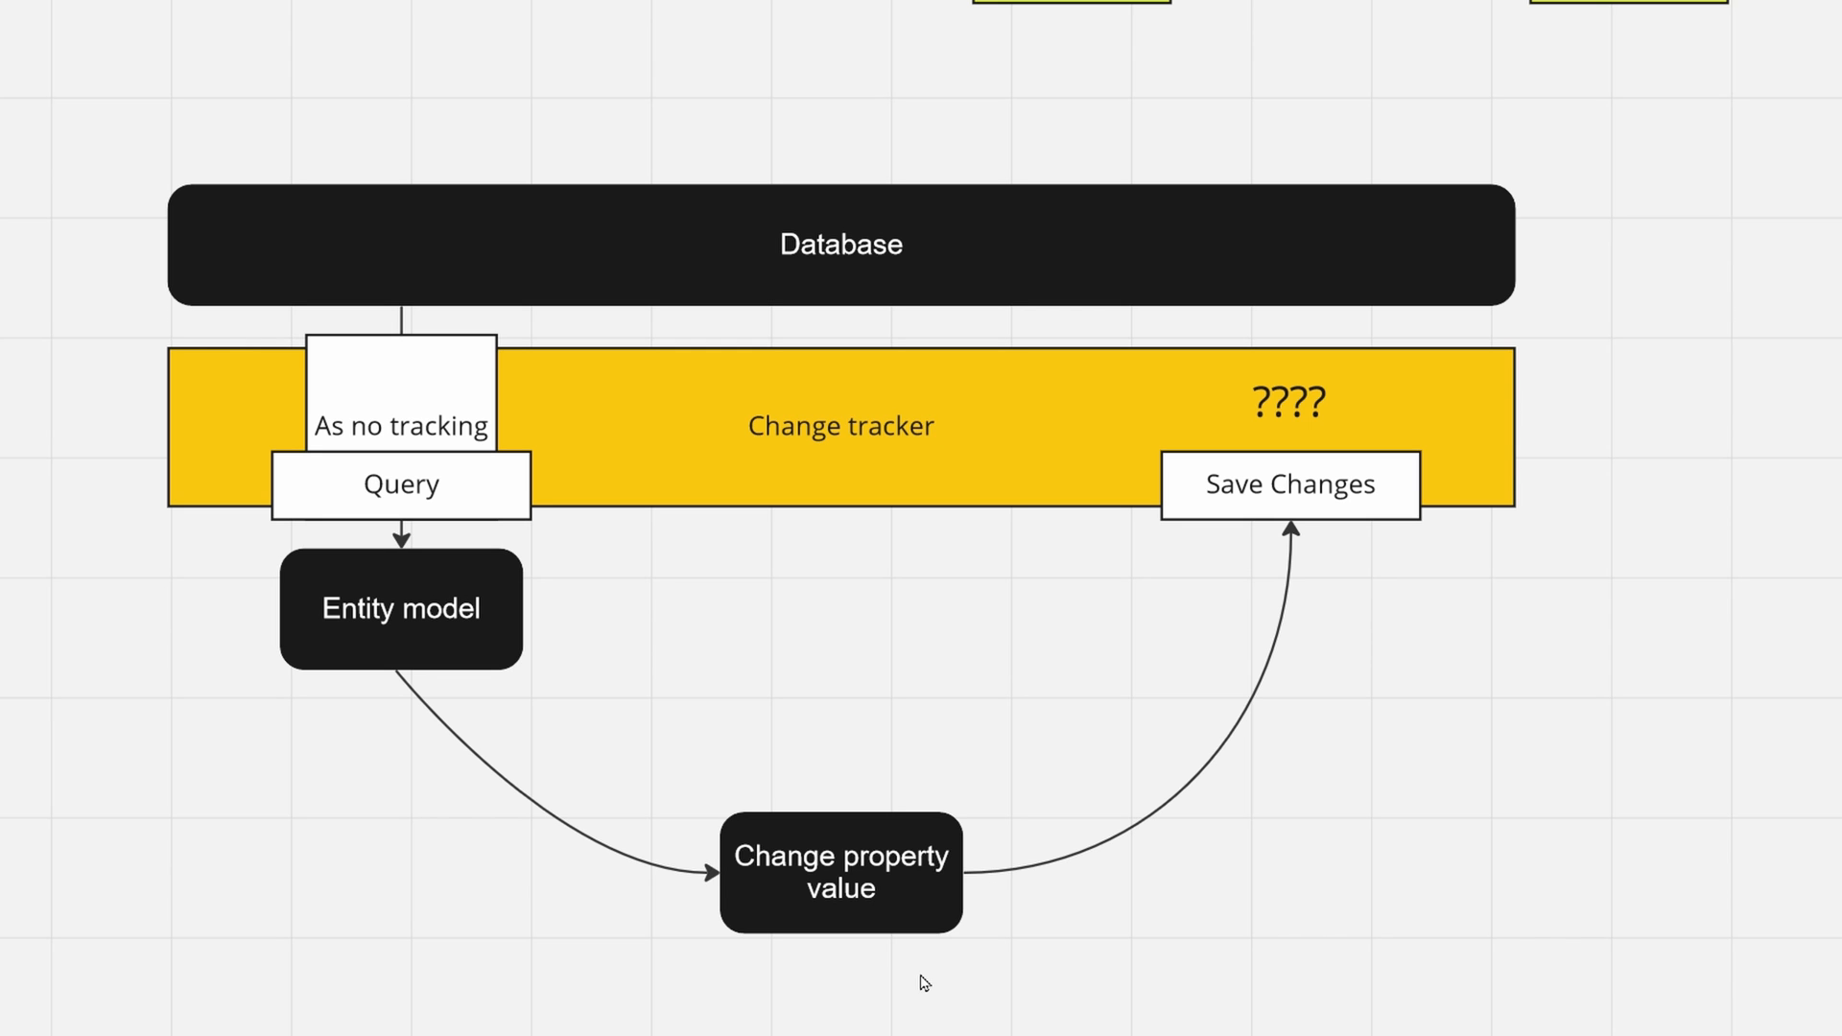
{"action": "mouse_move", "coordinate": [1358, 572]}
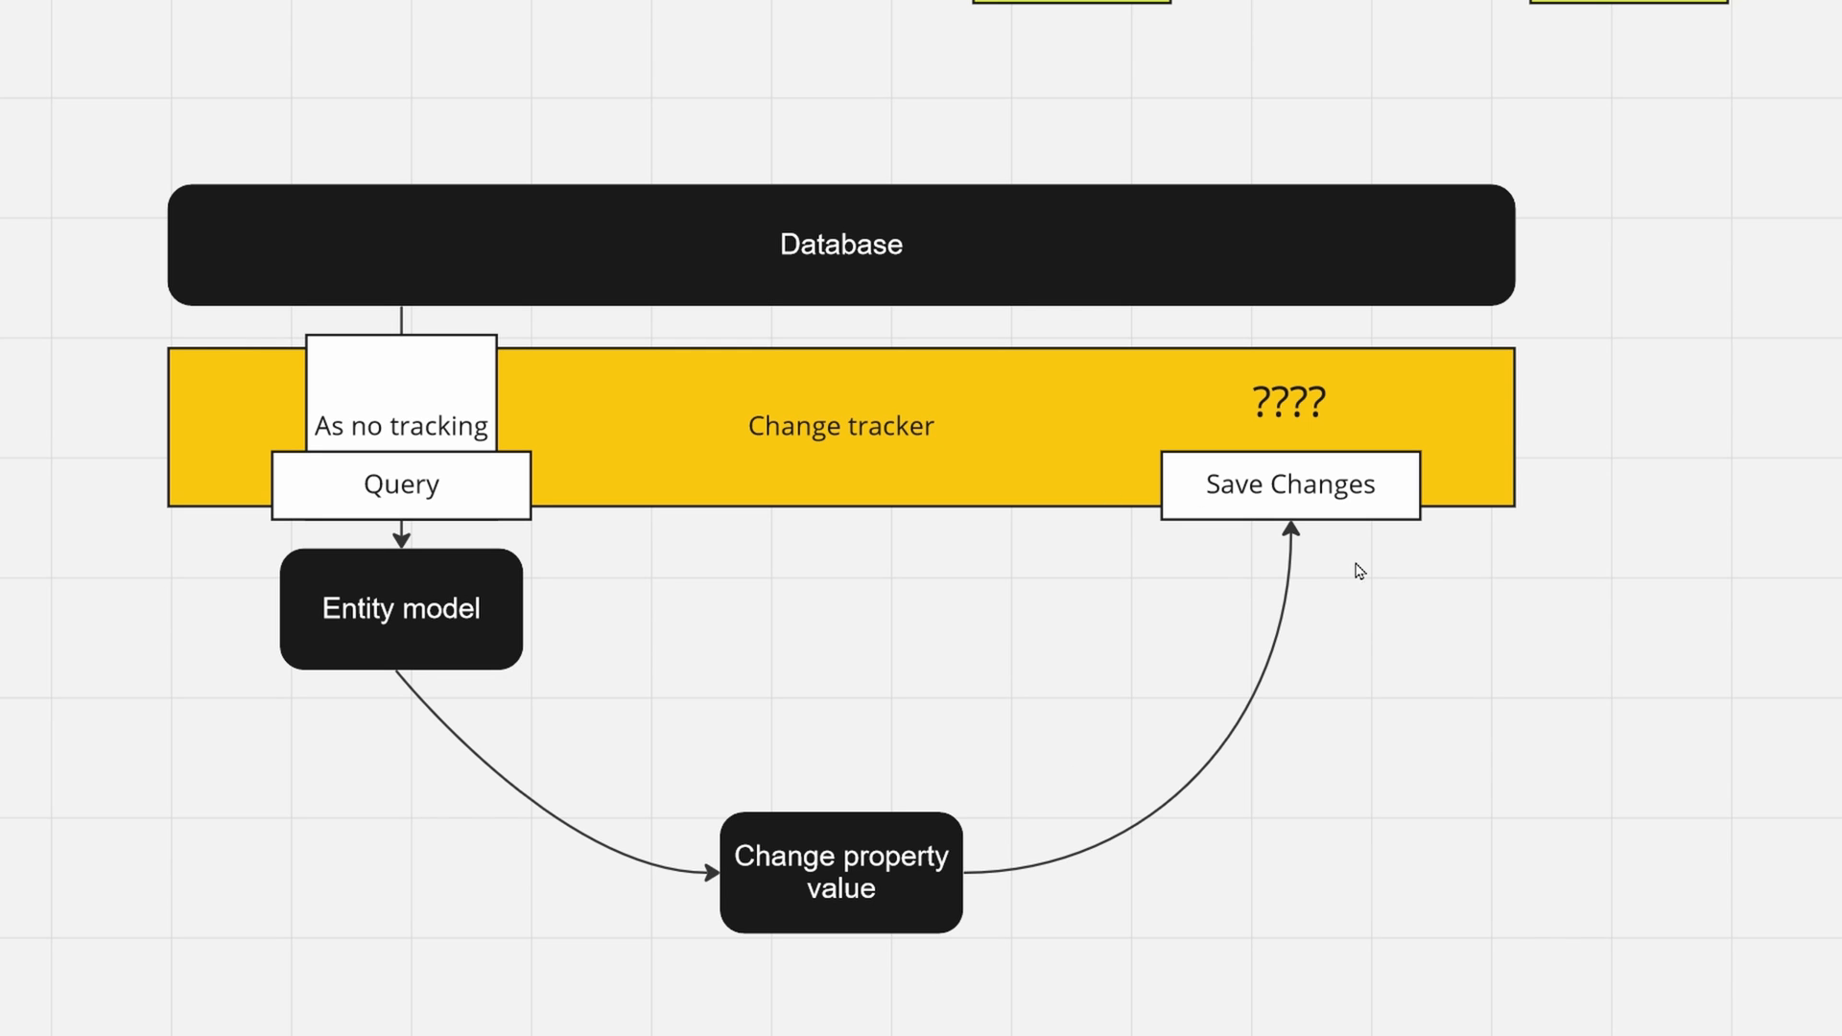
{"action": "mouse_move", "coordinate": [1158, 556]}
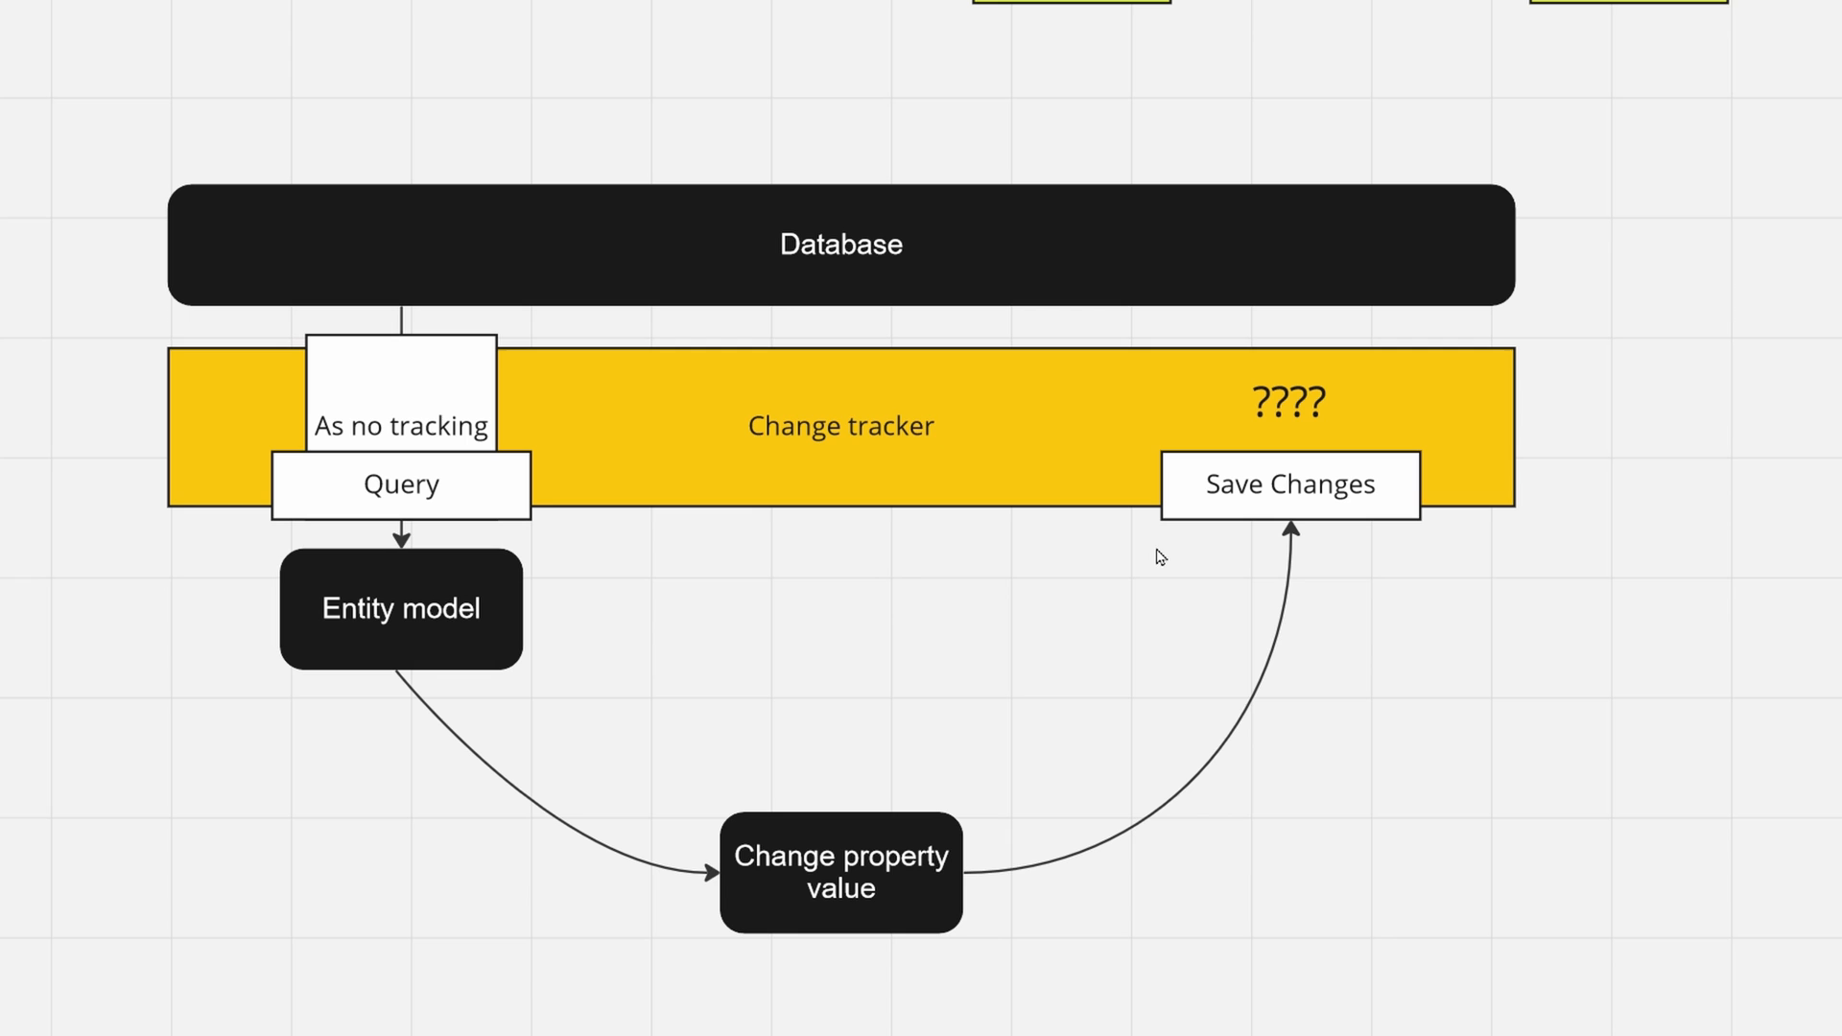
{"action": "mouse_move", "coordinate": [282, 679]}
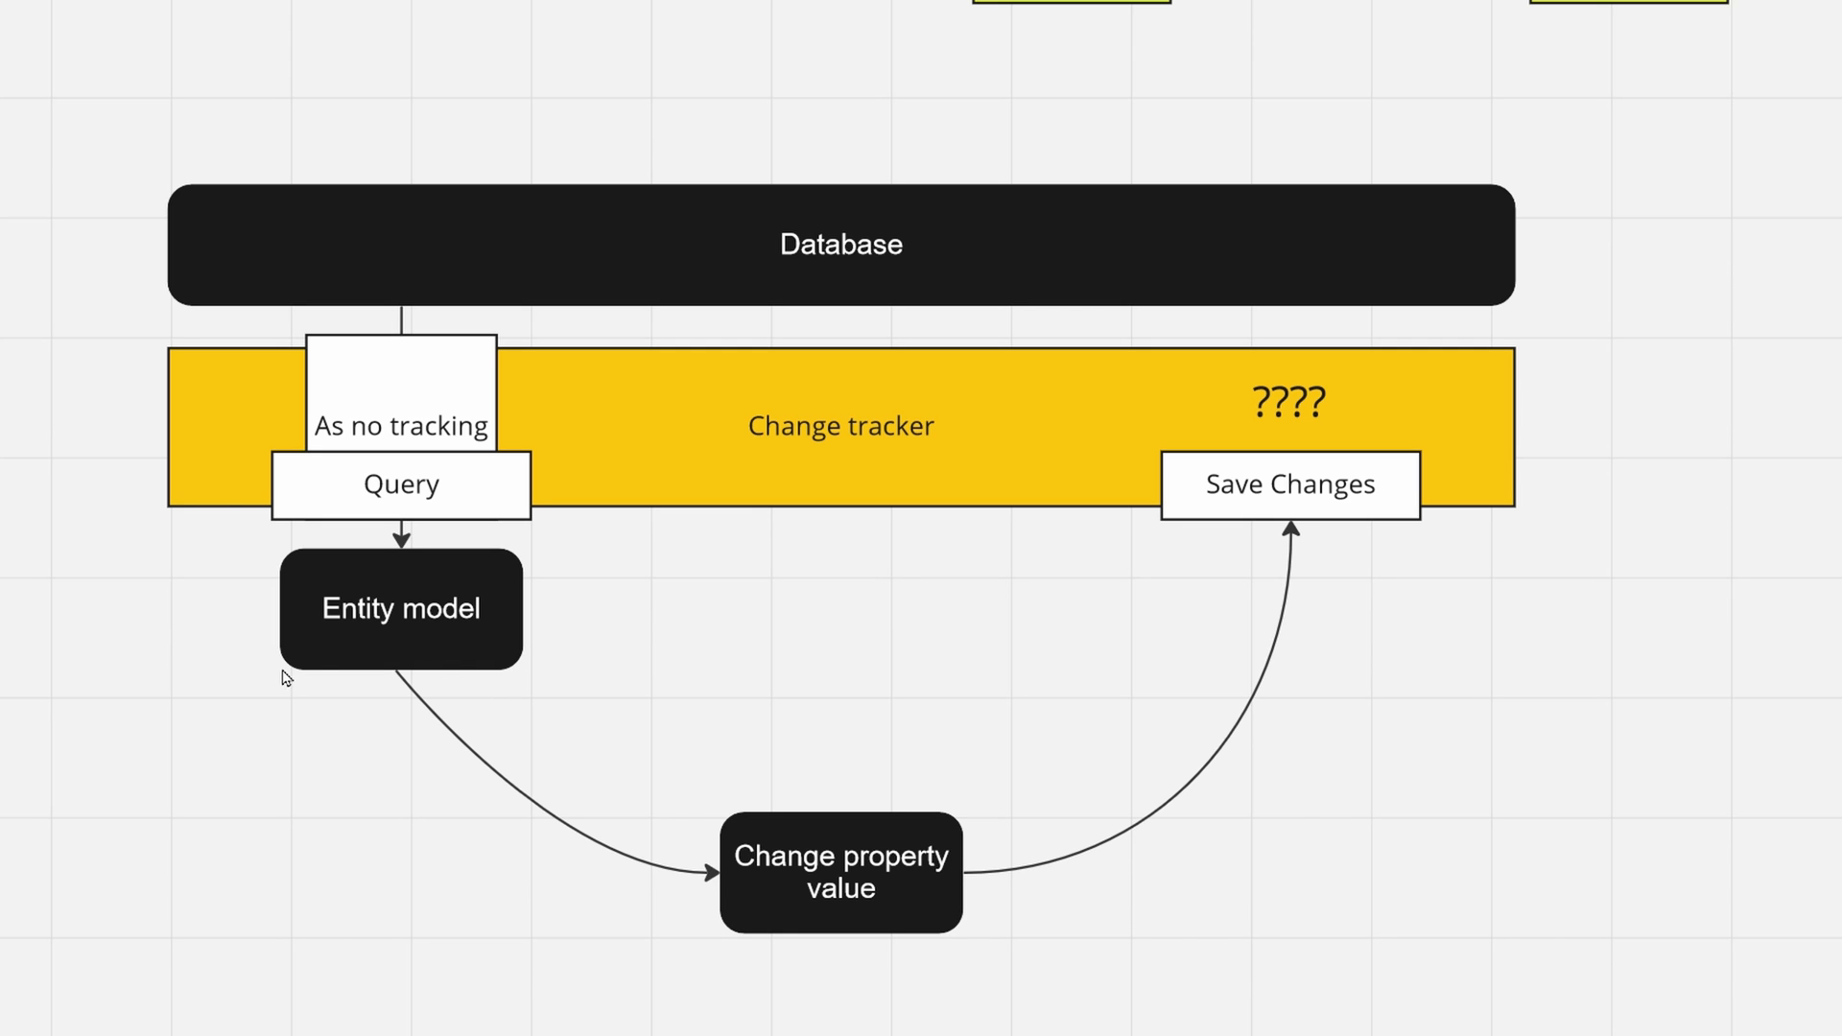
{"action": "mouse_move", "coordinate": [927, 649]}
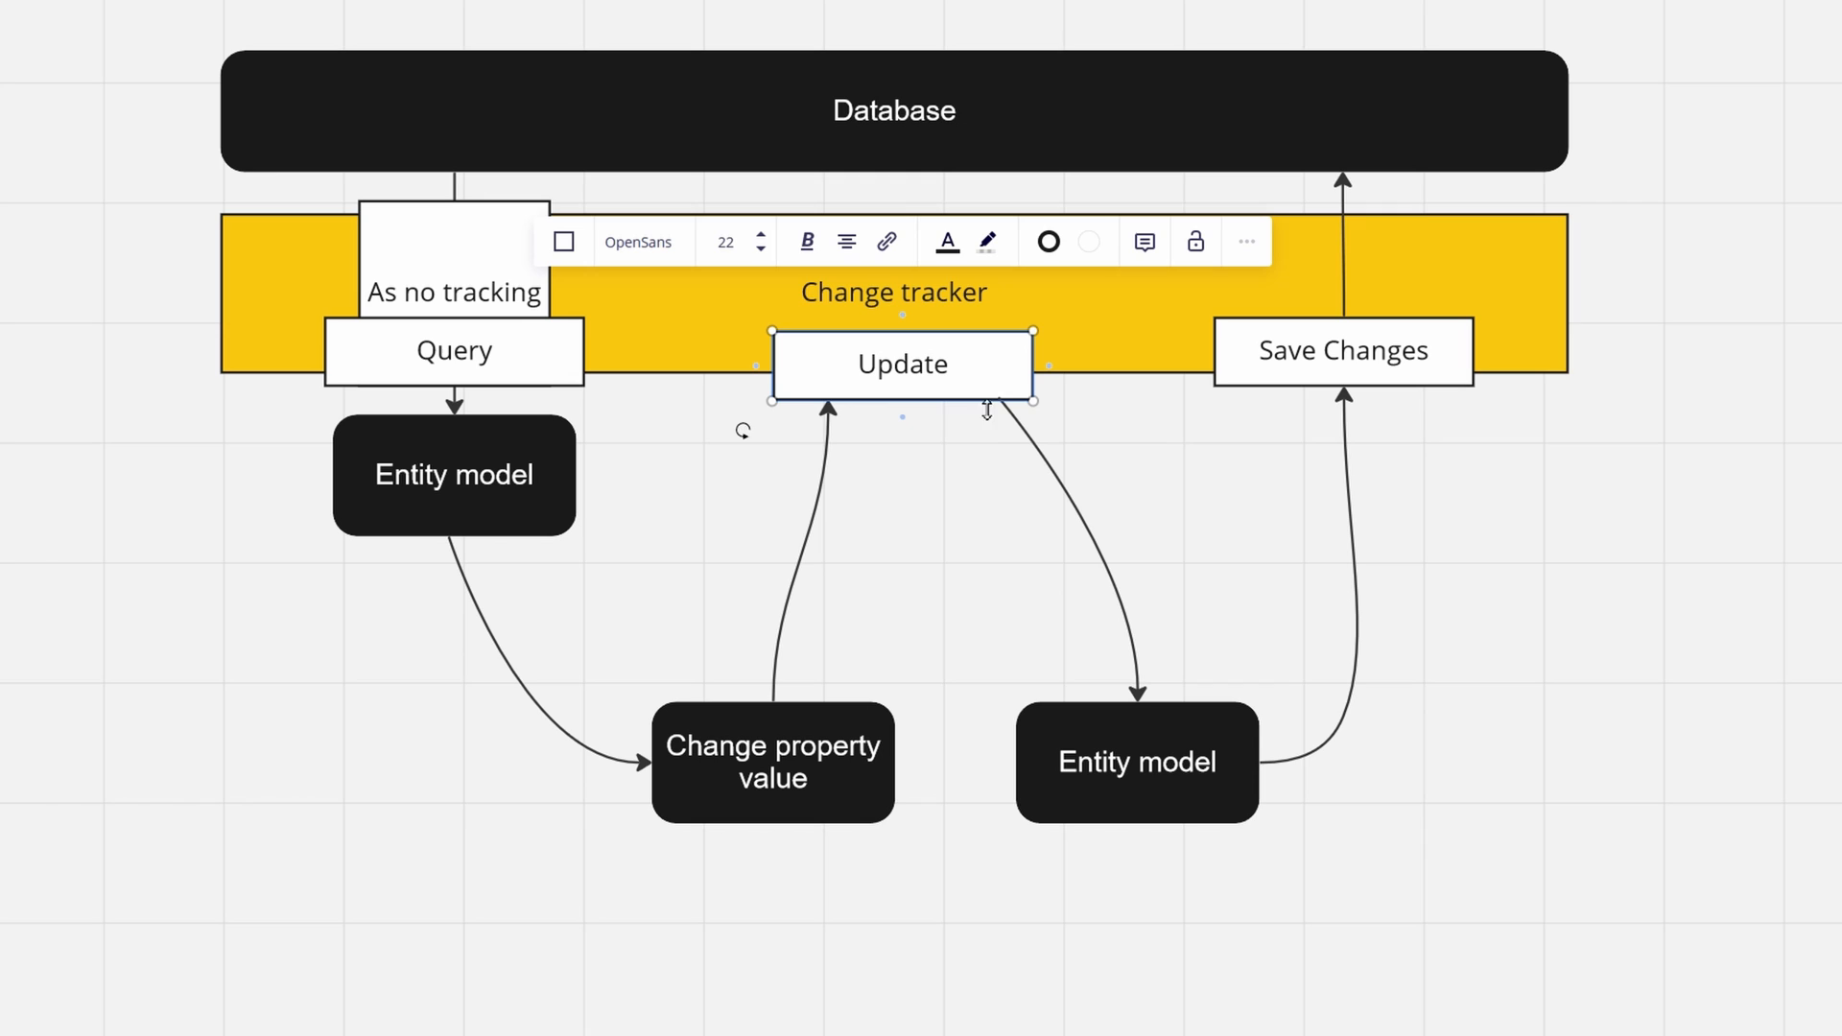
{"action": "mouse_move", "coordinate": [1219, 858]}
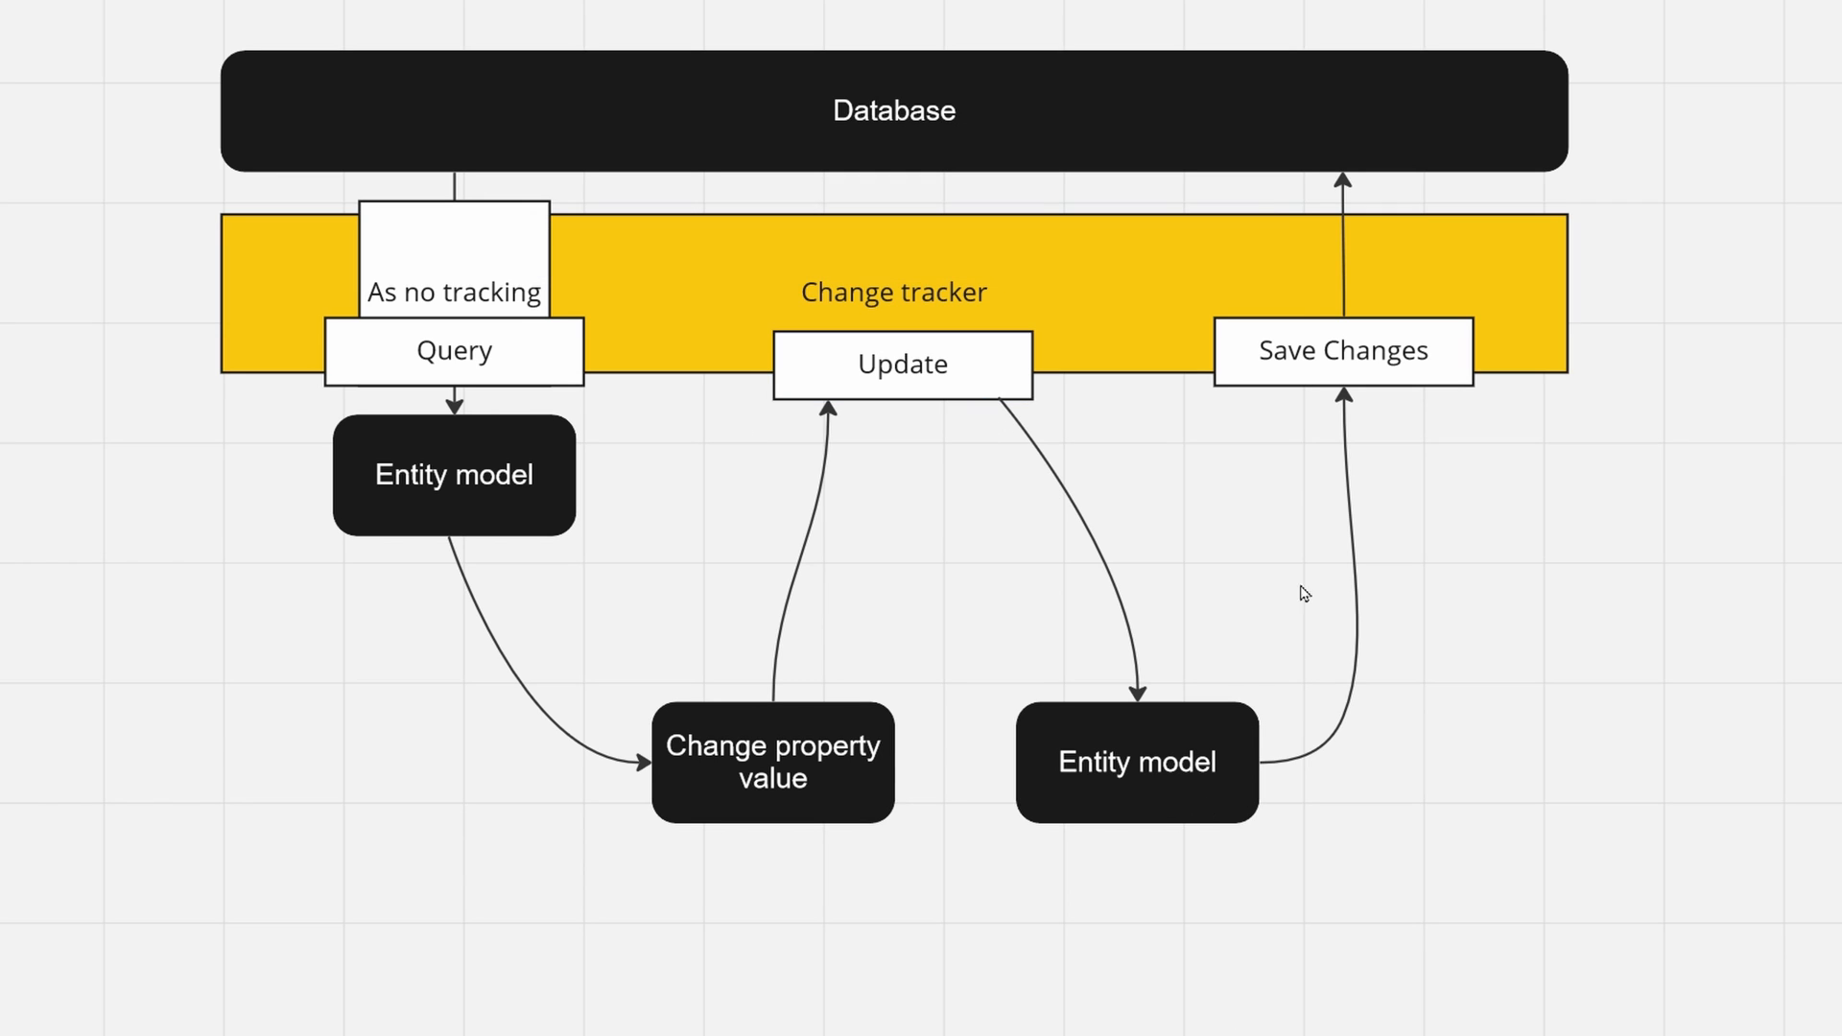
Point at the Update box routing the changed entity to Save Changes.
{"action": "left_click", "coordinate": [894, 110]}
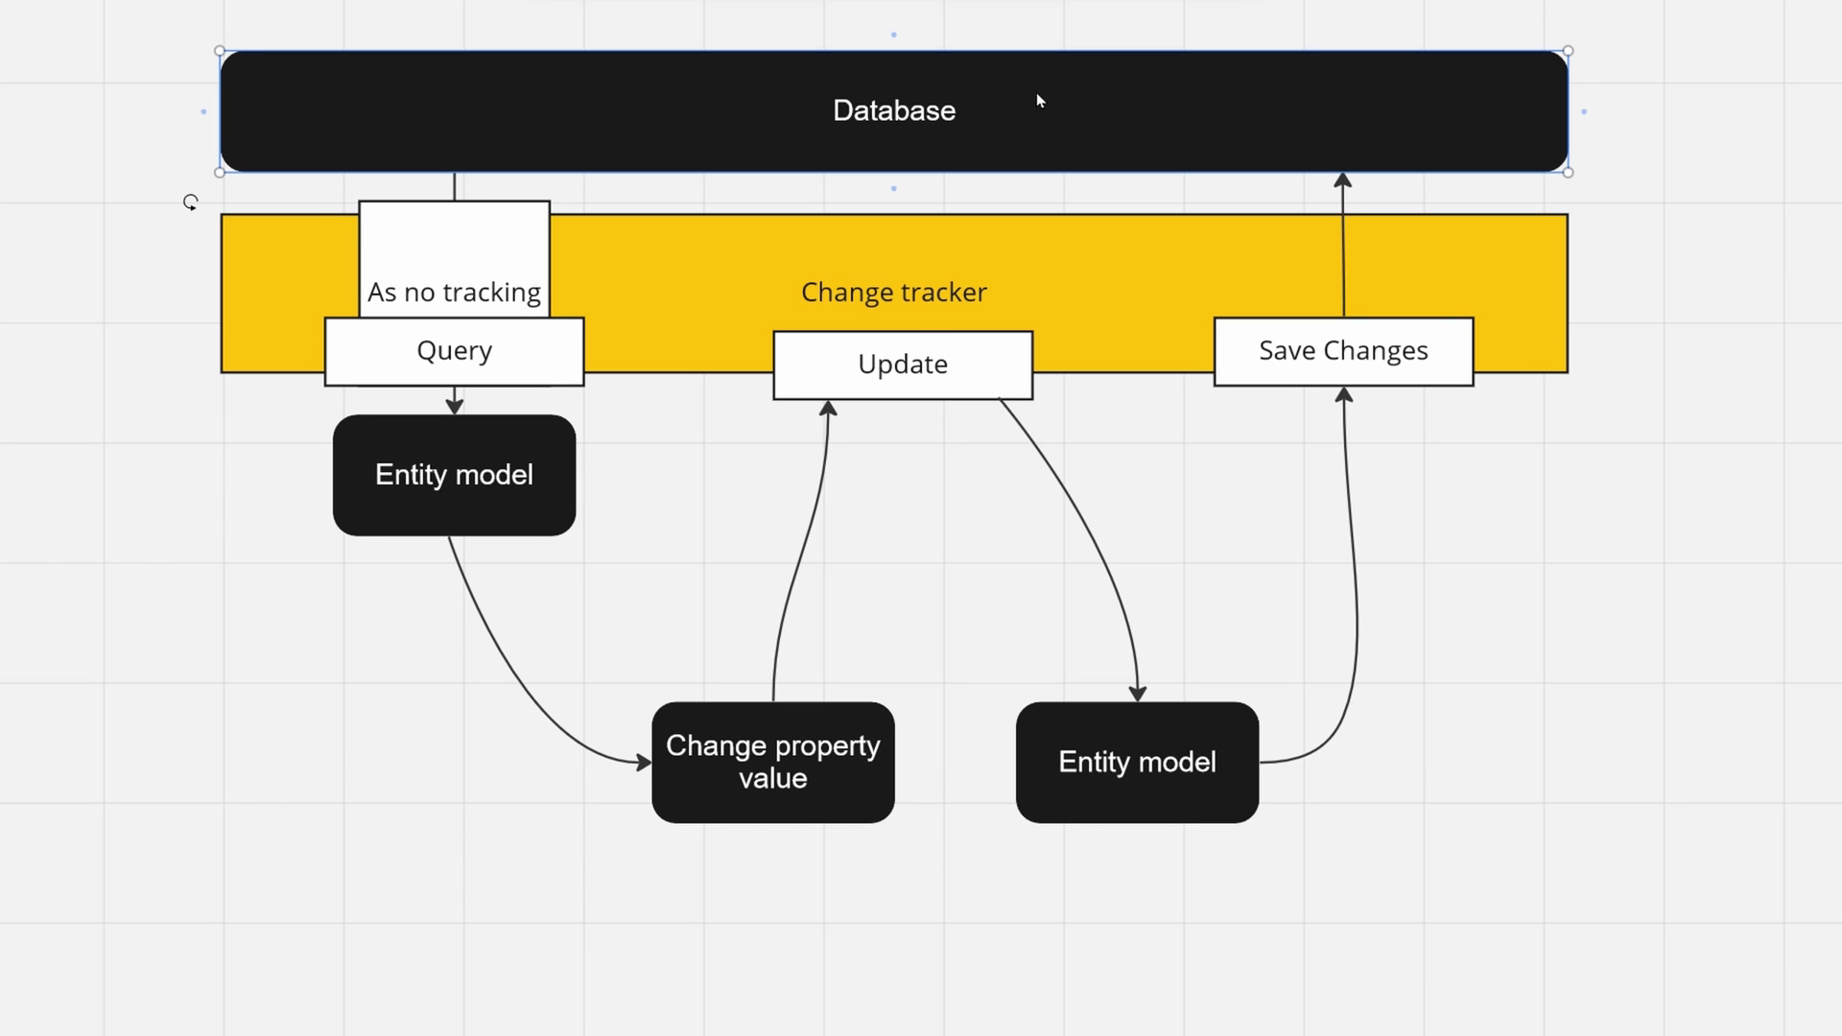
{"action": "mouse_move", "coordinate": [1320, 144]}
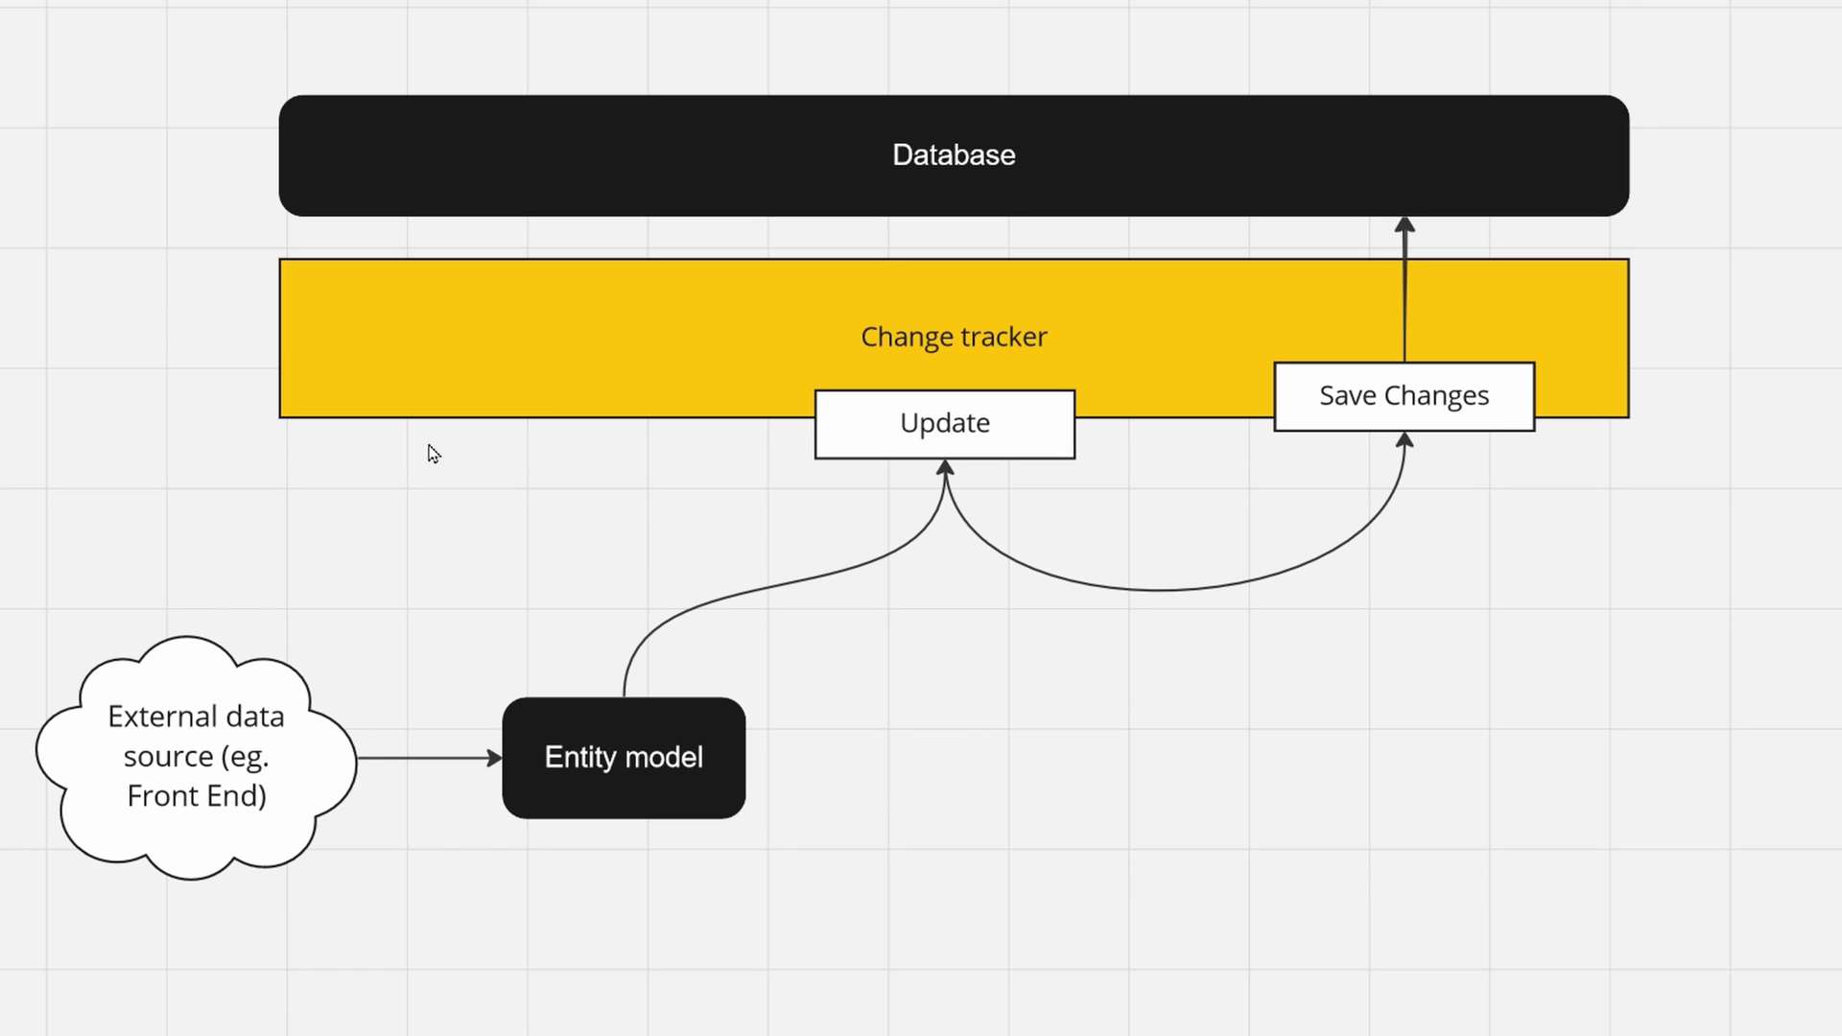
{"action": "mouse_move", "coordinate": [1235, 432]}
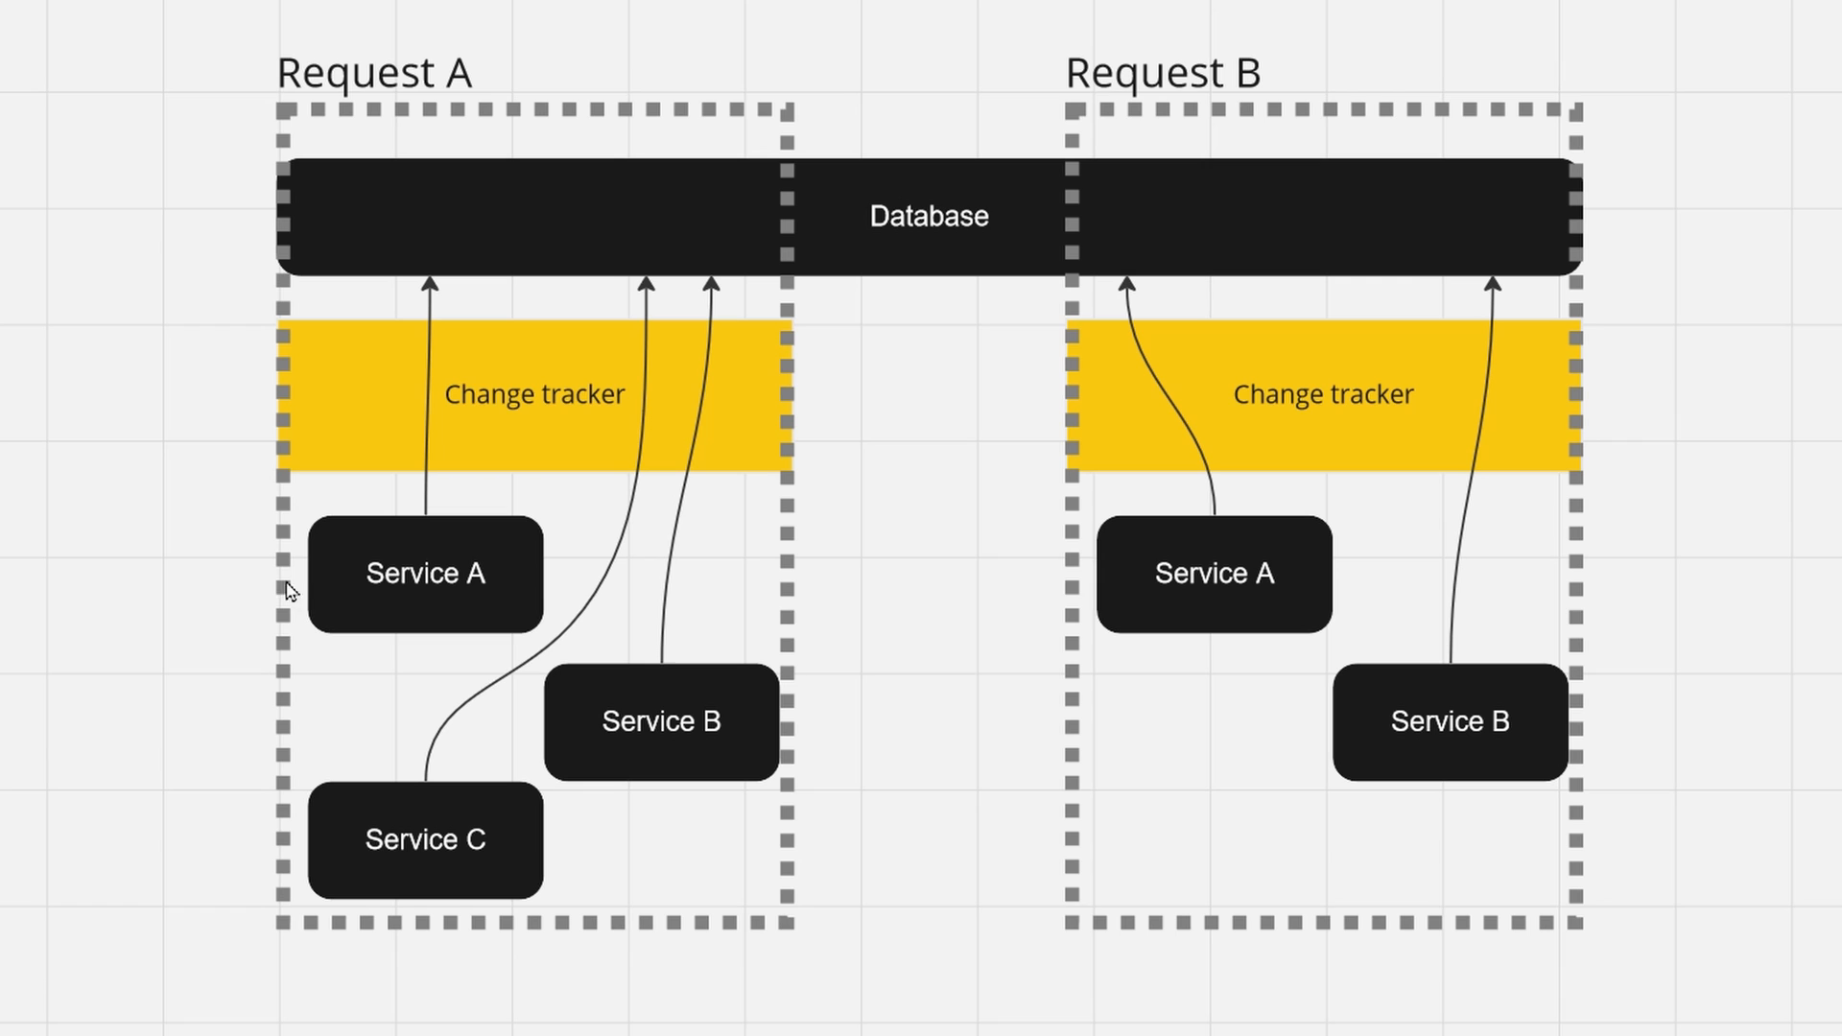
{"action": "mouse_move", "coordinate": [353, 360]}
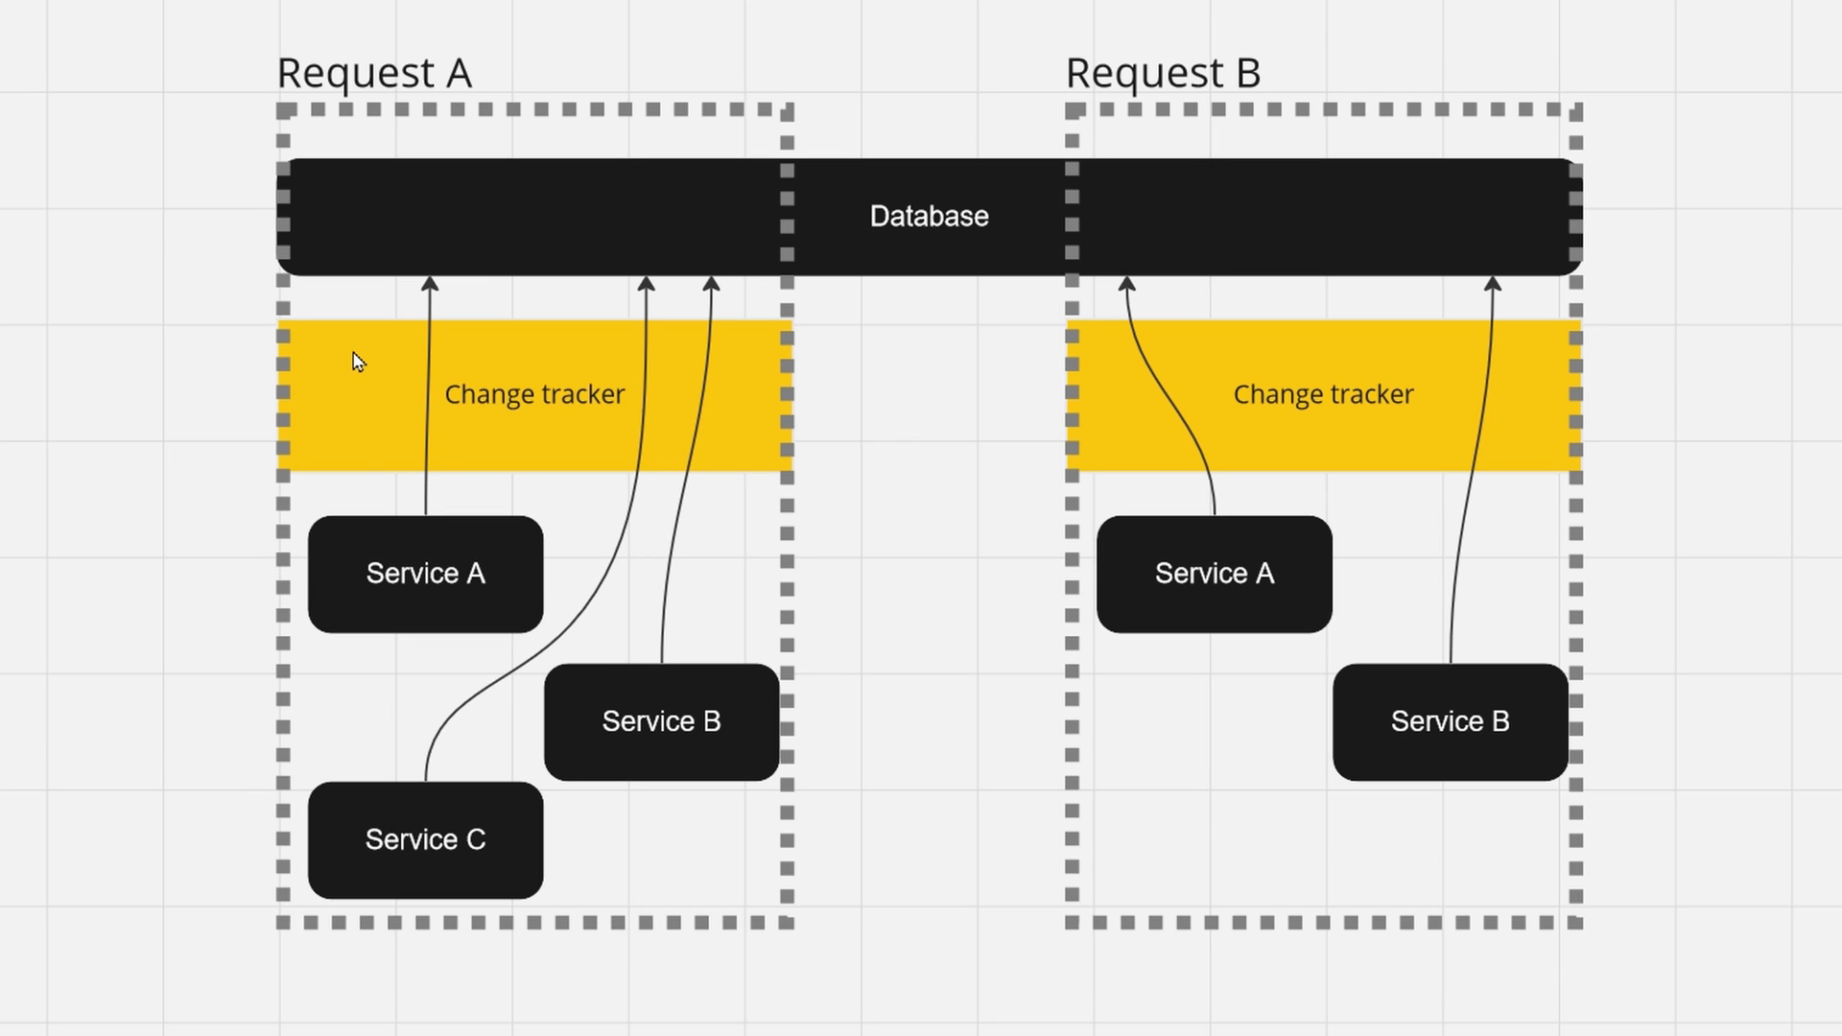
Point at the Change tracker shapes of the Request A and Request B diagrams.
{"action": "left_click", "coordinate": [535, 393]}
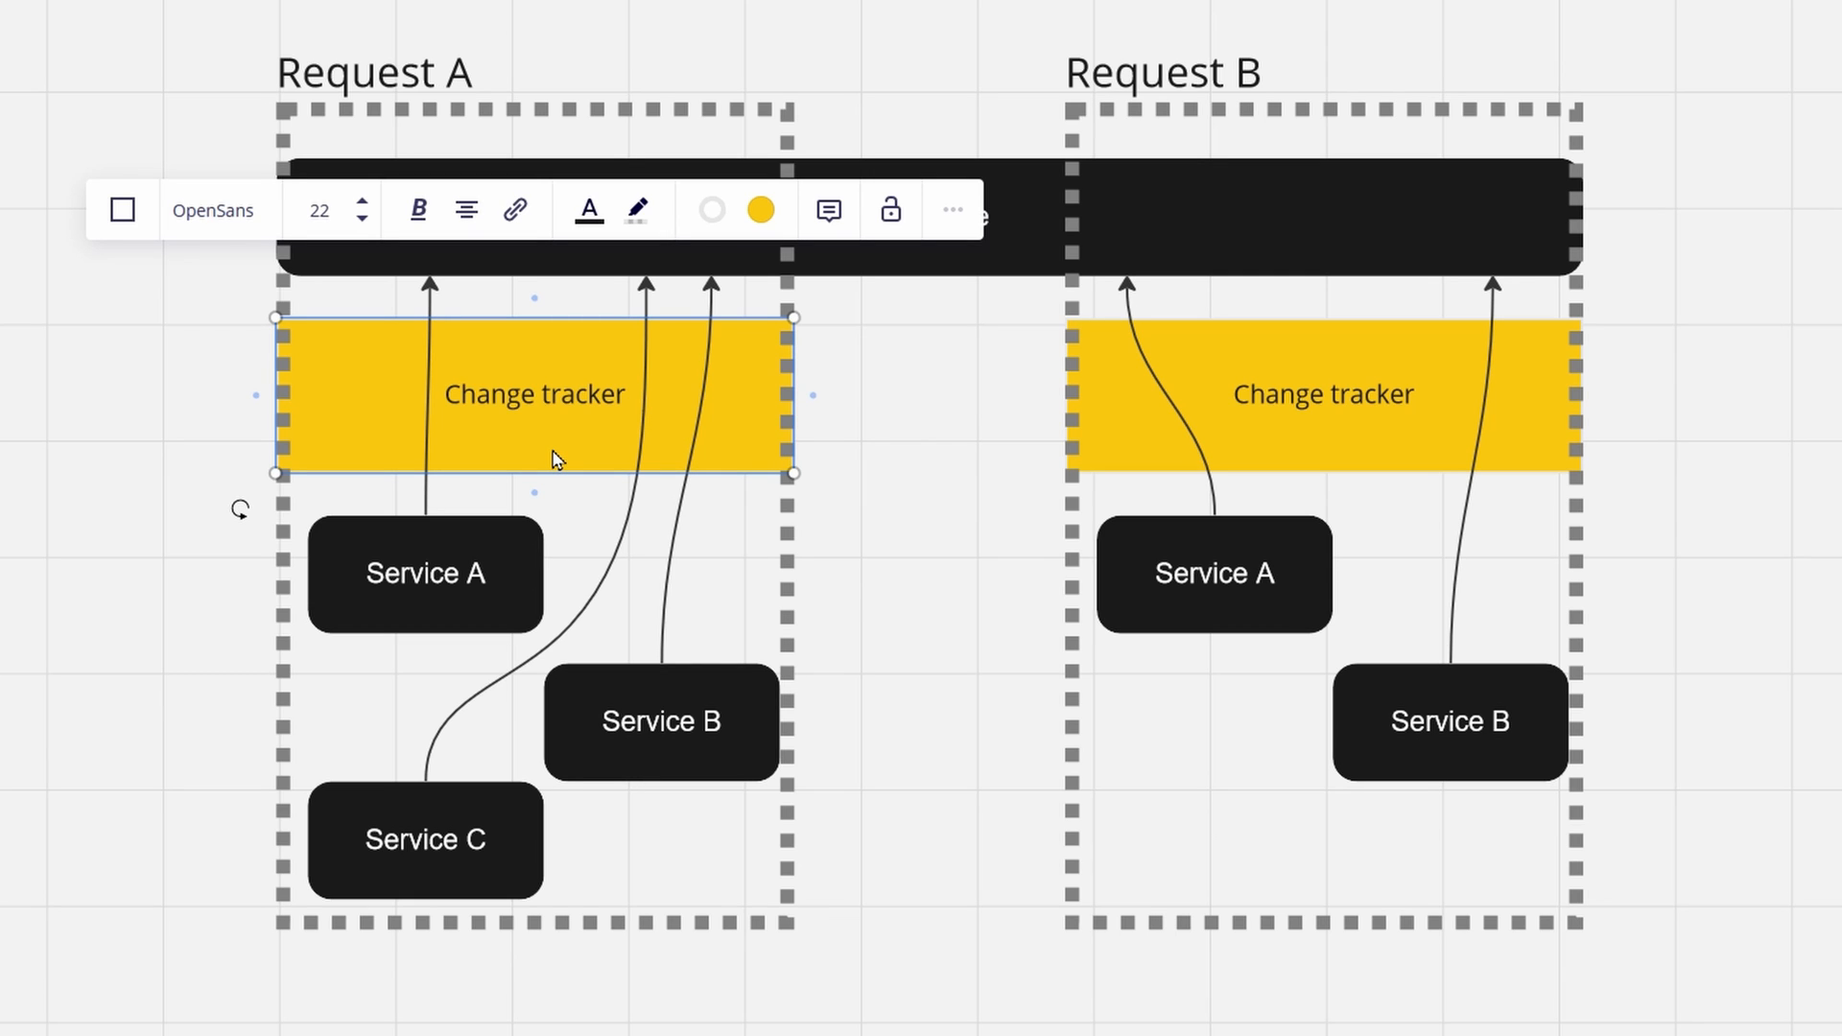
{"action": "mouse_move", "coordinate": [566, 459]}
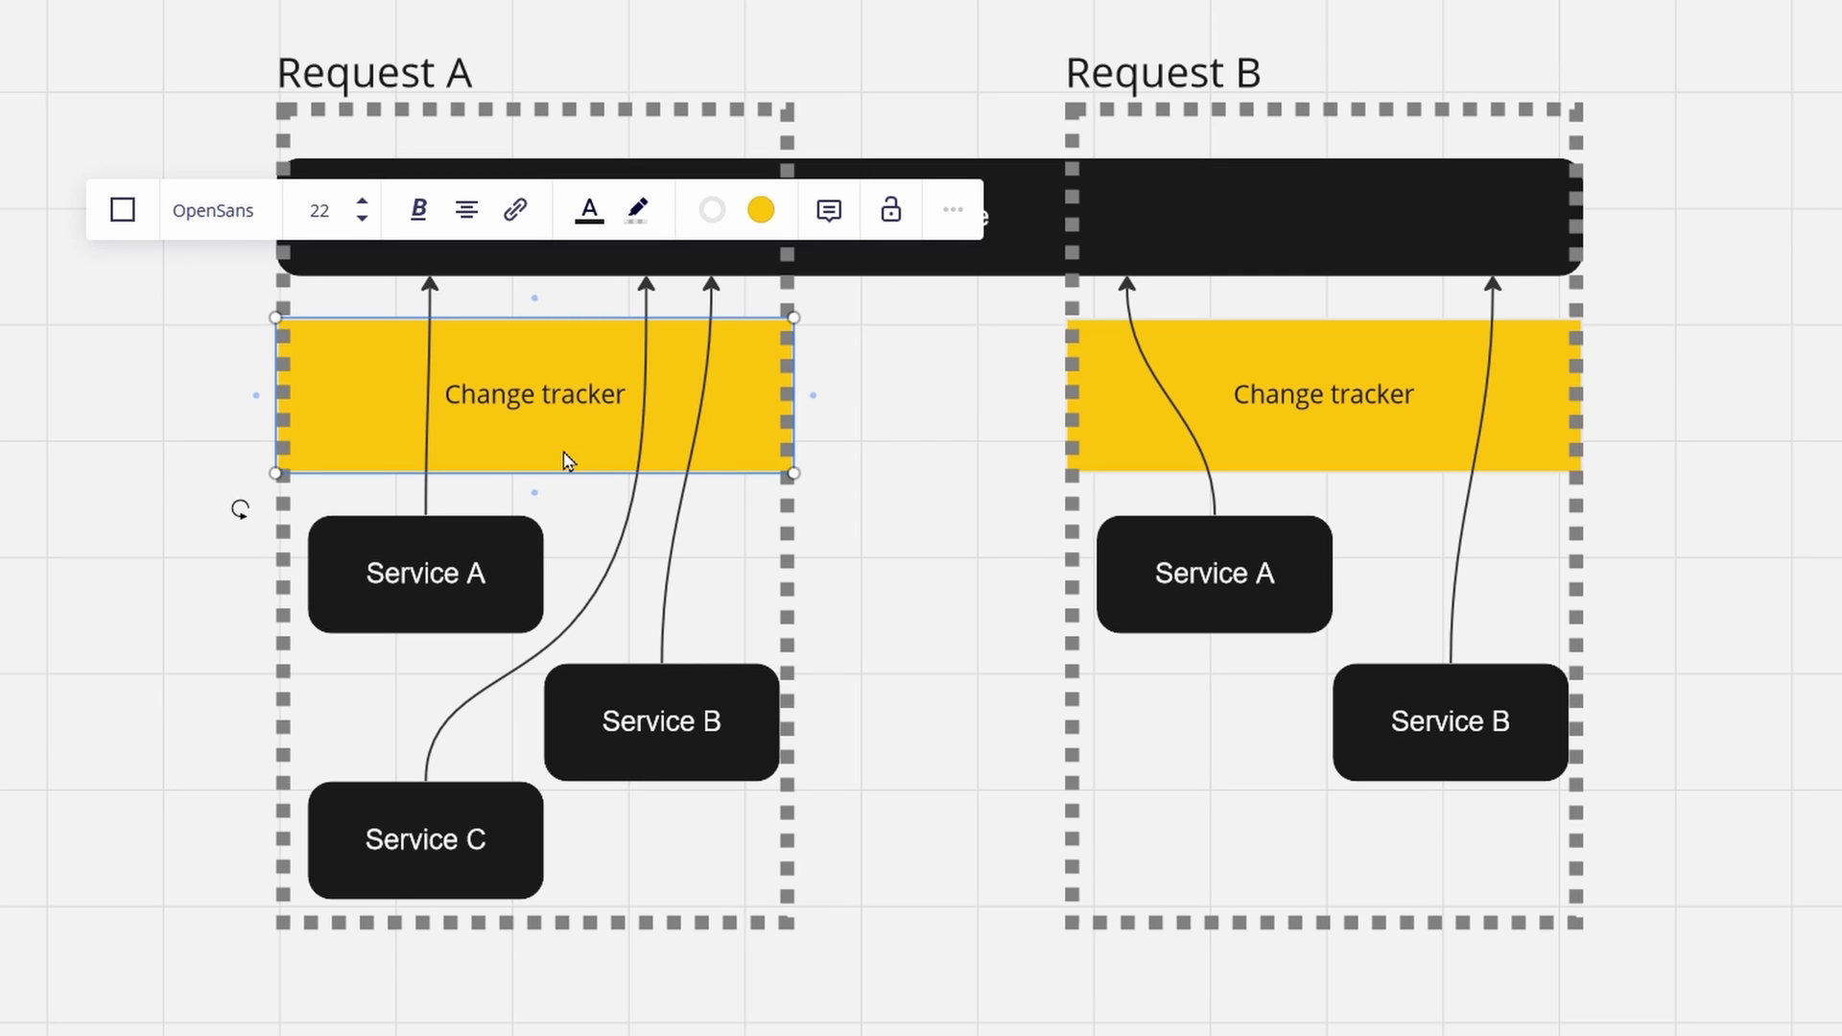
{"action": "left_click", "coordinate": [886, 382]}
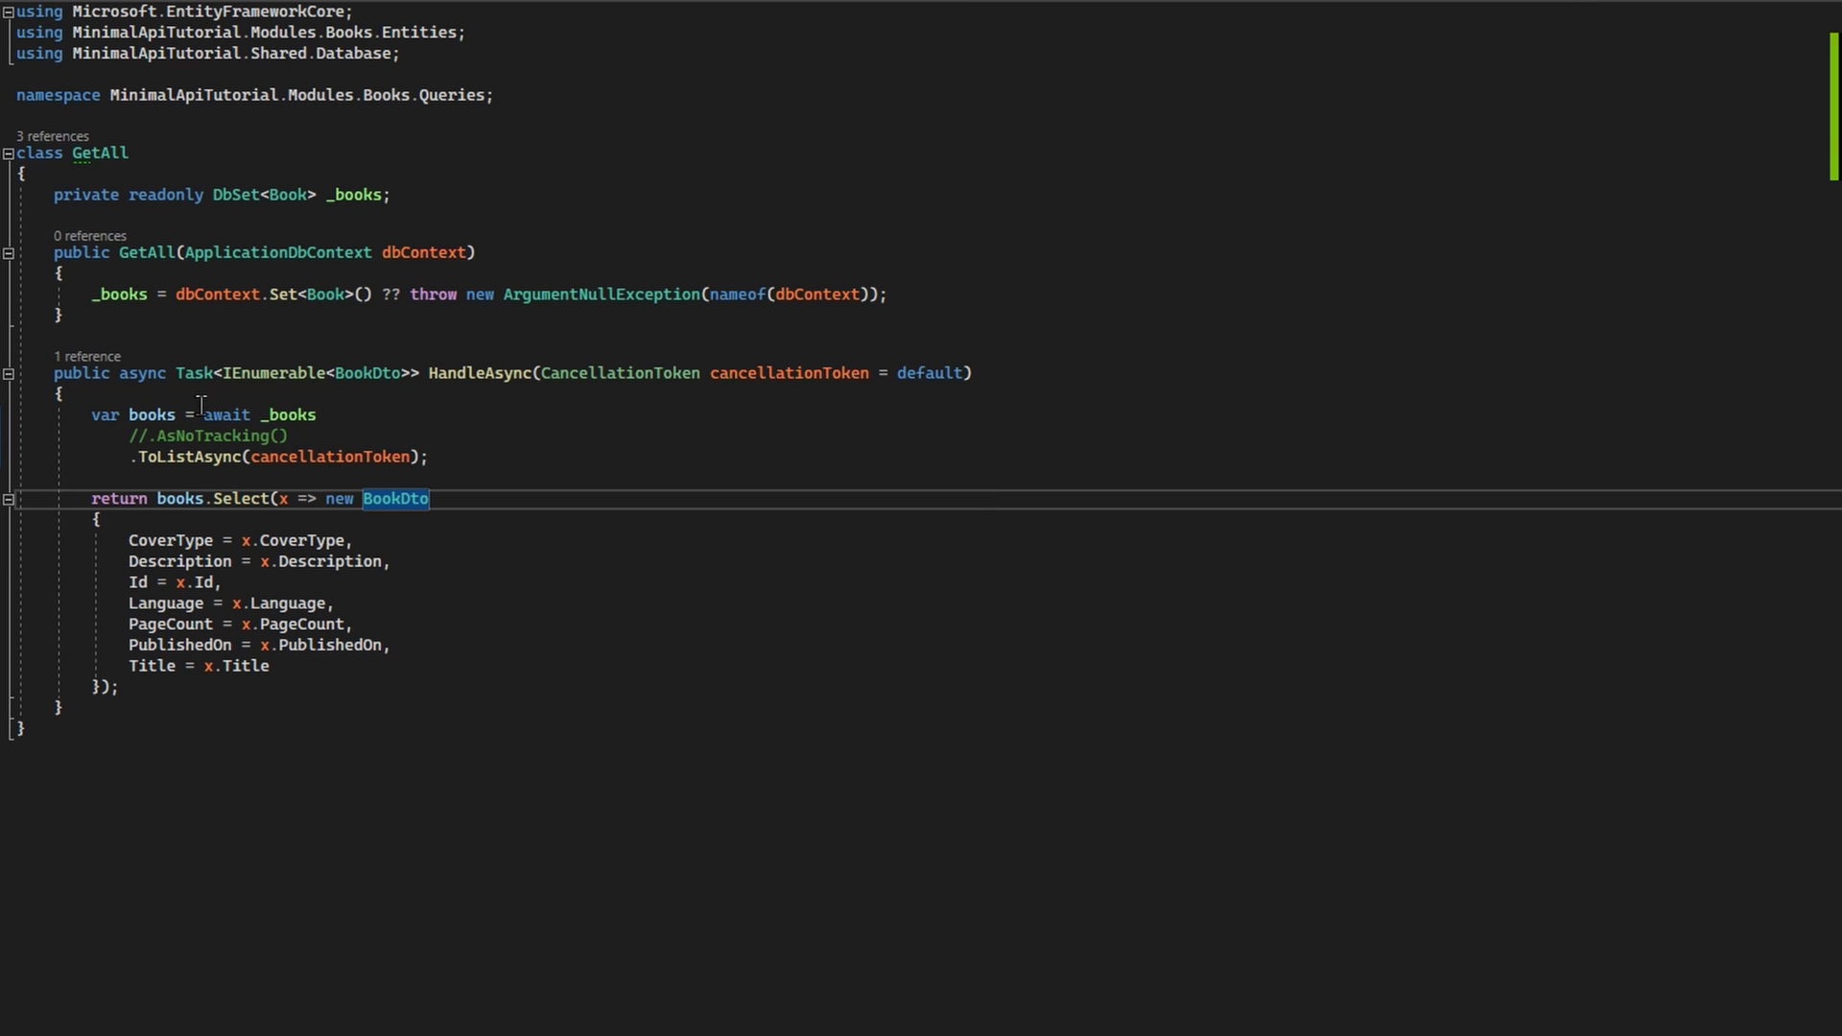
{"action": "mouse_move", "coordinate": [395, 457]}
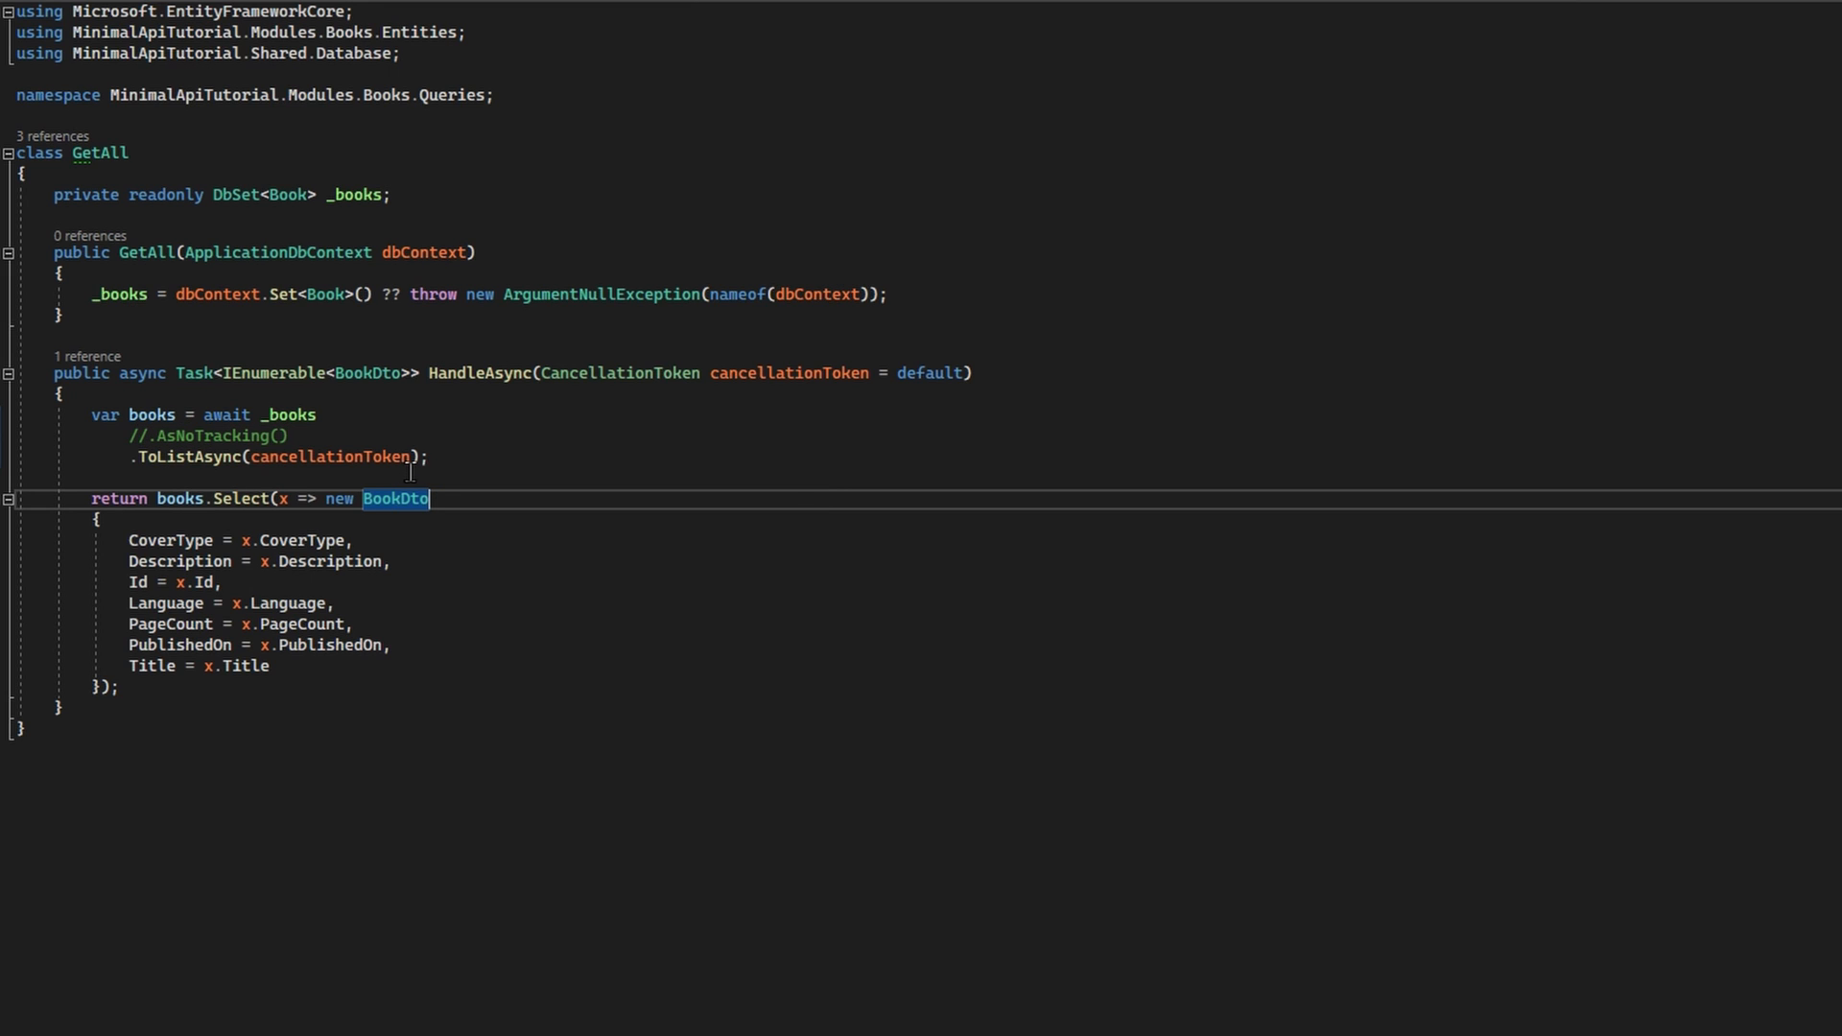
{"action": "mouse_move", "coordinate": [278, 541]}
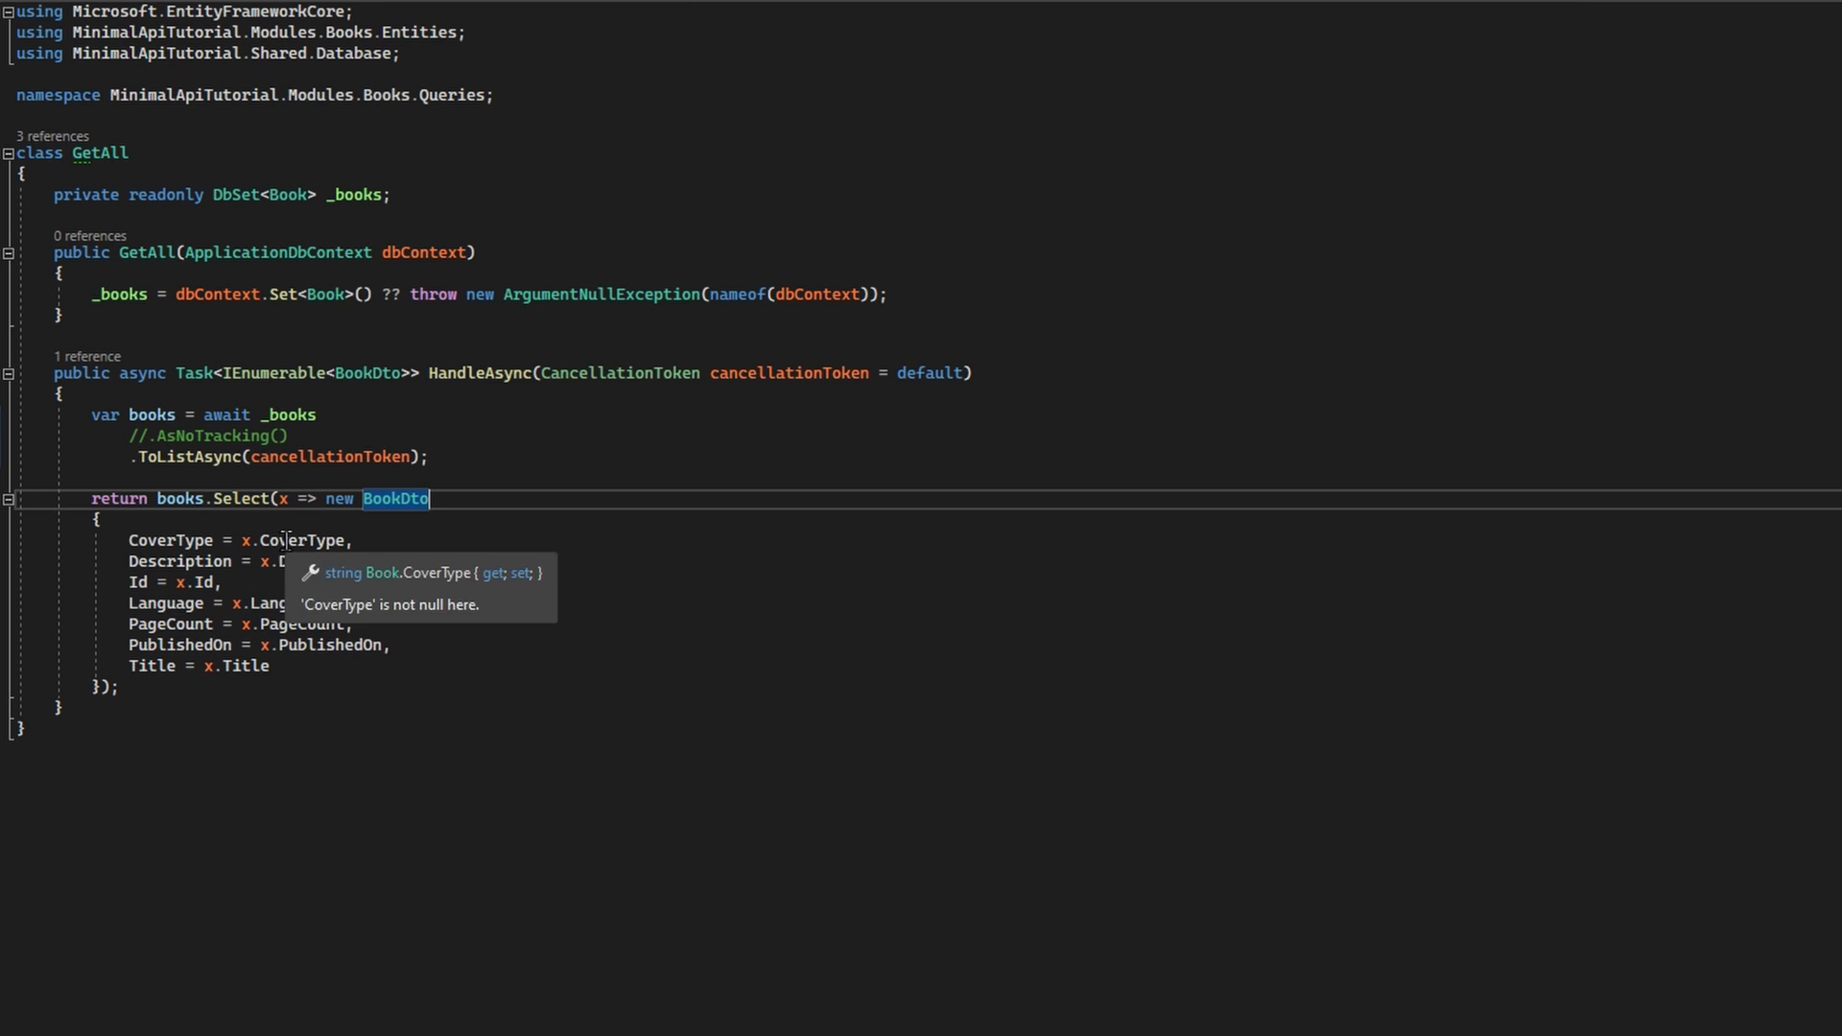
{"action": "mouse_move", "coordinate": [184, 485]}
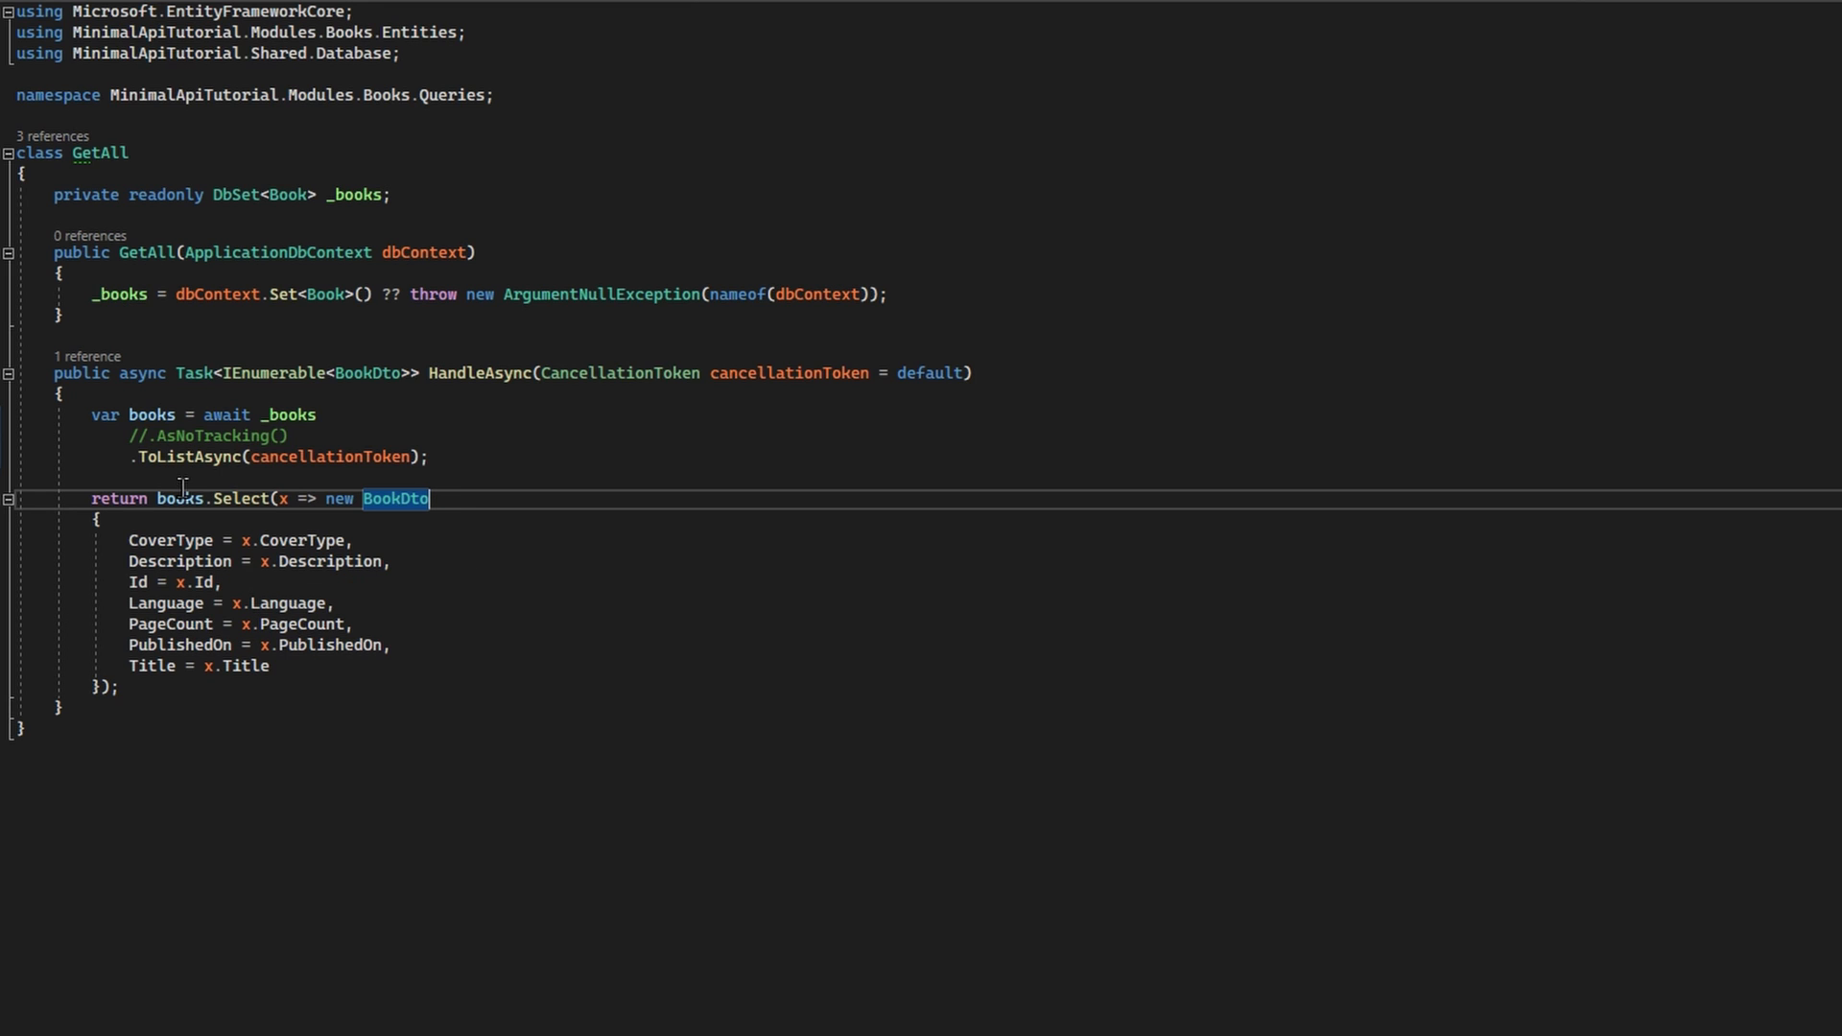
{"action": "mouse_move", "coordinate": [455, 555]}
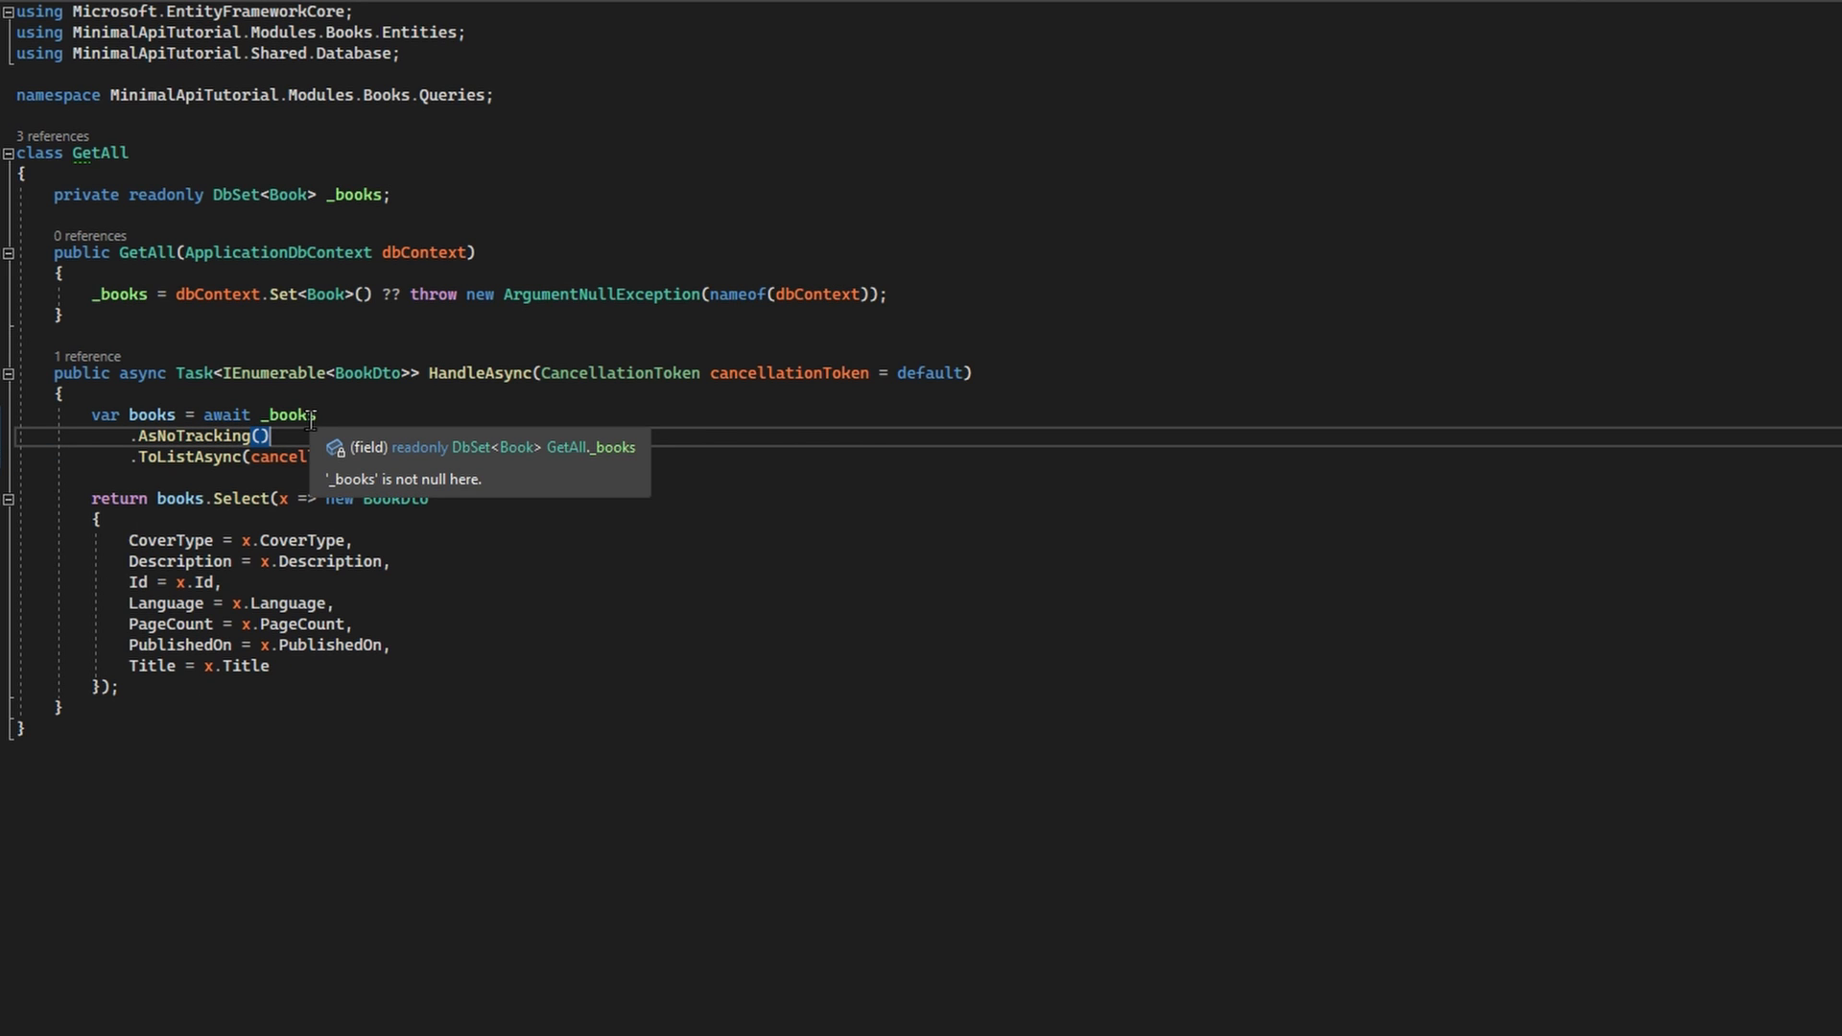
{"action": "mouse_move", "coordinate": [157, 457]}
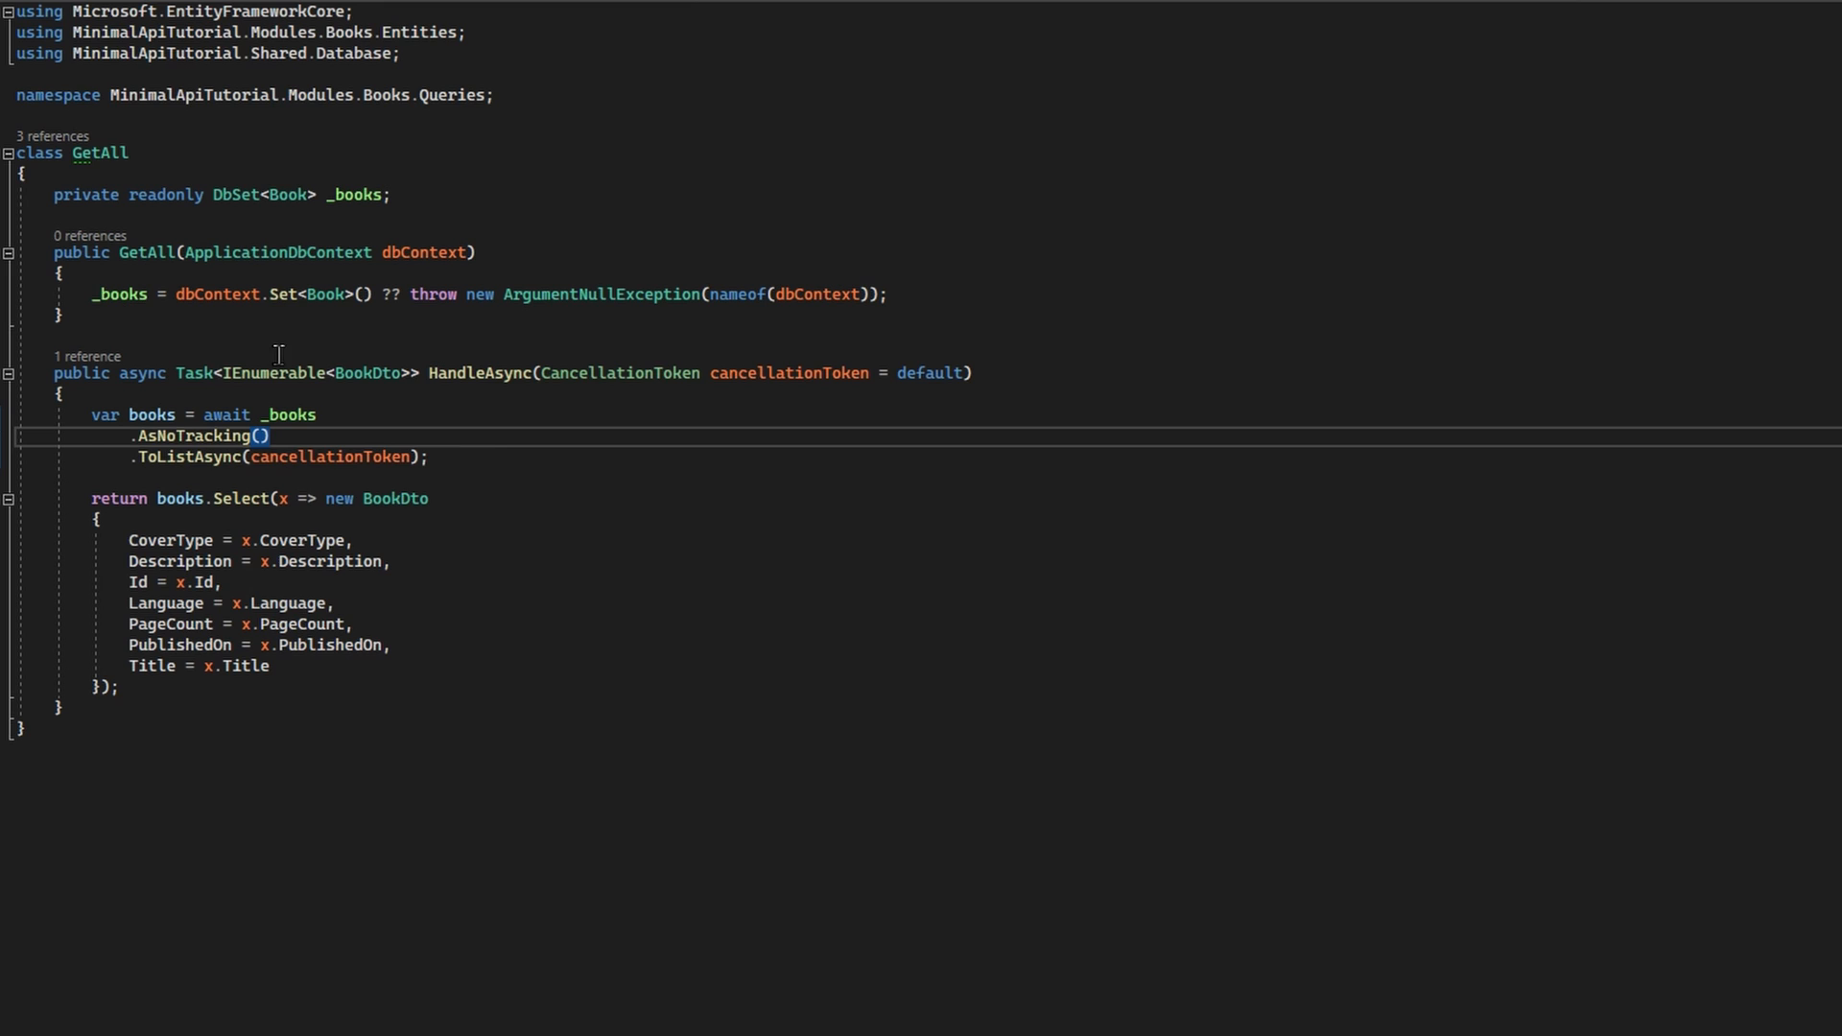
{"action": "mouse_move", "coordinate": [376, 457]}
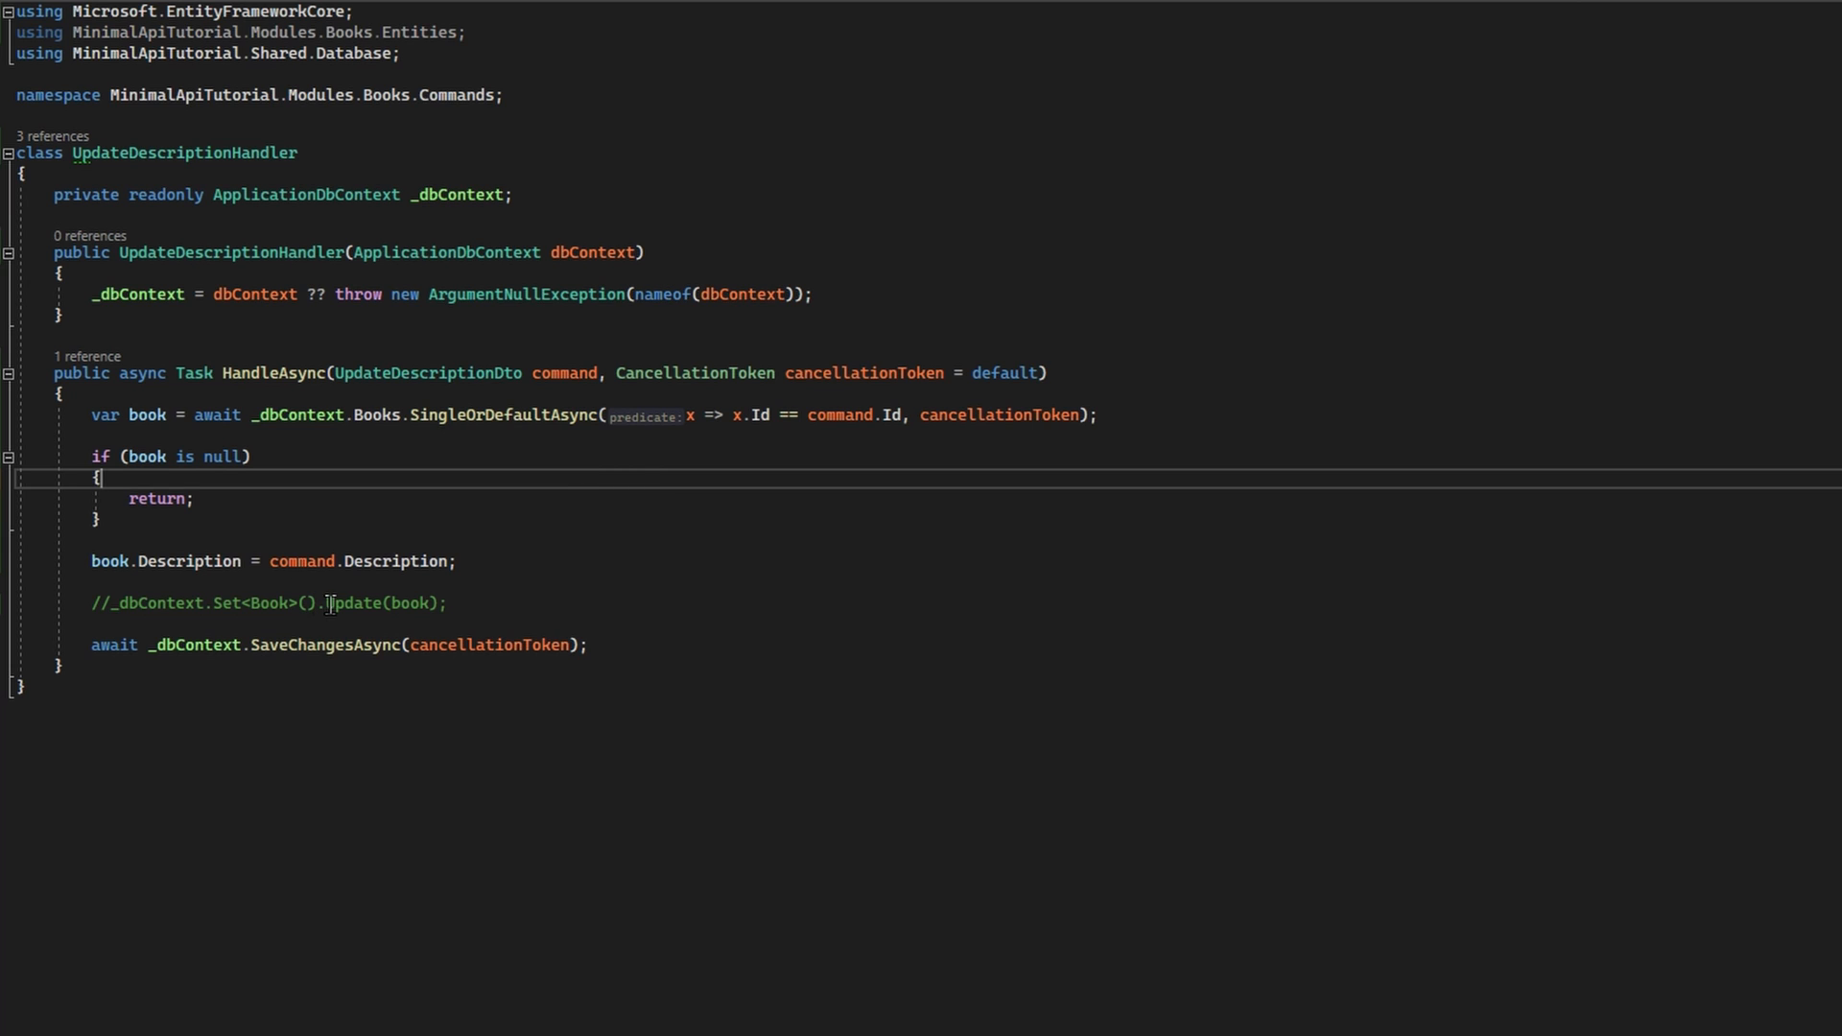
{"action": "double_click", "coordinate": [353, 602]}
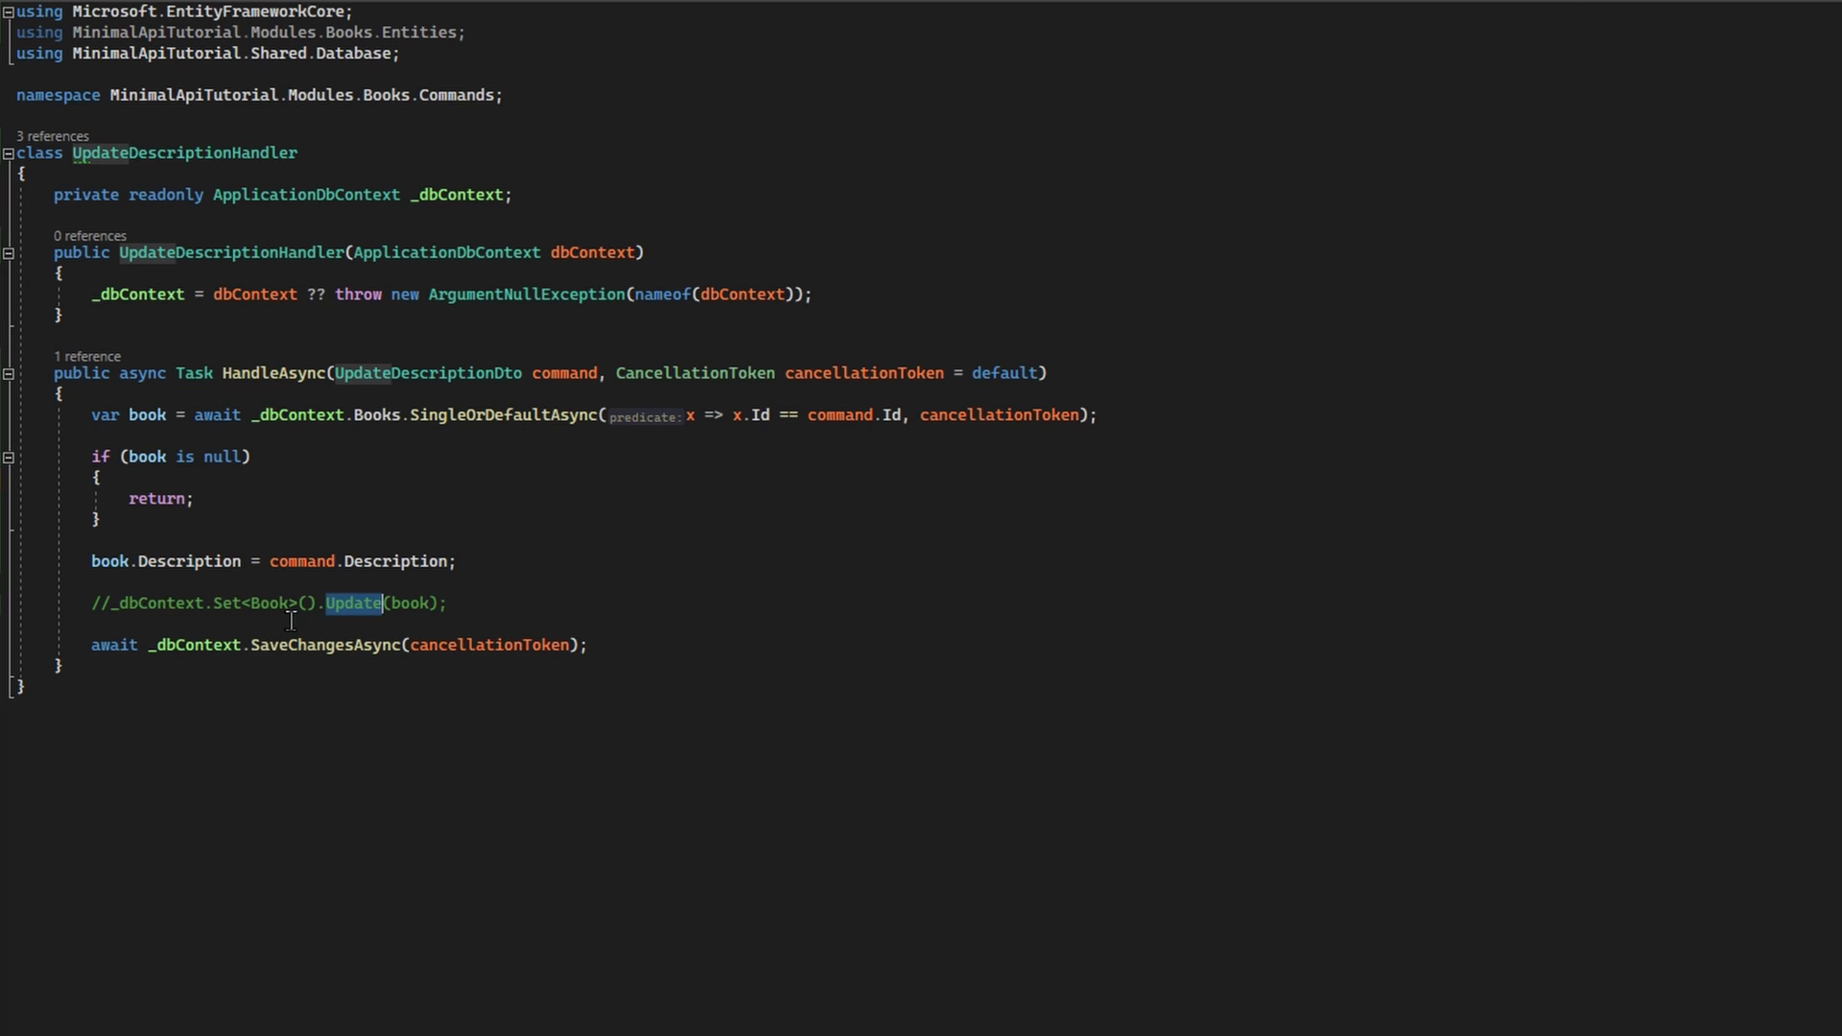
{"action": "mouse_move", "coordinate": [430, 614]}
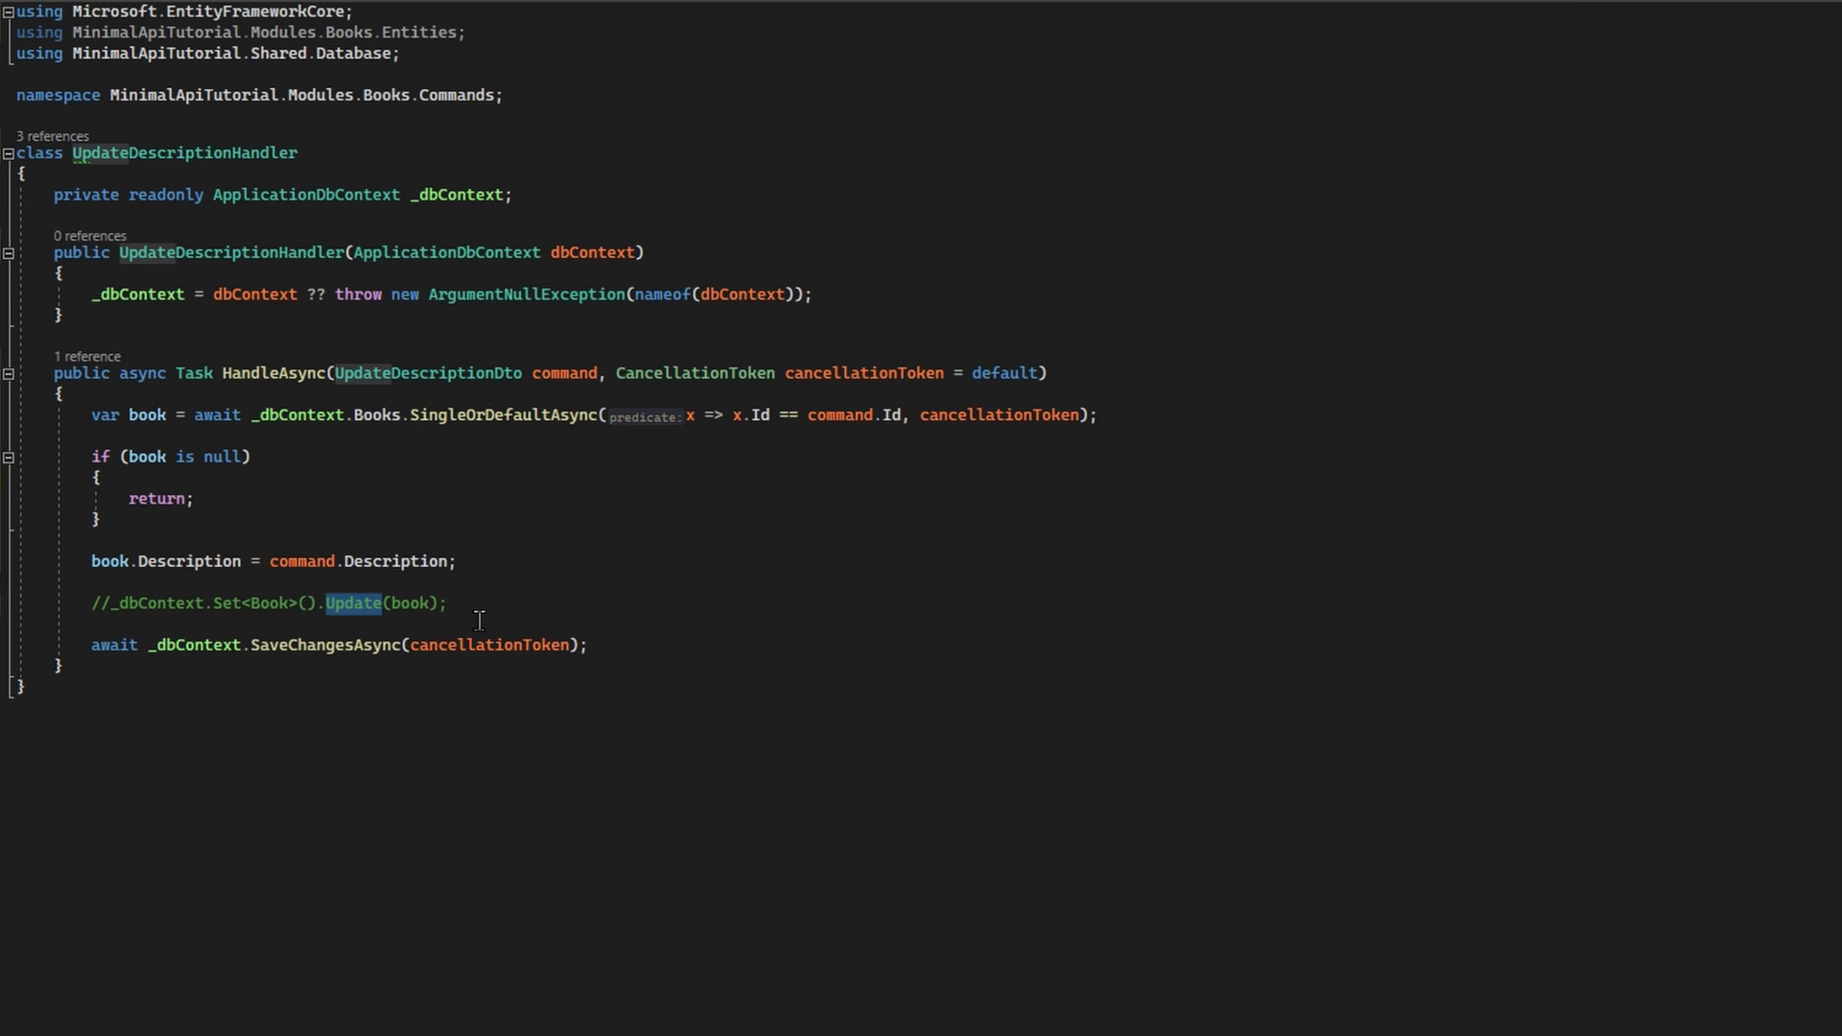
{"action": "mouse_move", "coordinate": [221, 725]}
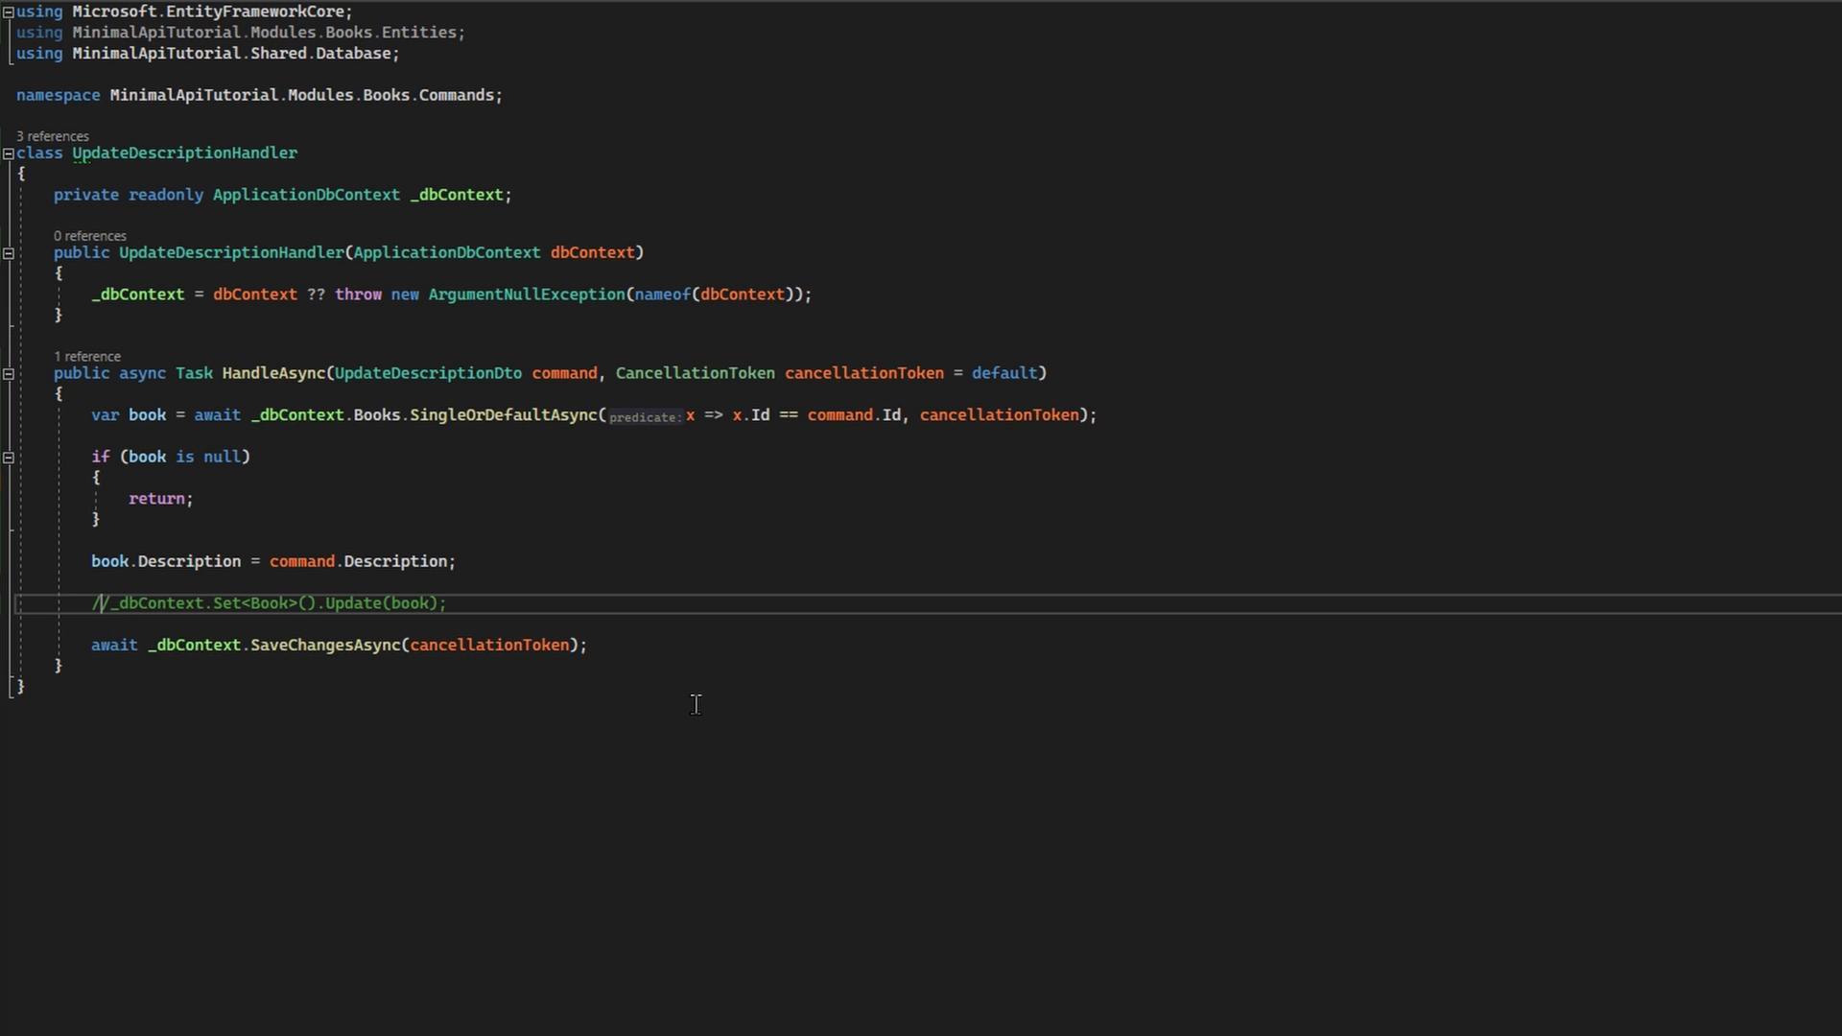
{"action": "mouse_move", "coordinate": [775, 735]}
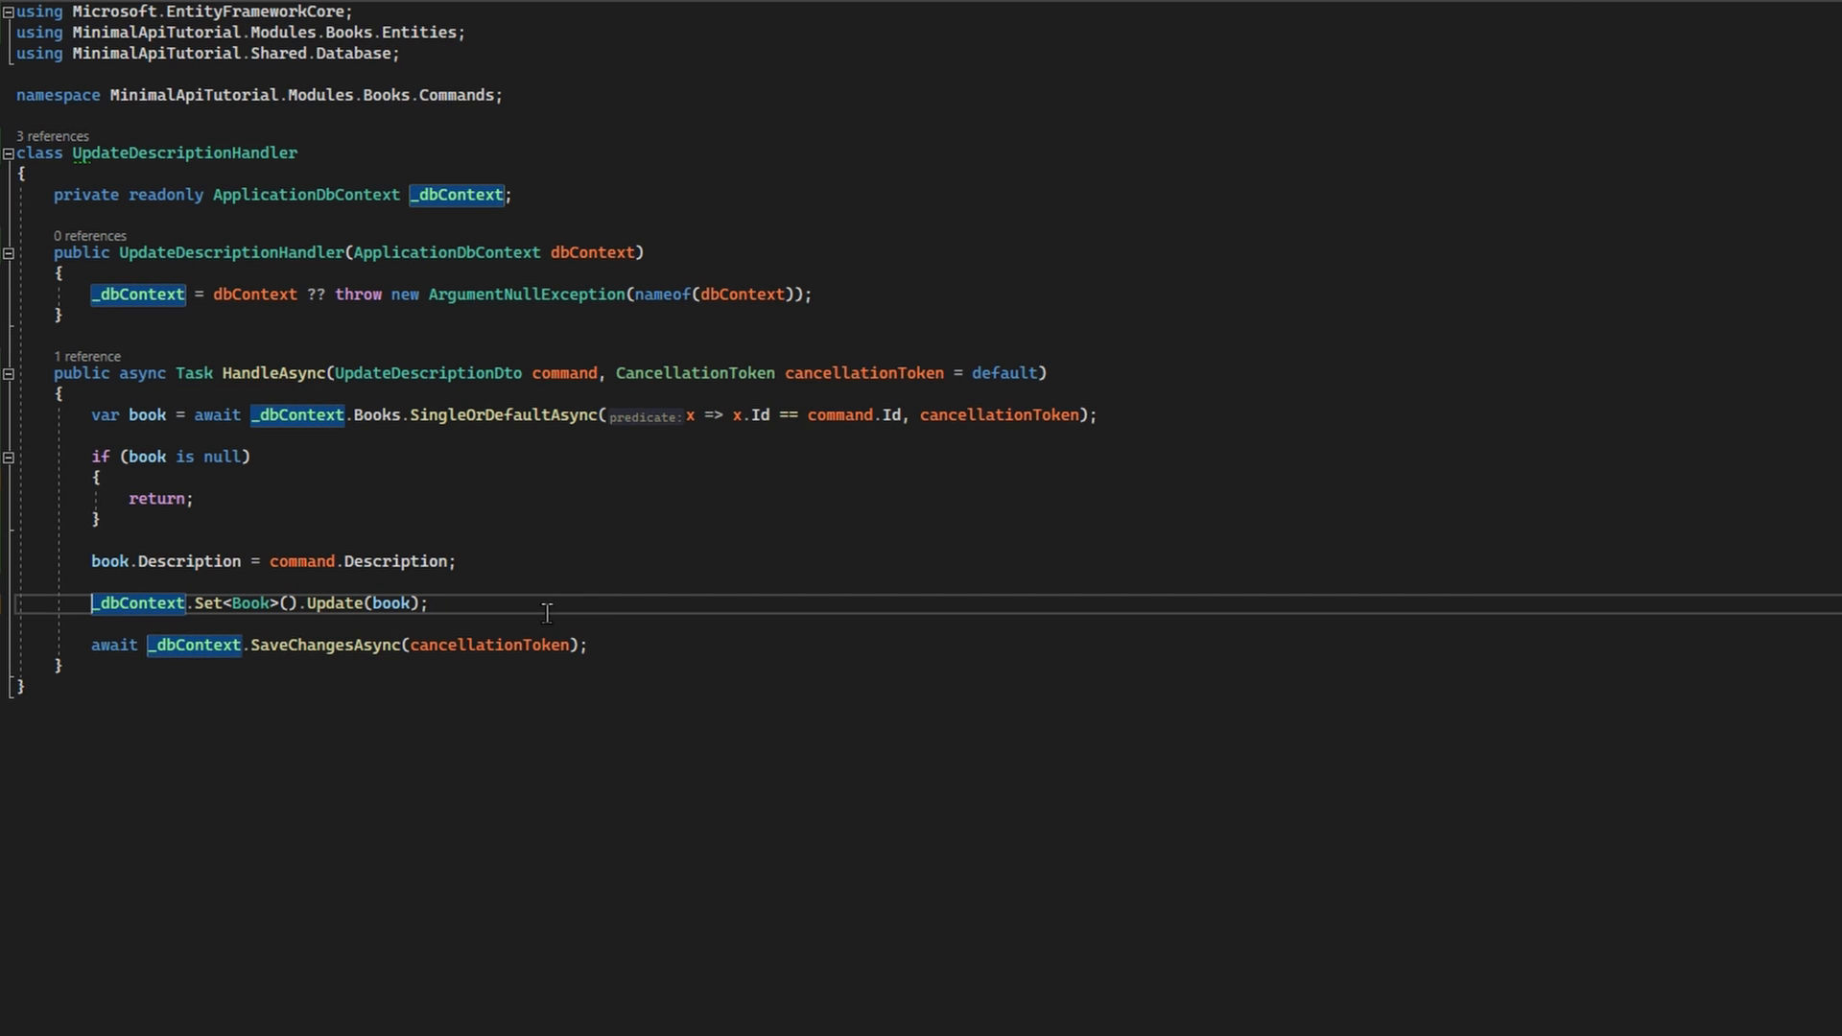
{"action": "mouse_move", "coordinate": [560, 625]}
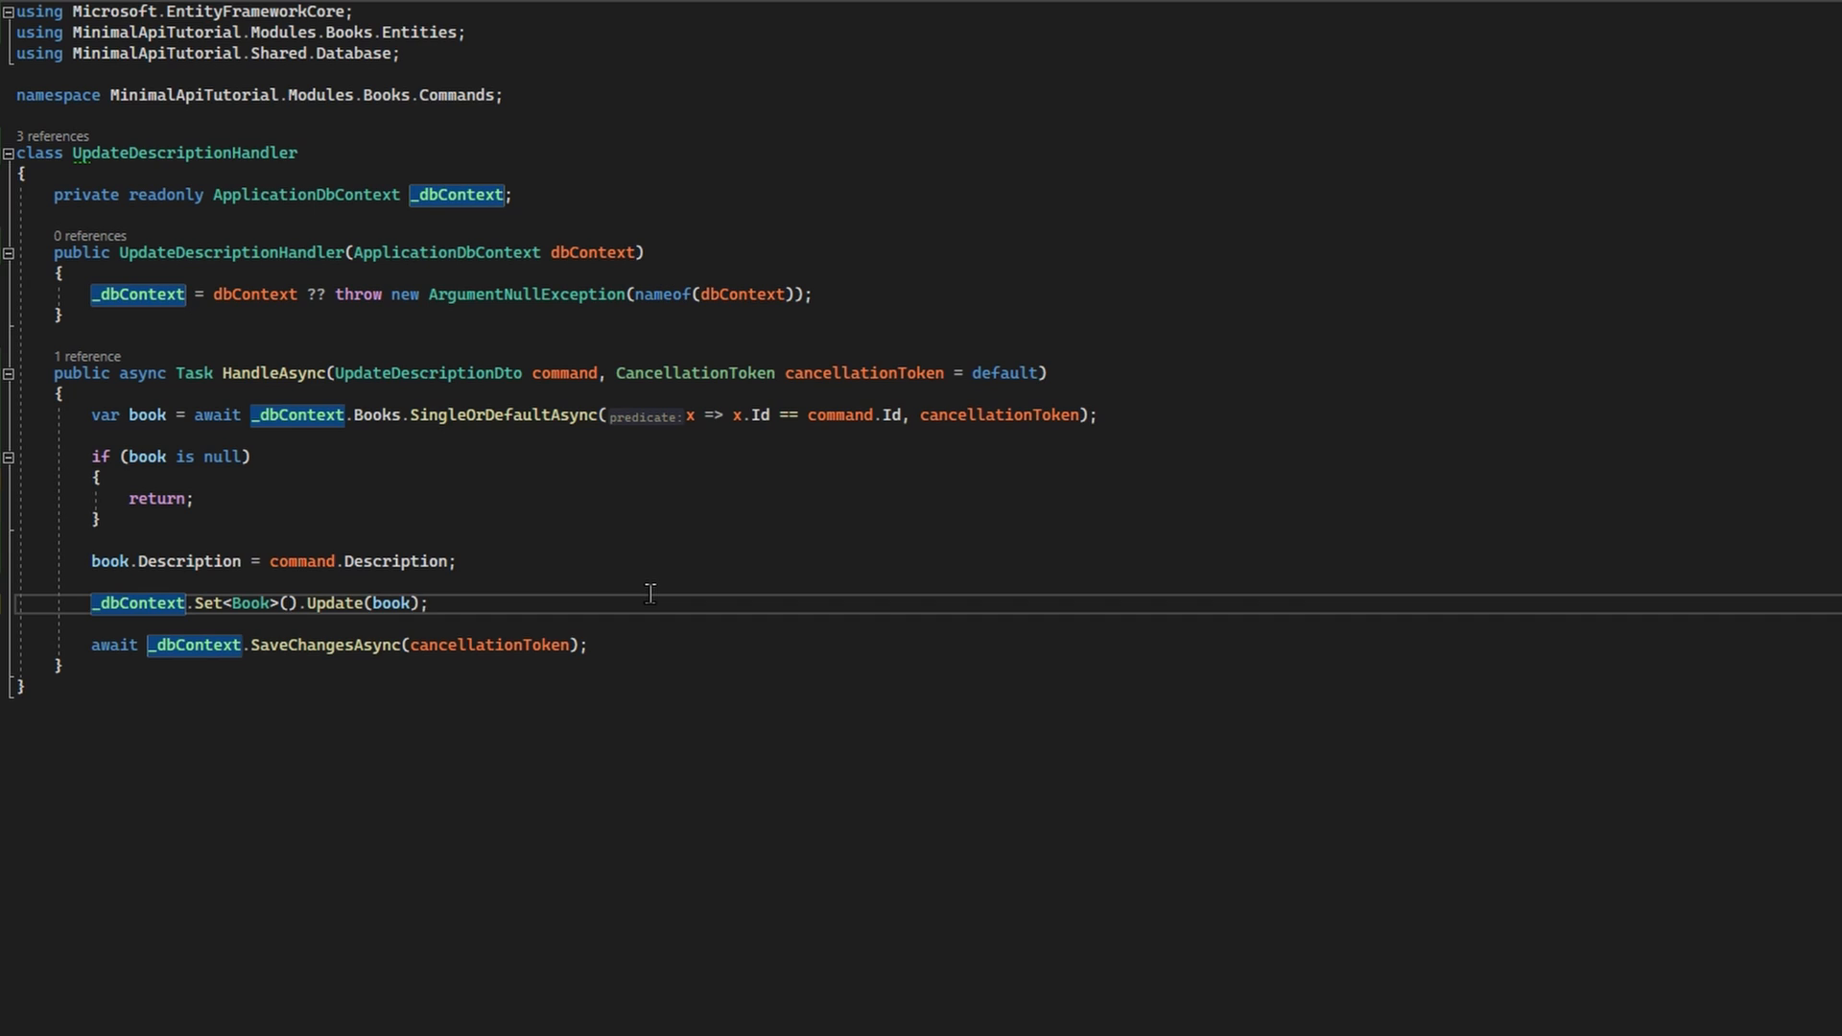
{"action": "mouse_move", "coordinate": [763, 559]}
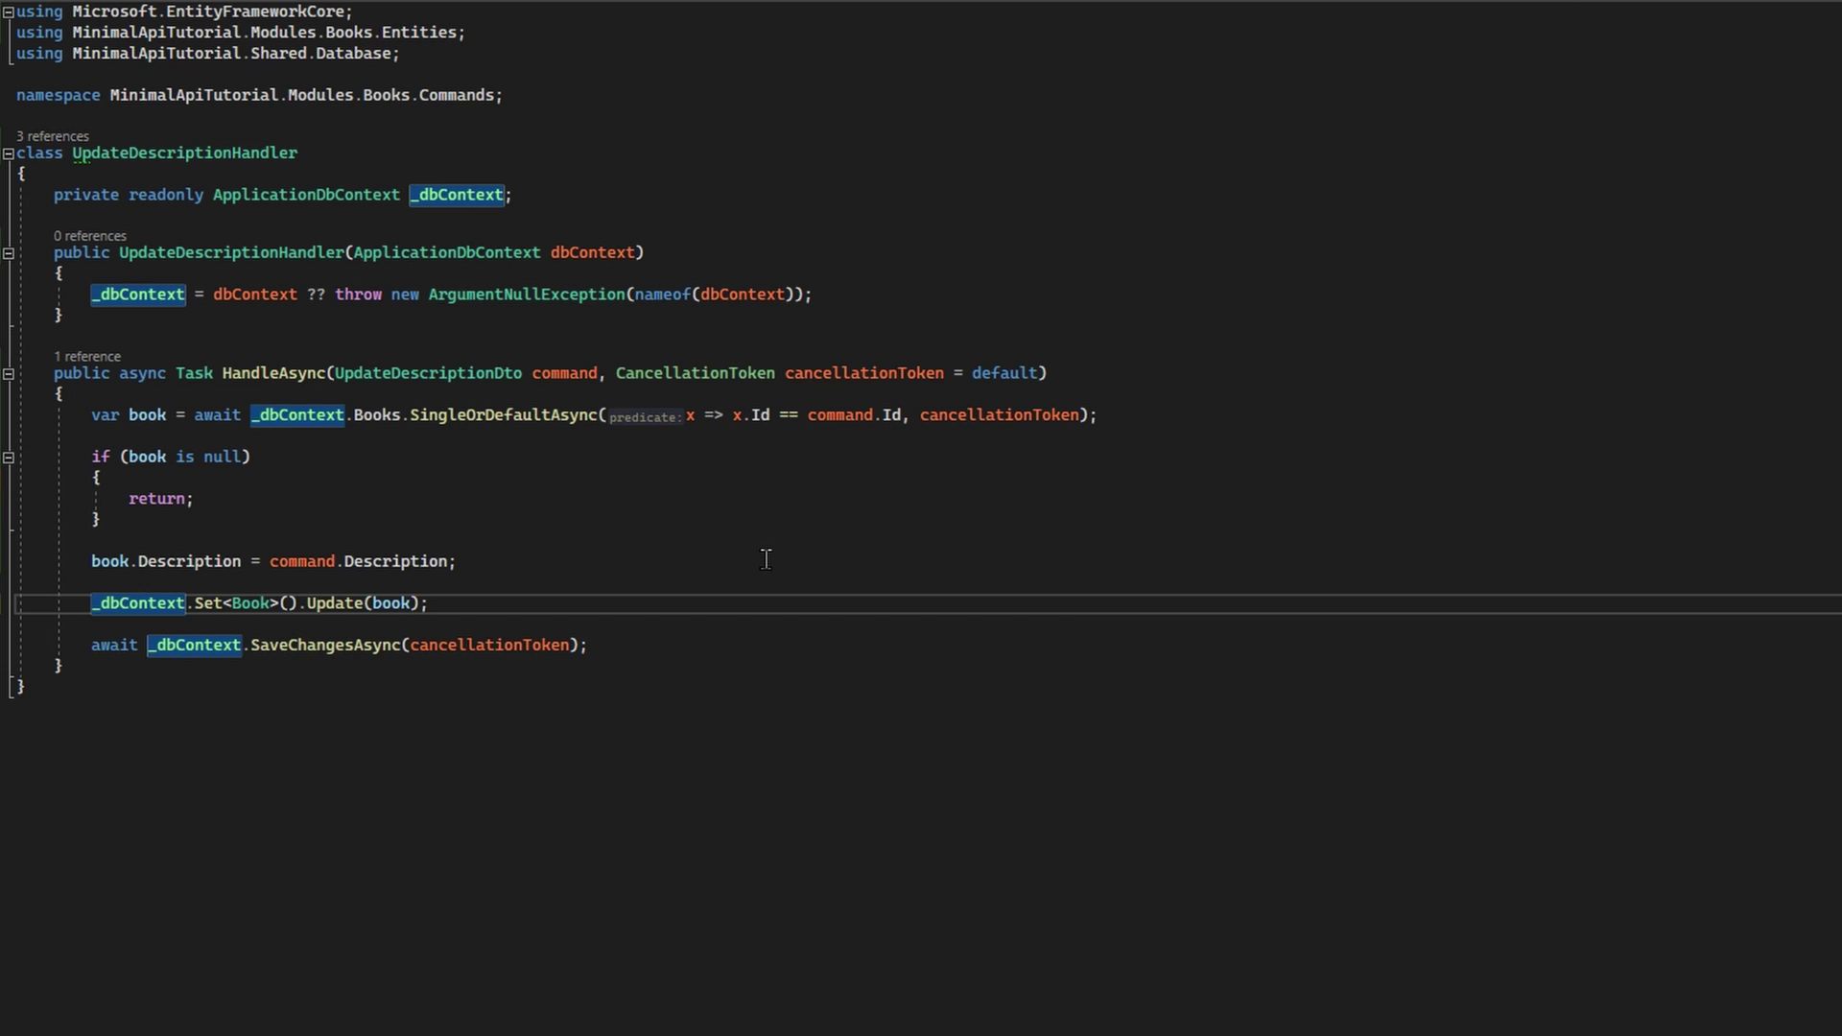
{"action": "key", "text": "Ctrl+/"}
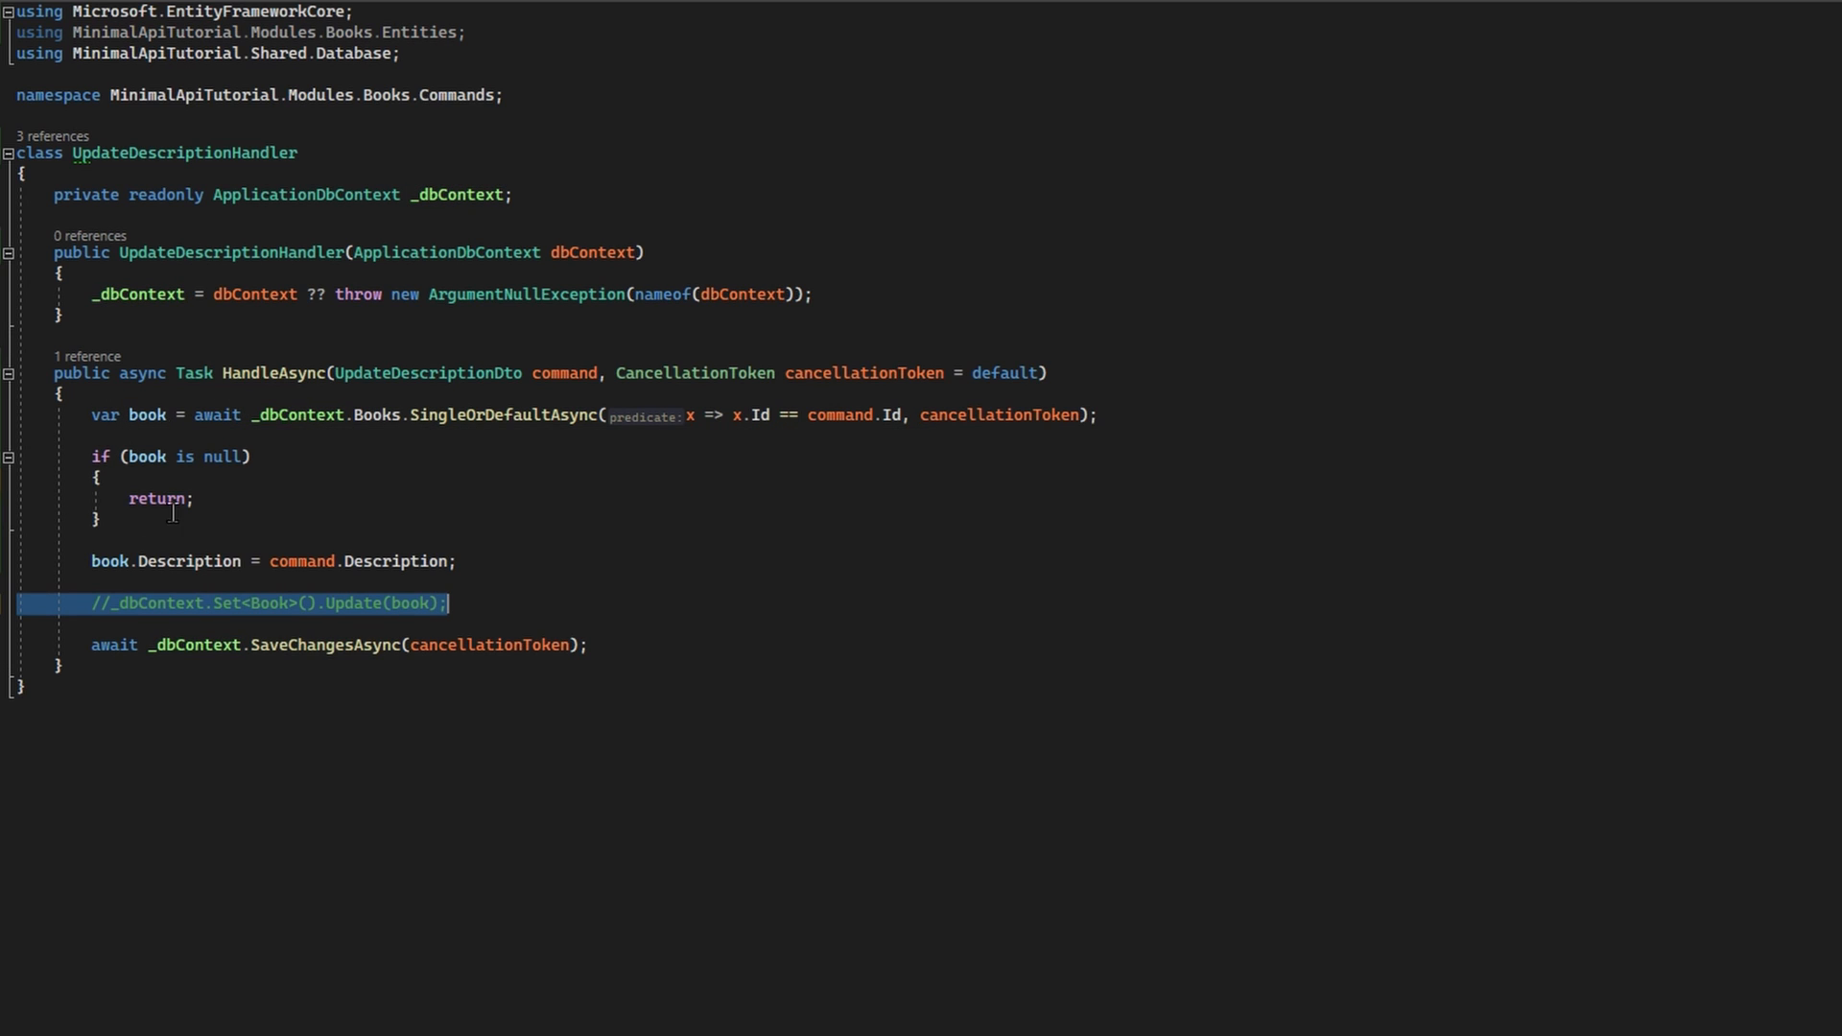
Highlight the Description assignment line in UpdateDescriptionHandler.
{"action": "double_click", "coordinate": [188, 560]}
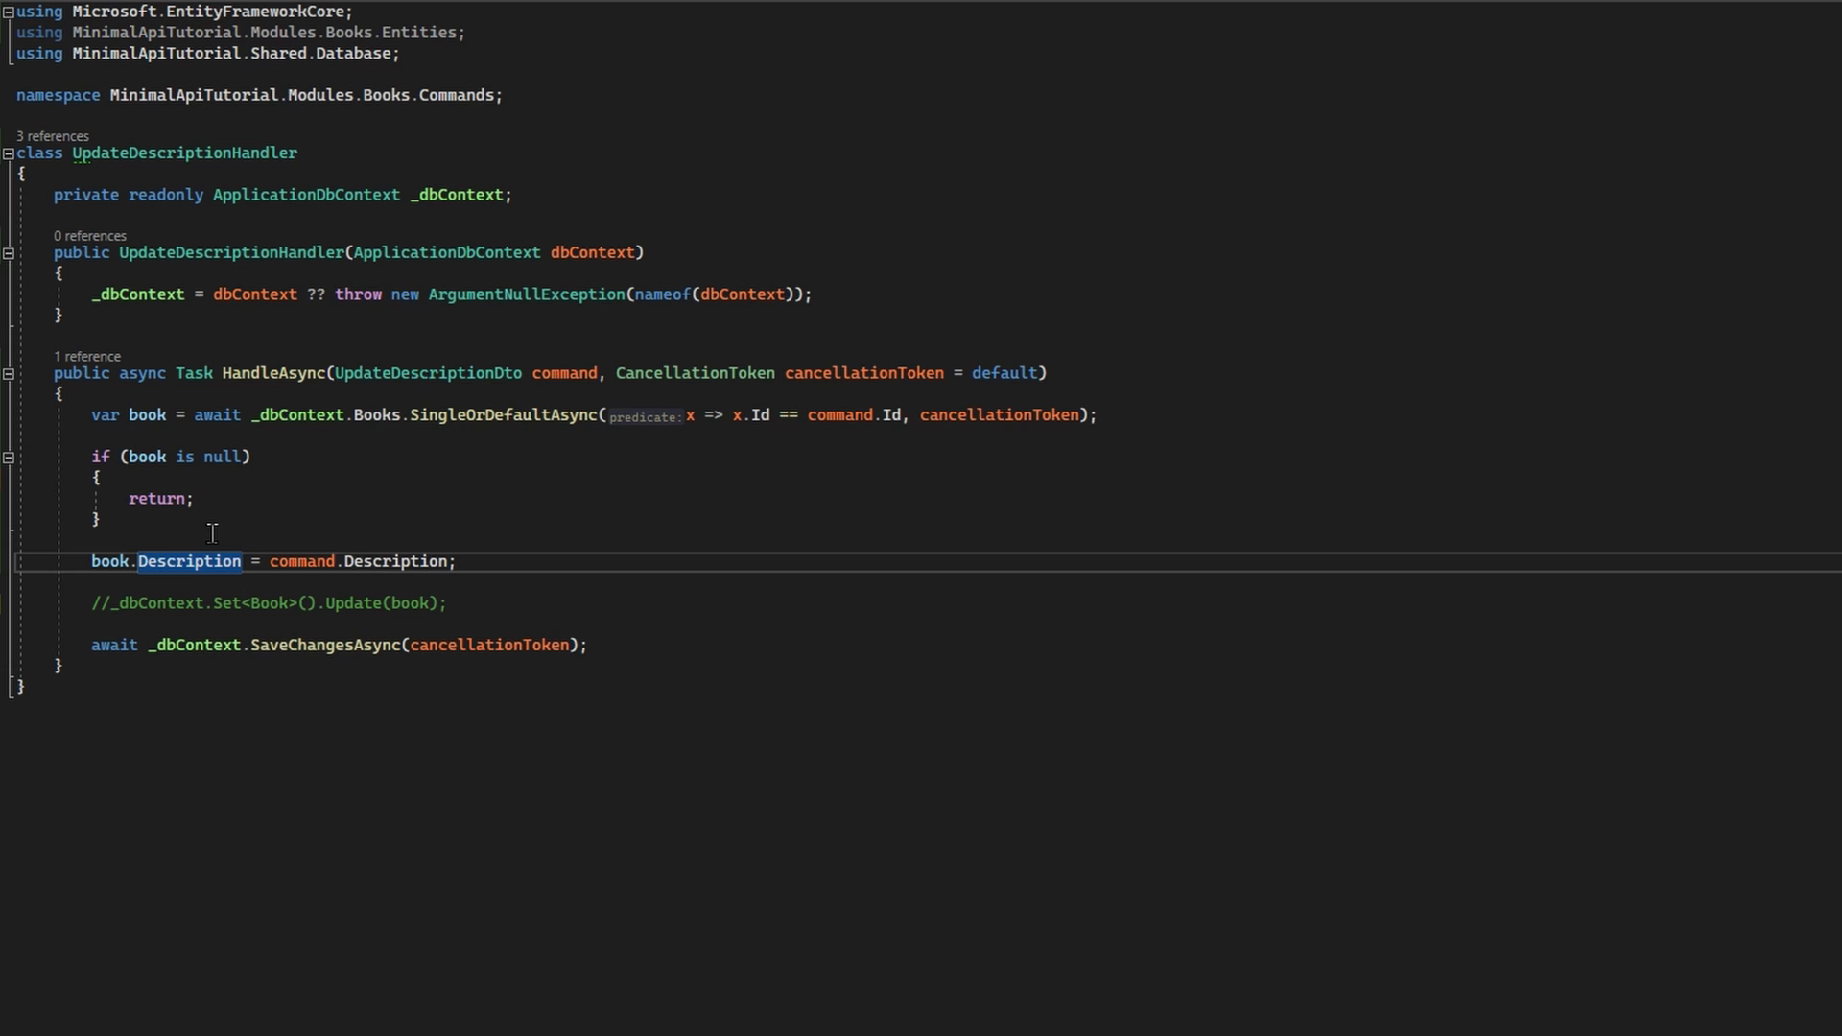
{"action": "mouse_move", "coordinate": [272, 211]}
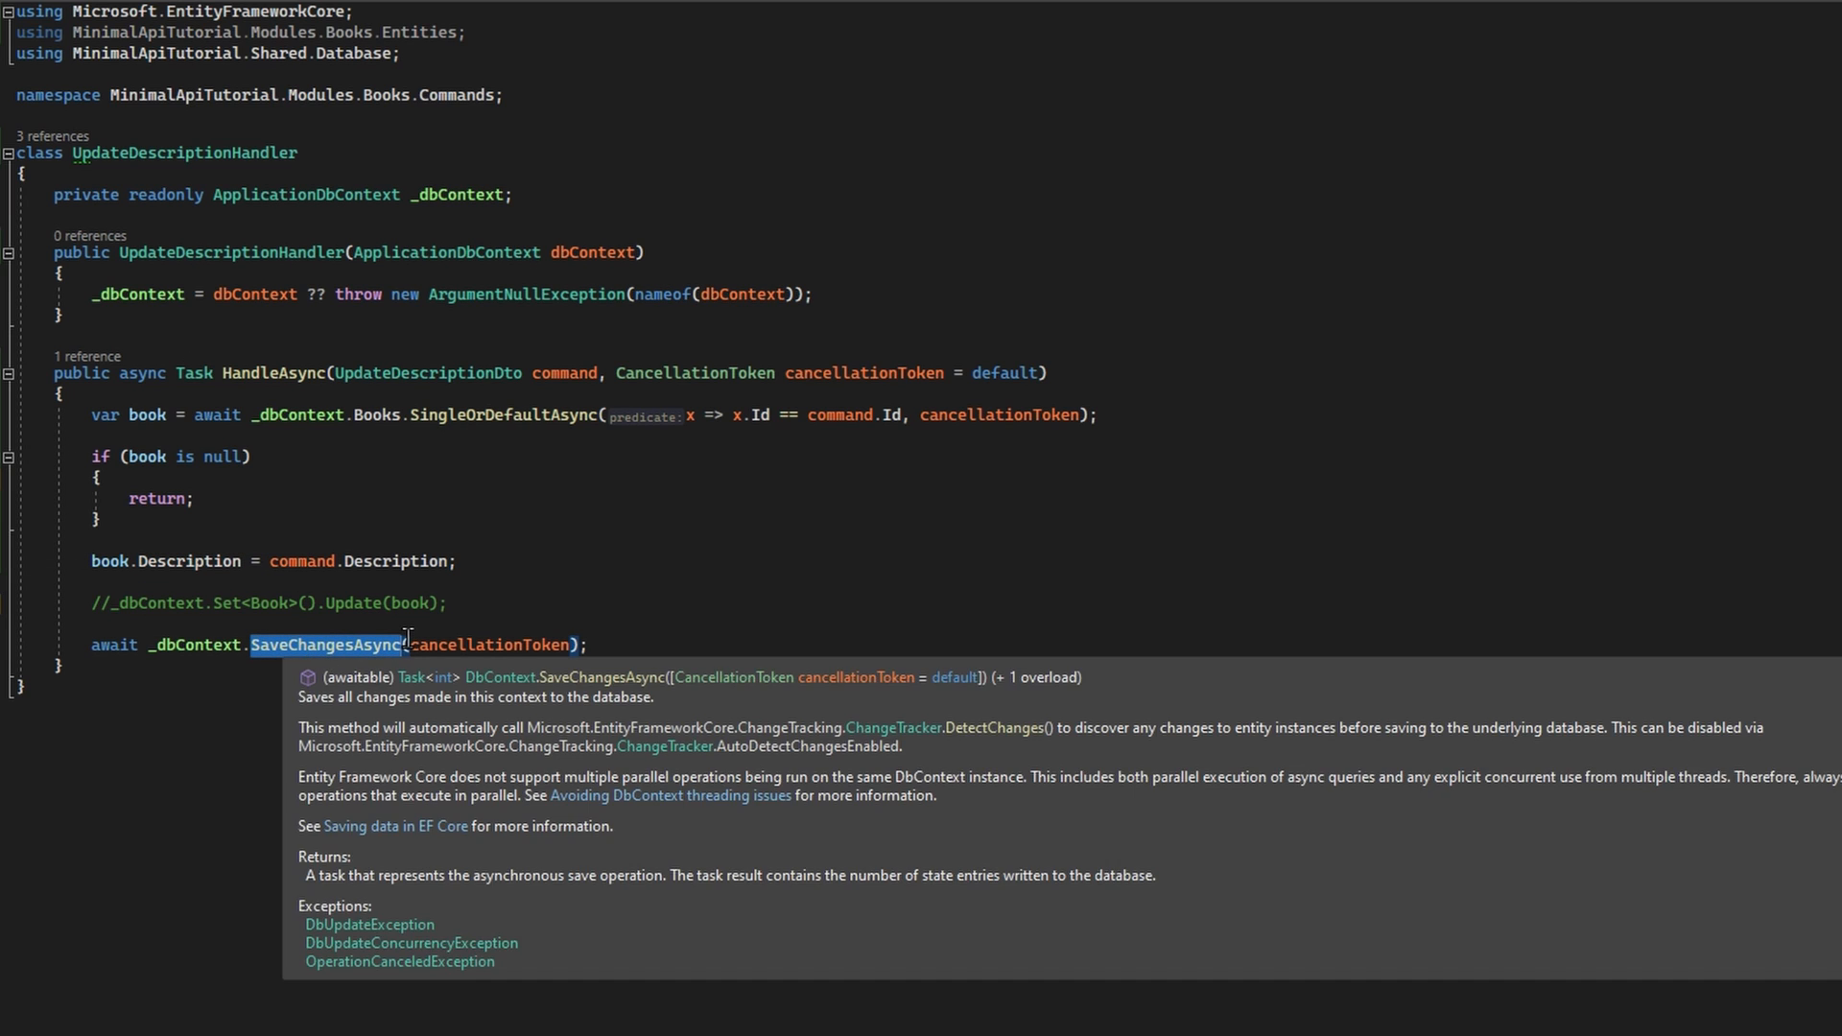
{"action": "mouse_move", "coordinate": [977, 634]}
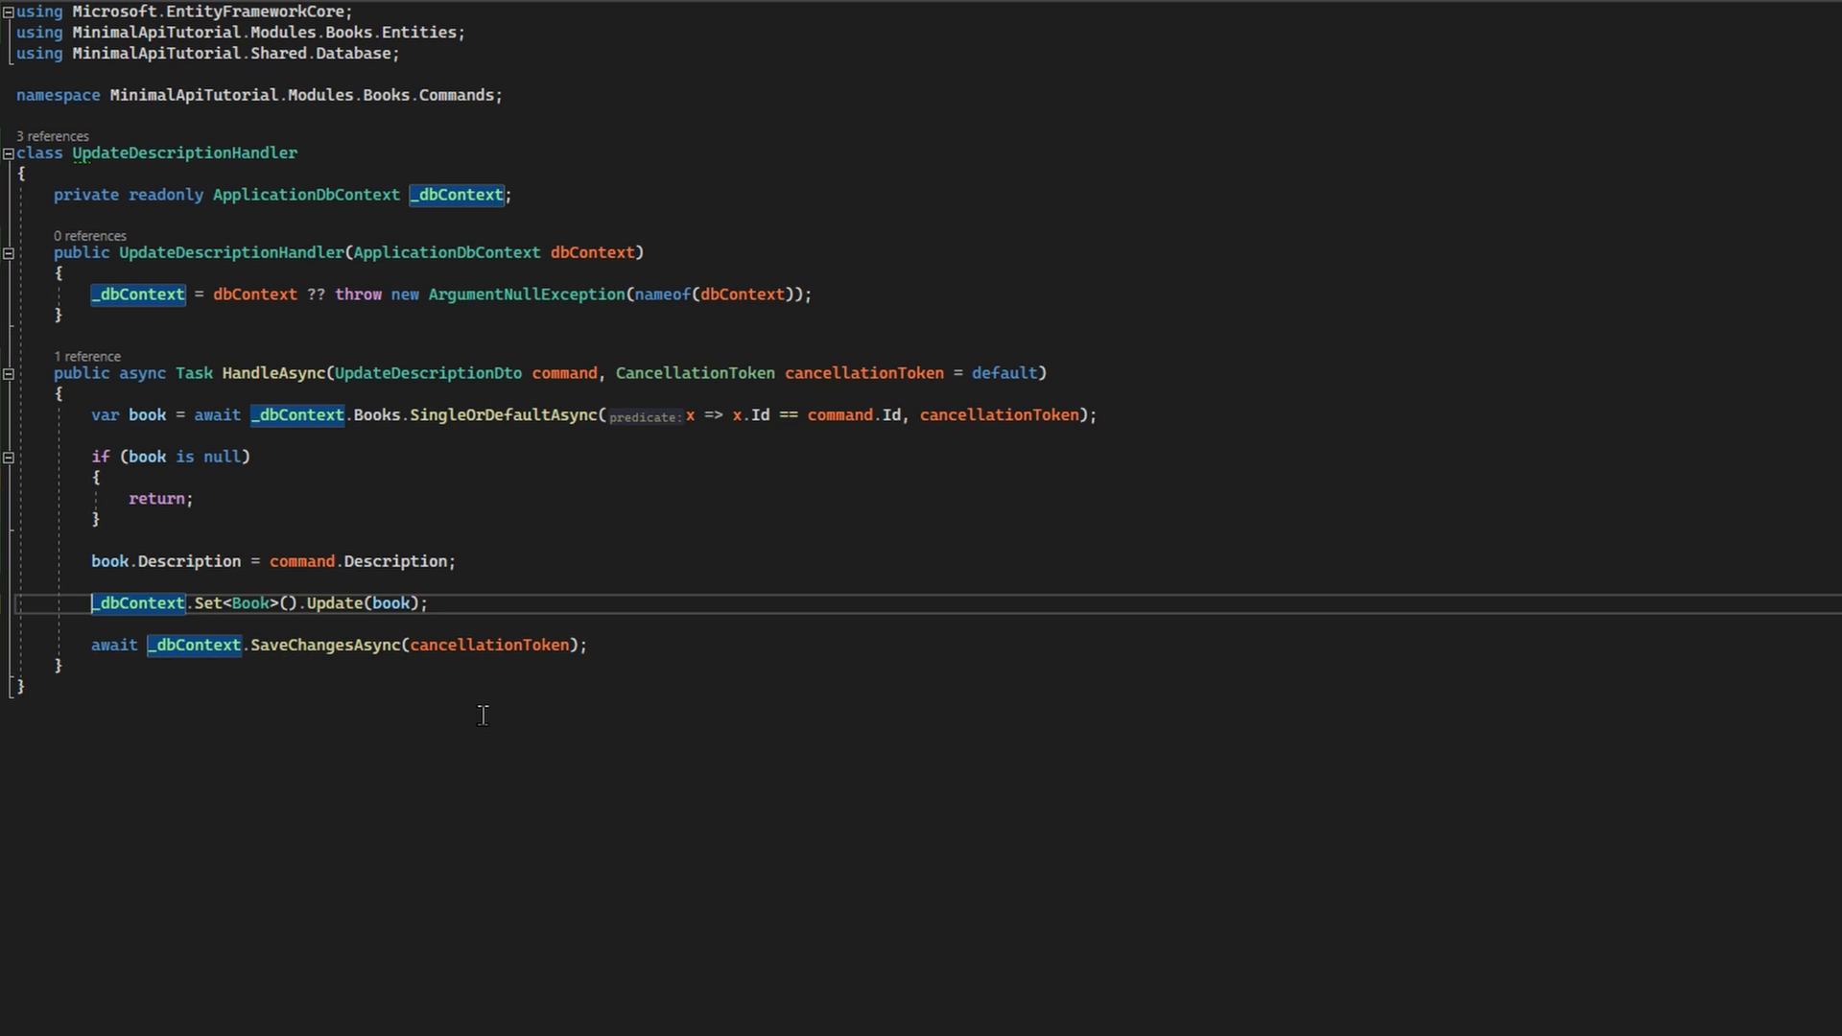
{"action": "mouse_move", "coordinate": [246, 580]}
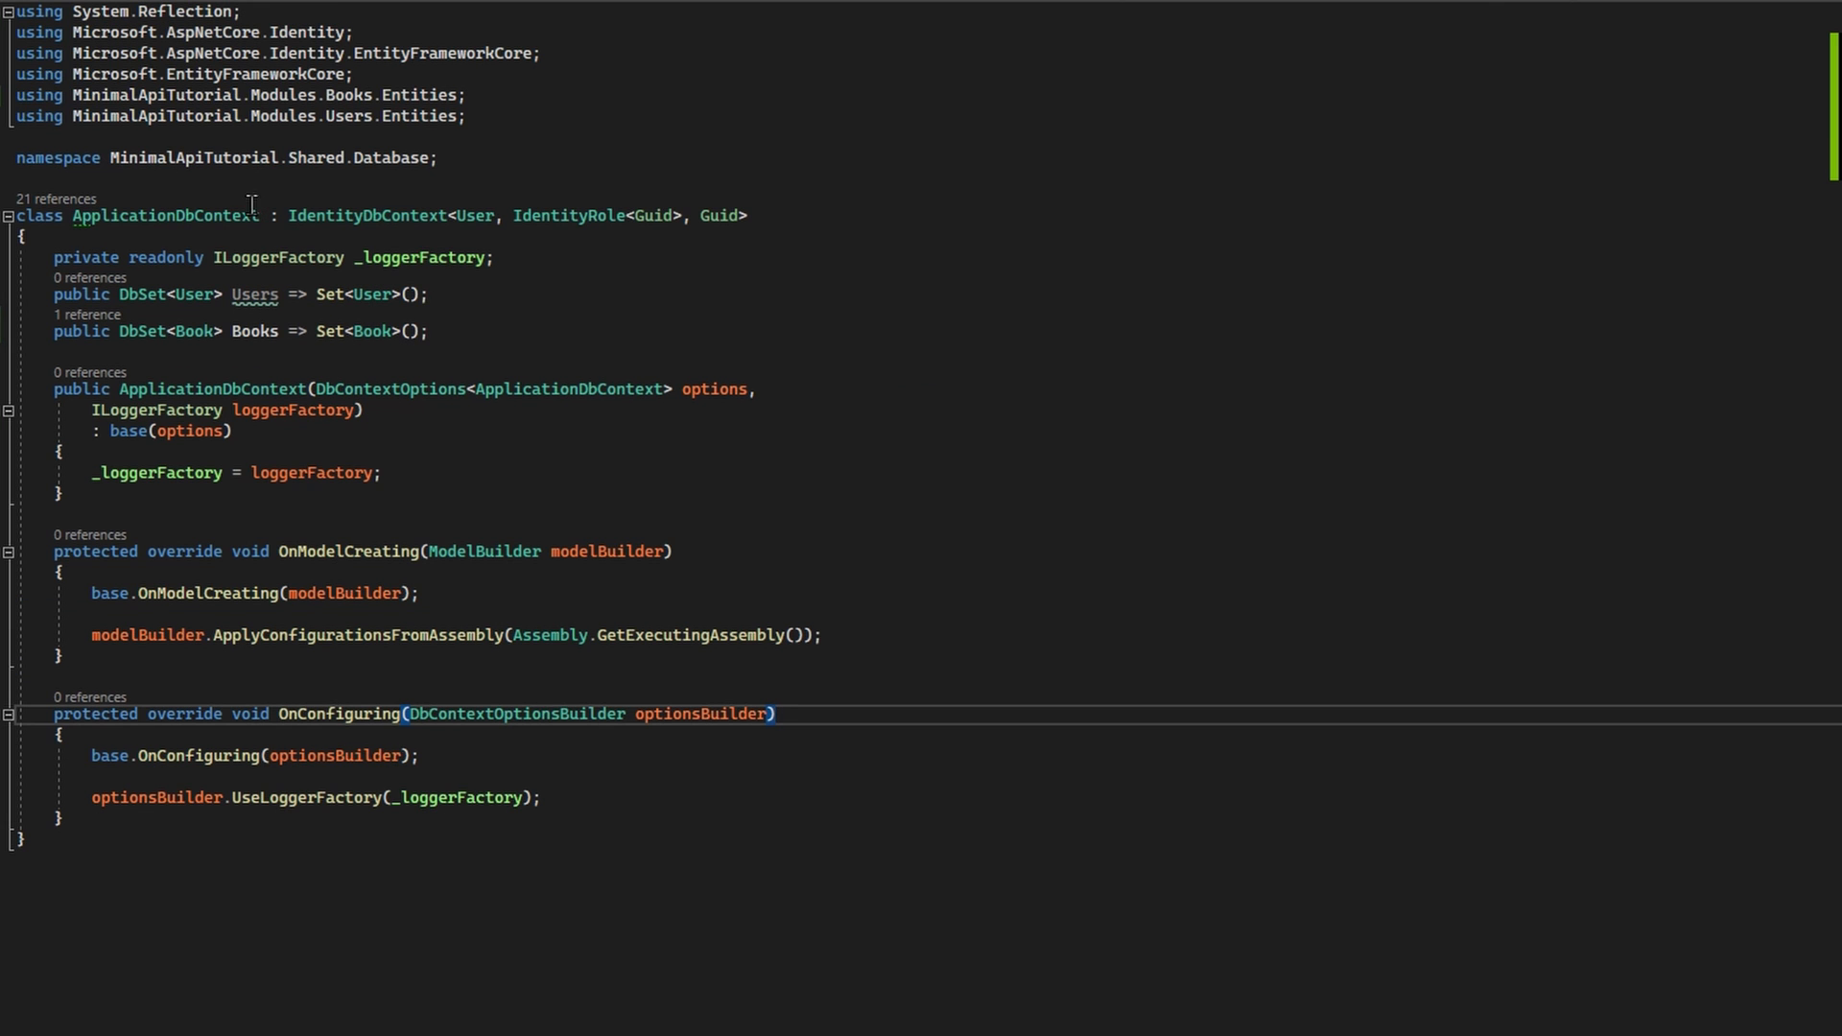
{"action": "mouse_move", "coordinate": [288, 796]}
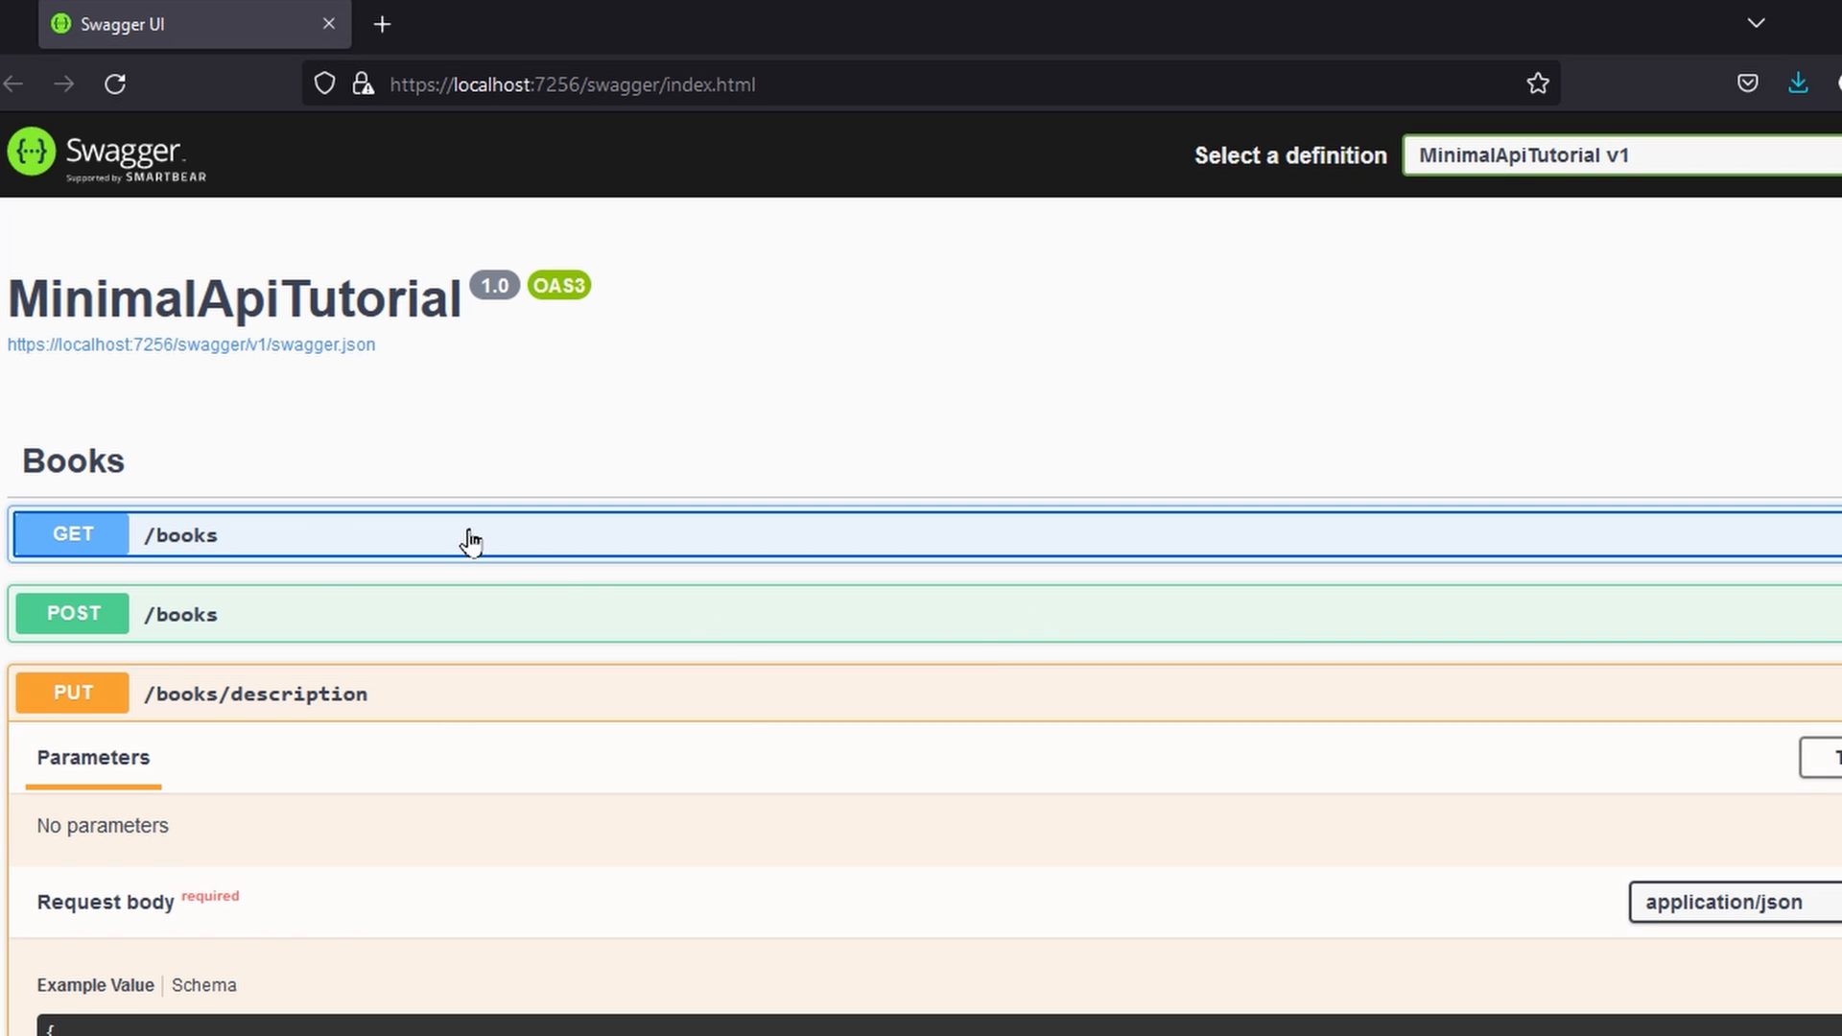
Run GET /books, copy the Harry Potter id and select the example id in the PUT /books/description body.
{"action": "left_click", "coordinate": [468, 535]}
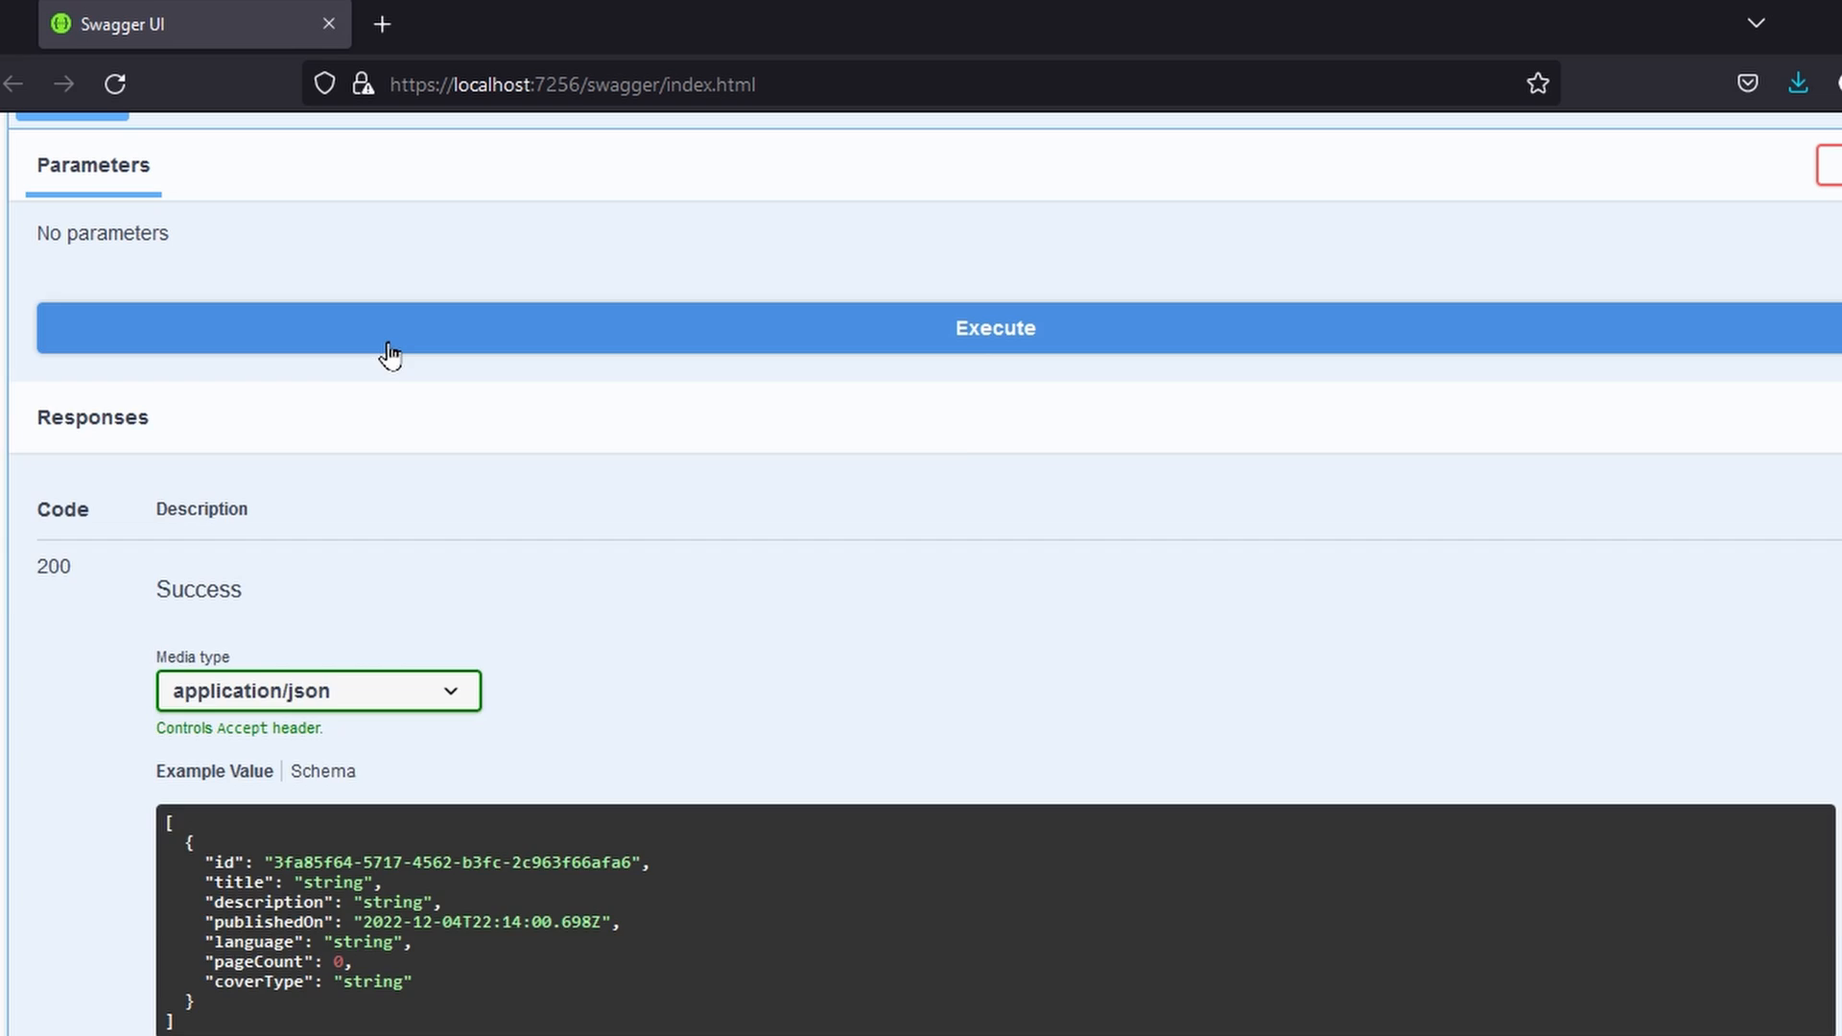
{"action": "left_click", "coordinate": [994, 328]}
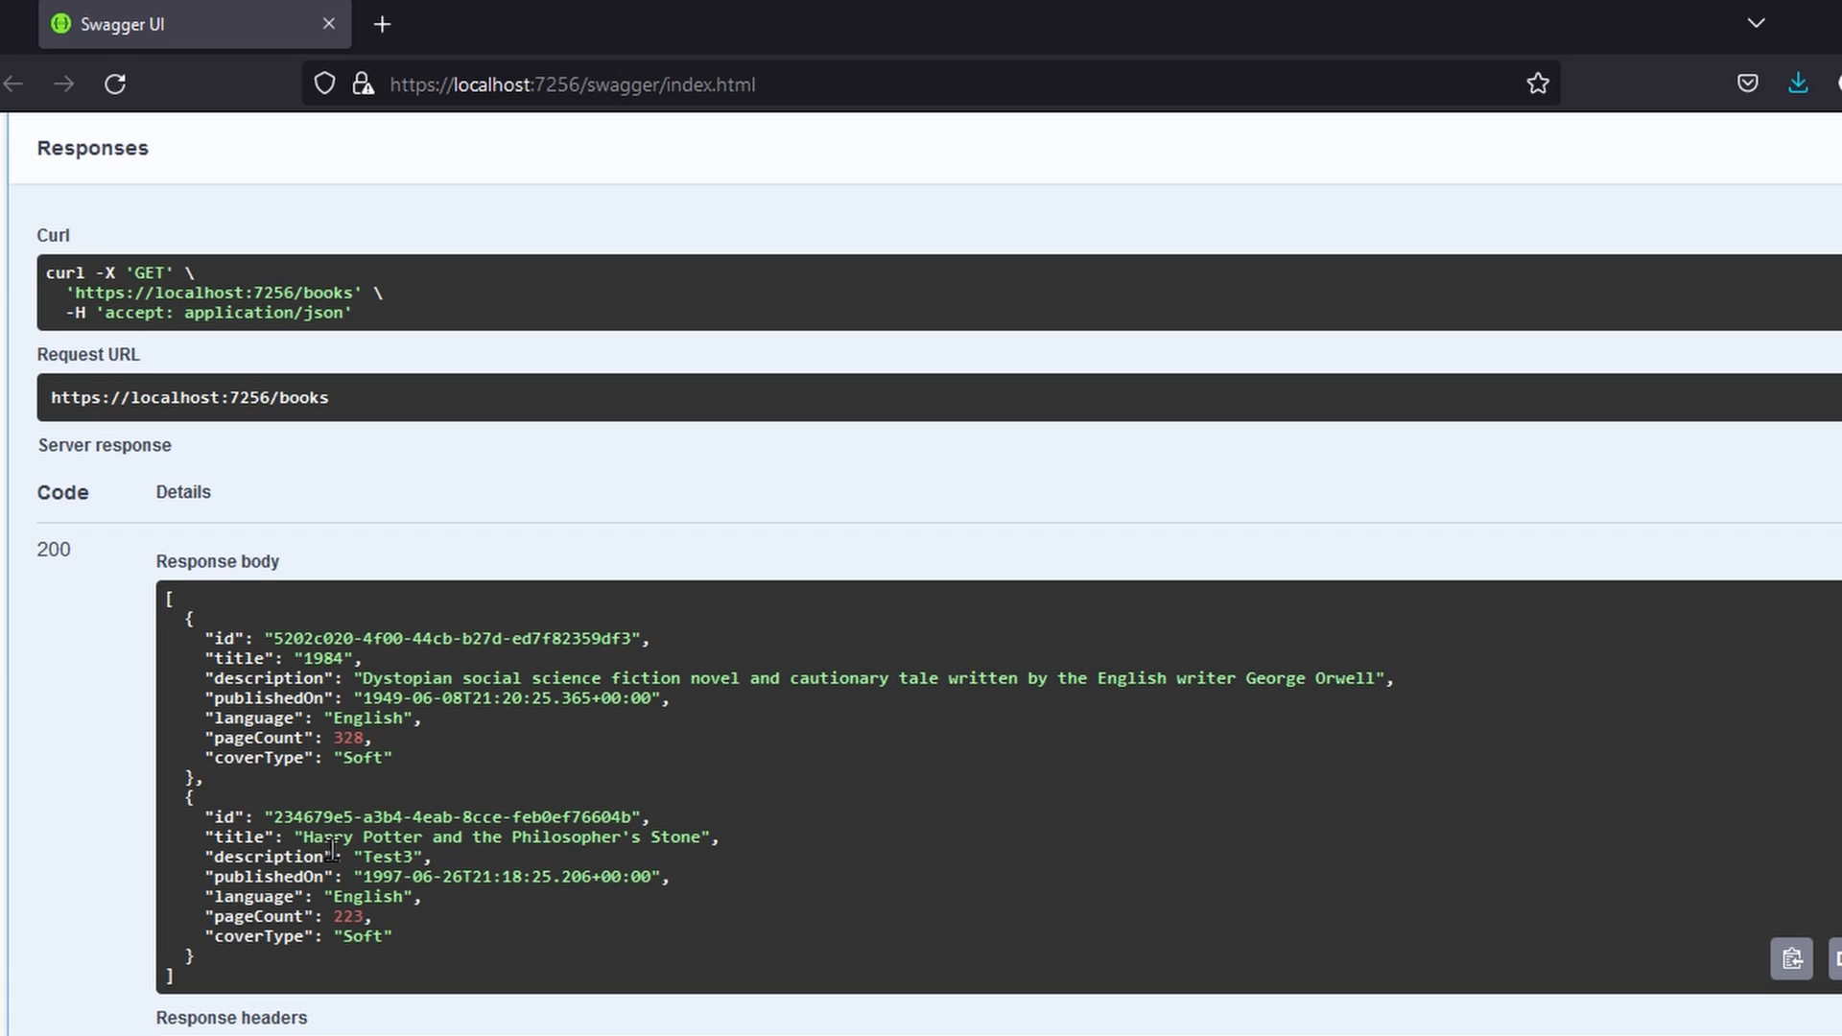
{"action": "double_click", "coordinate": [376, 883]}
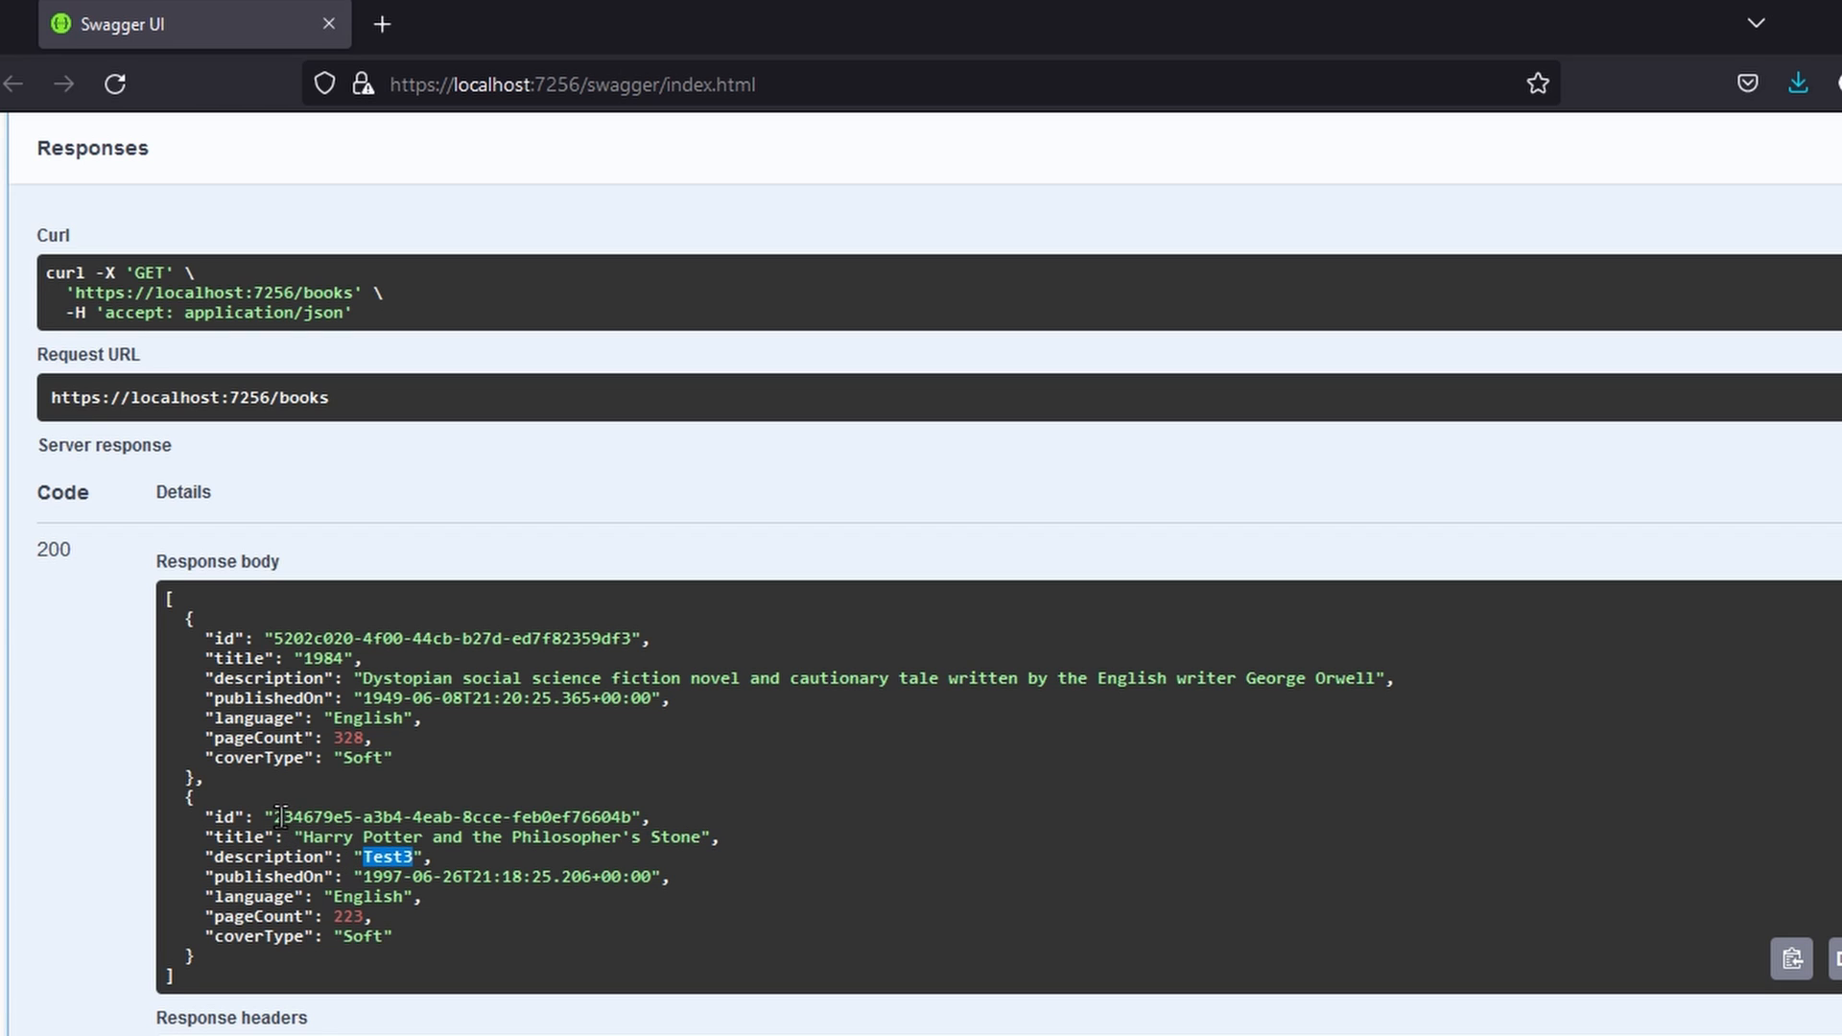
{"action": "scroll", "scroll_direction": "down", "scroll_amount": 3}
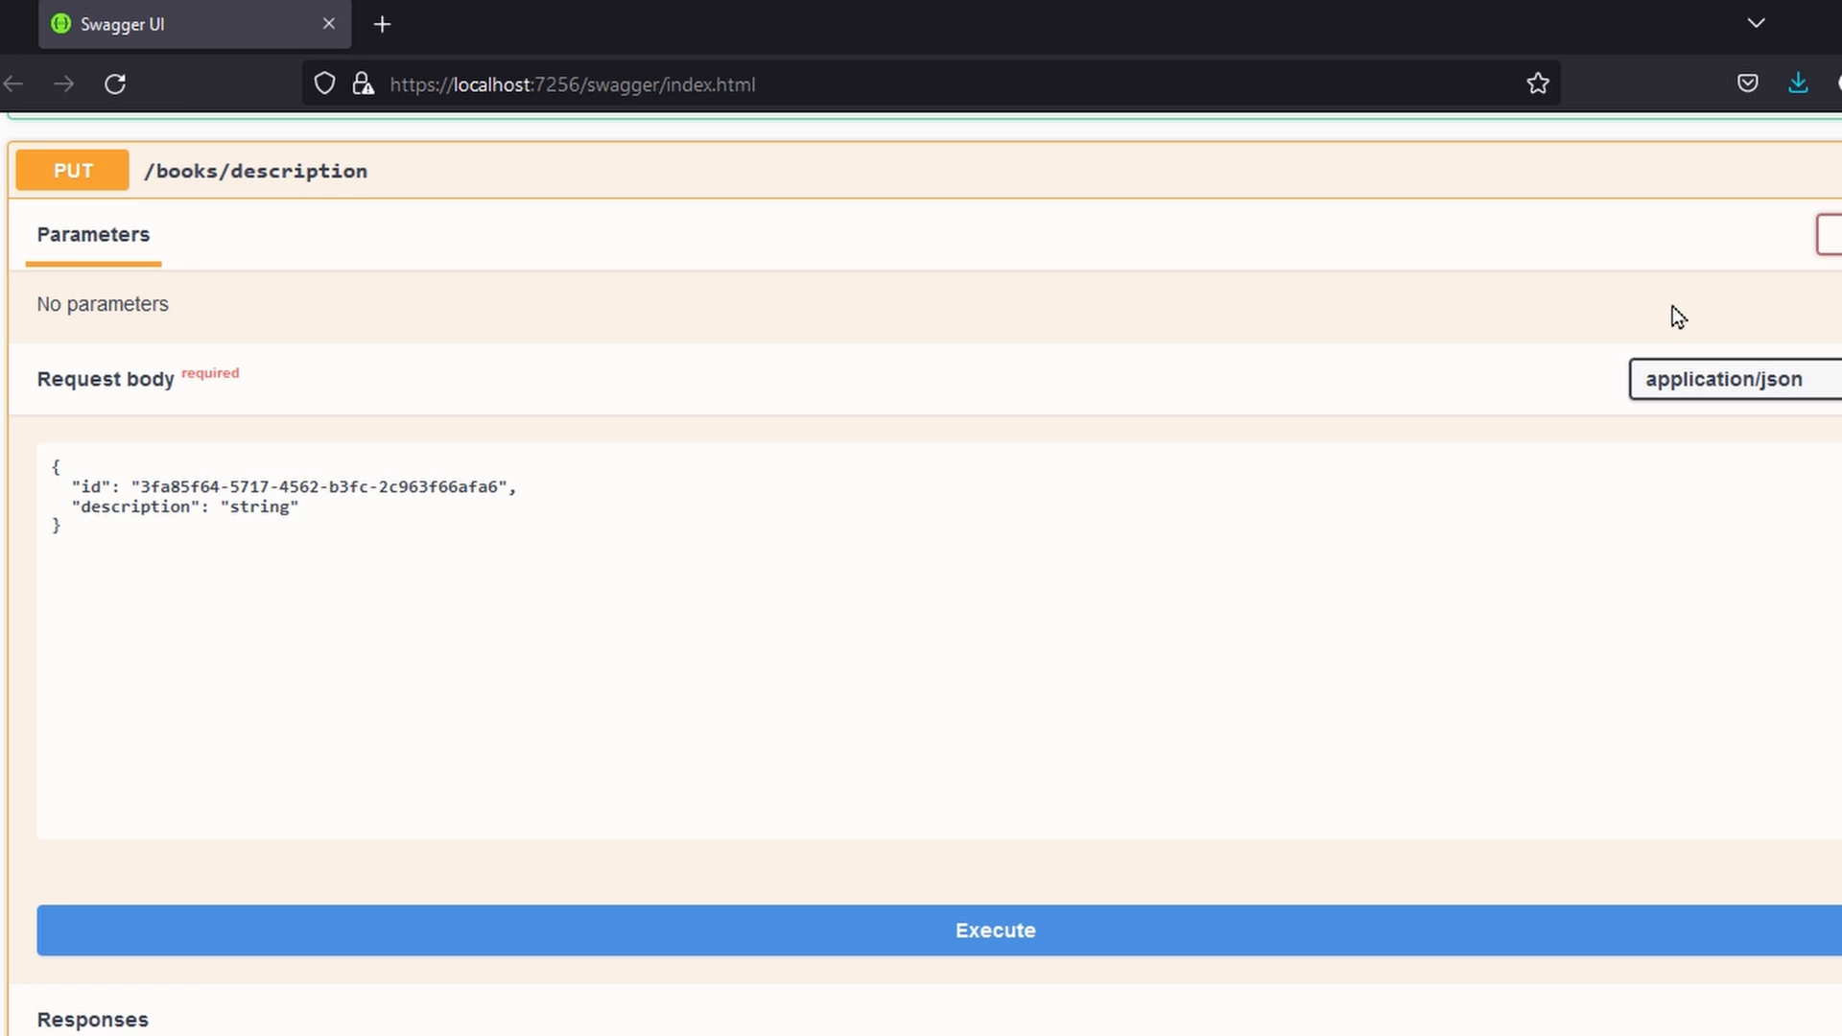
{"action": "double_click", "coordinate": [316, 490]}
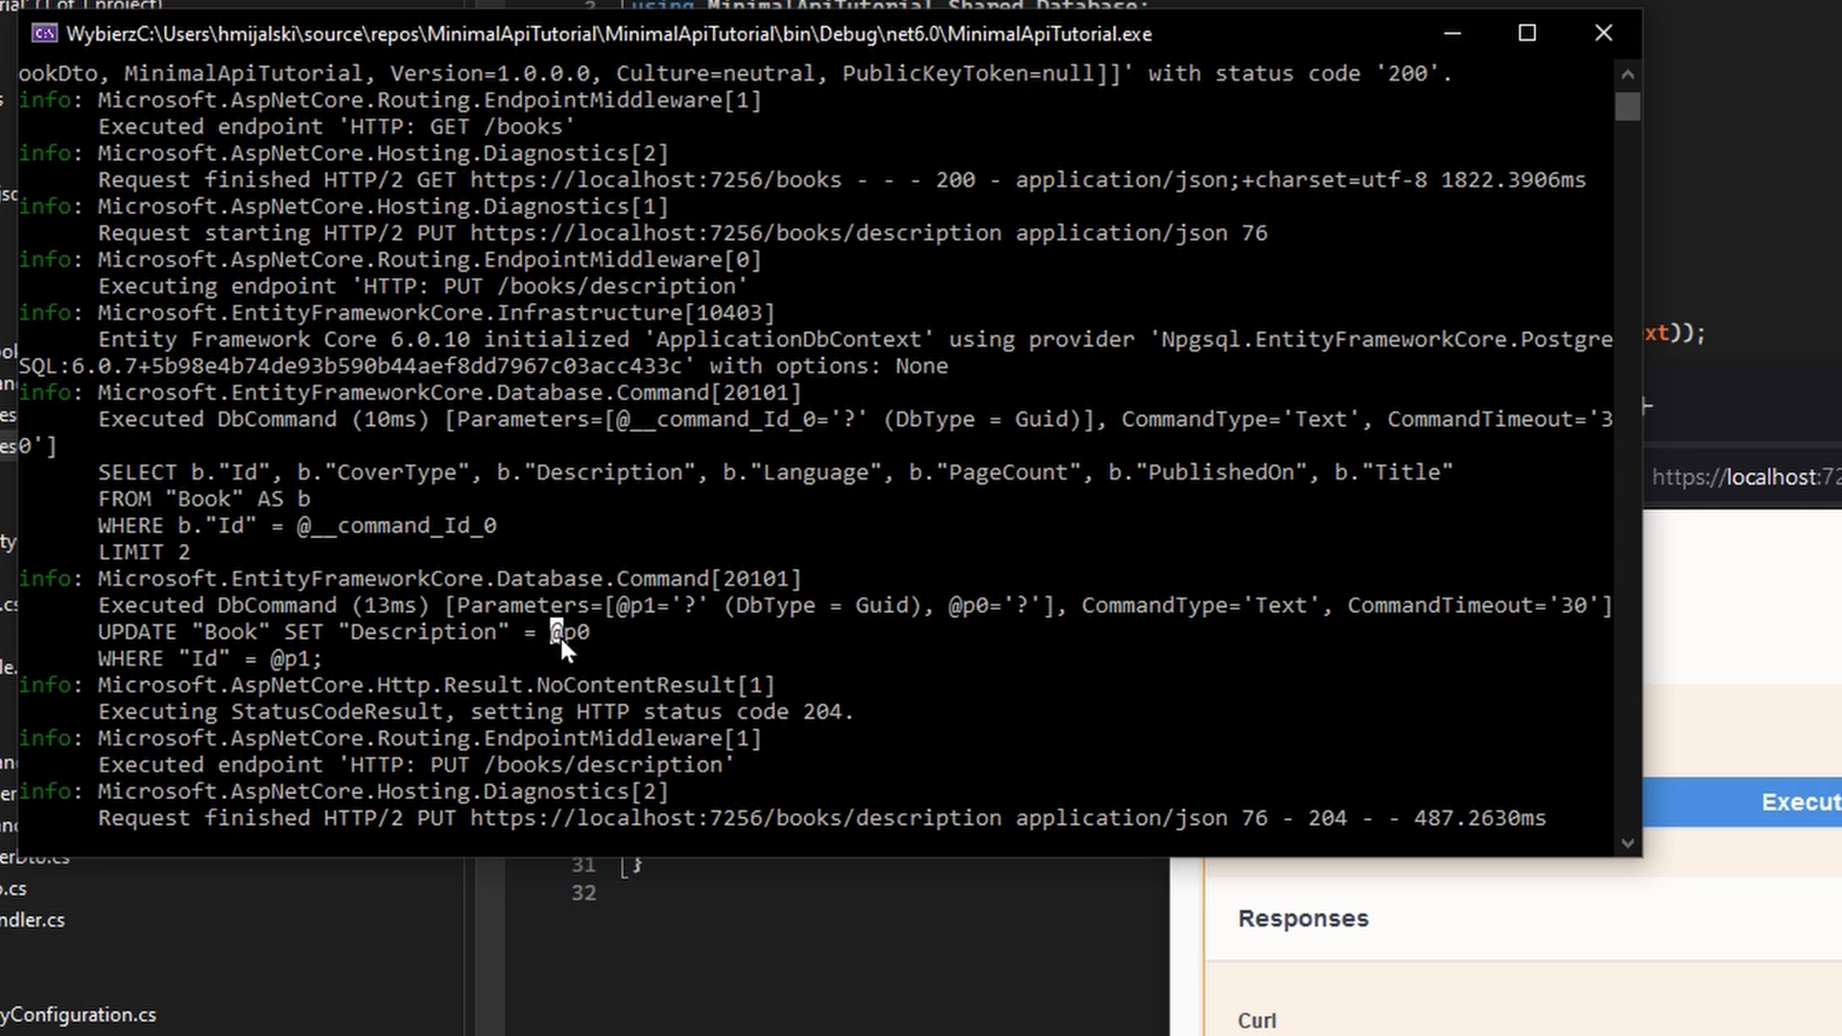
{"action": "double_click", "coordinate": [573, 633]}
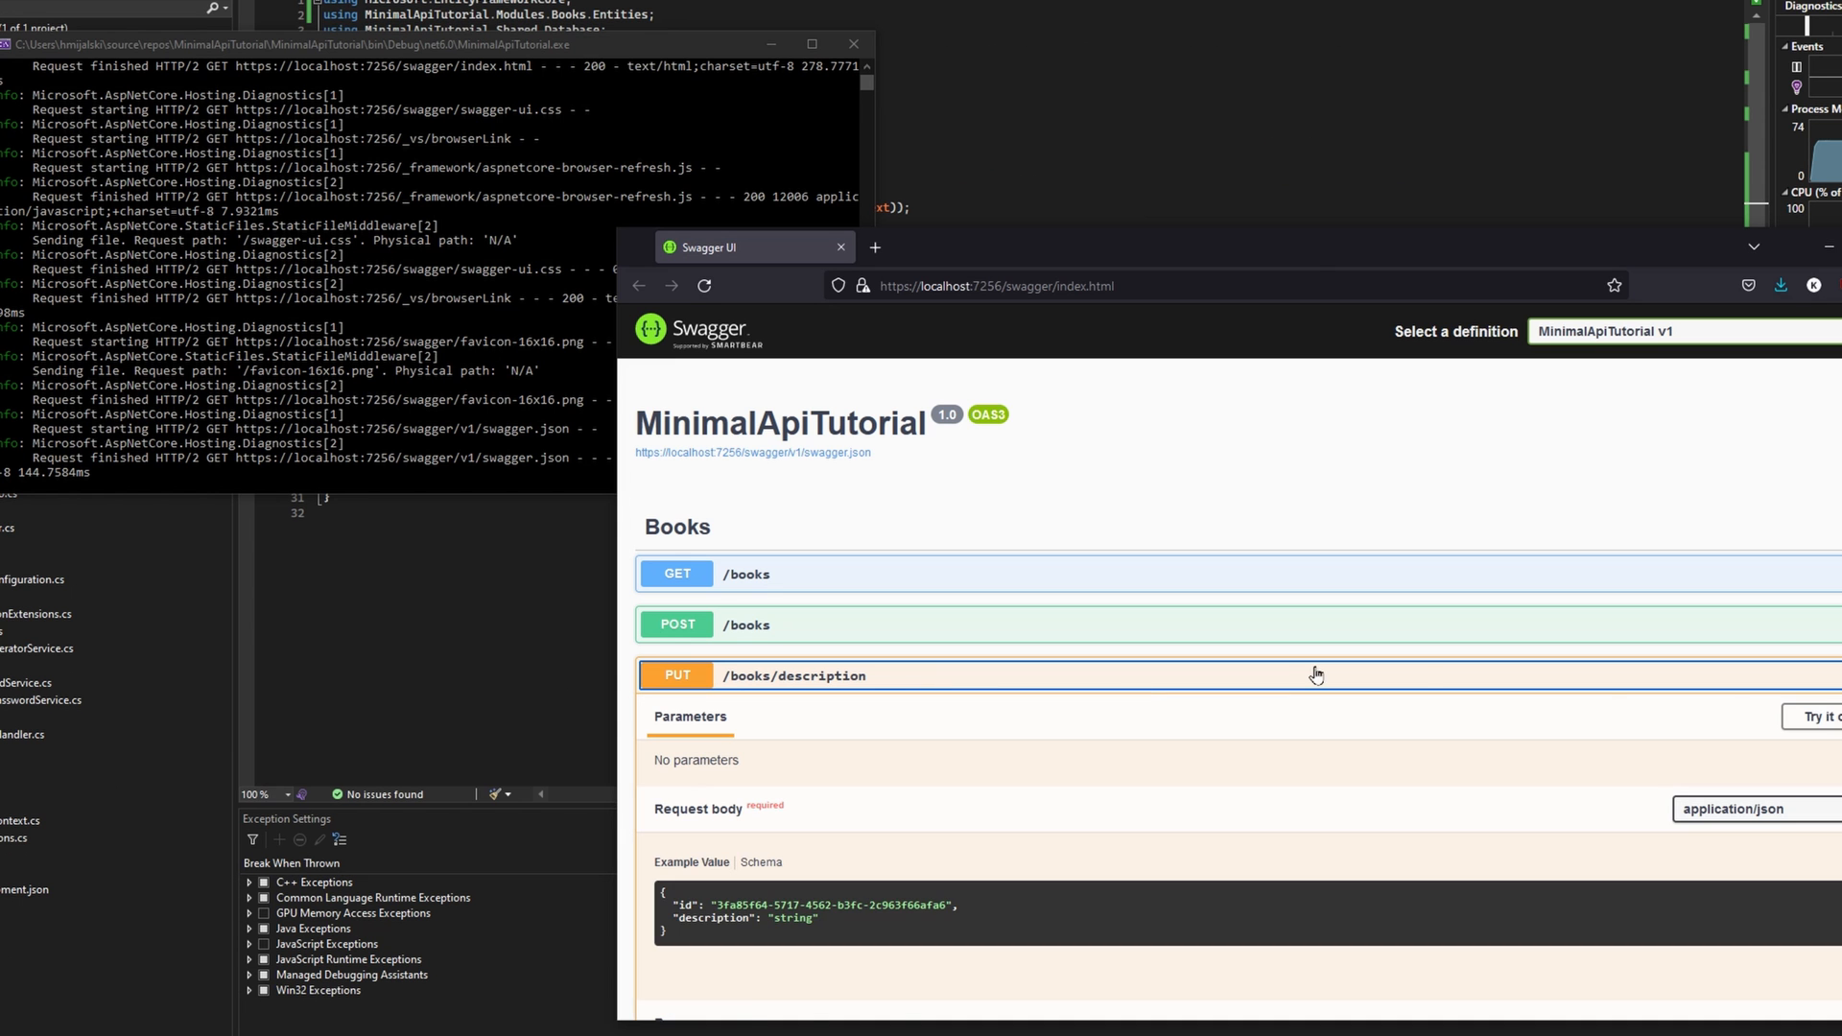
Fetch the books, paste the Harry Potter id into PUT /books/description with a new description and execute it.
{"action": "left_click", "coordinate": [1829, 716]}
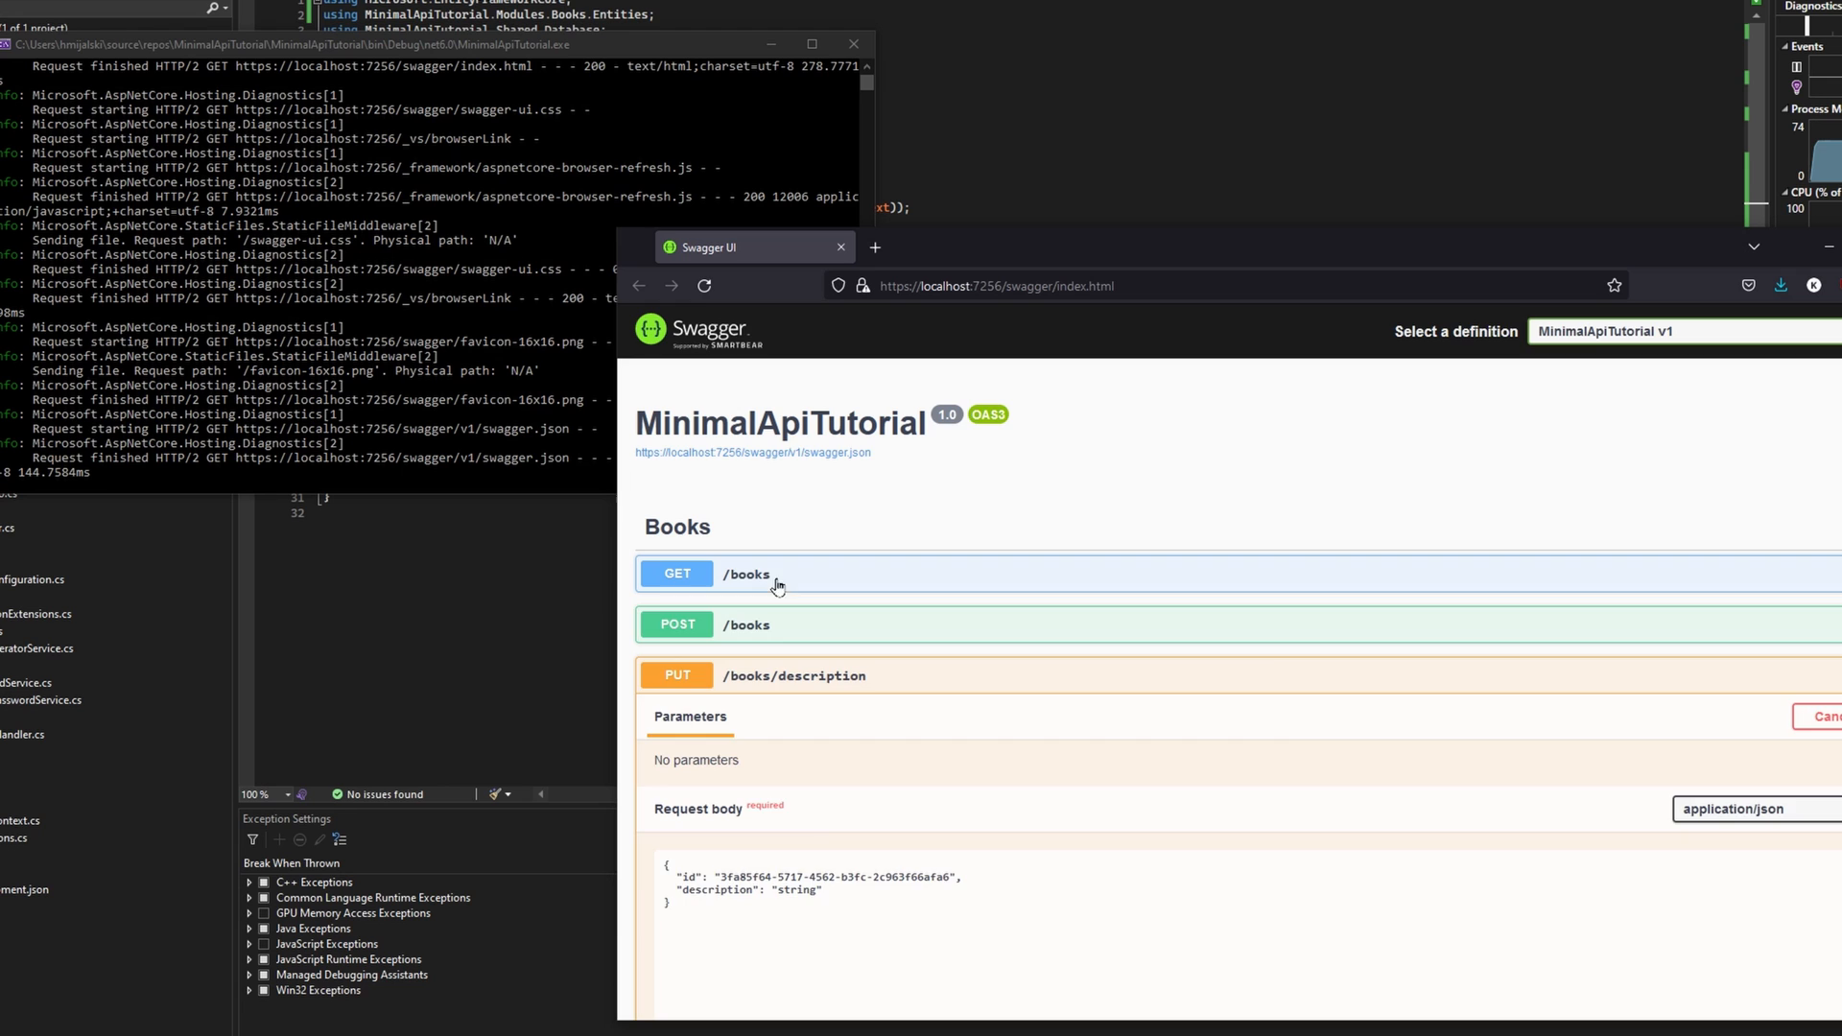
{"action": "left_click", "coordinate": [1266, 533]}
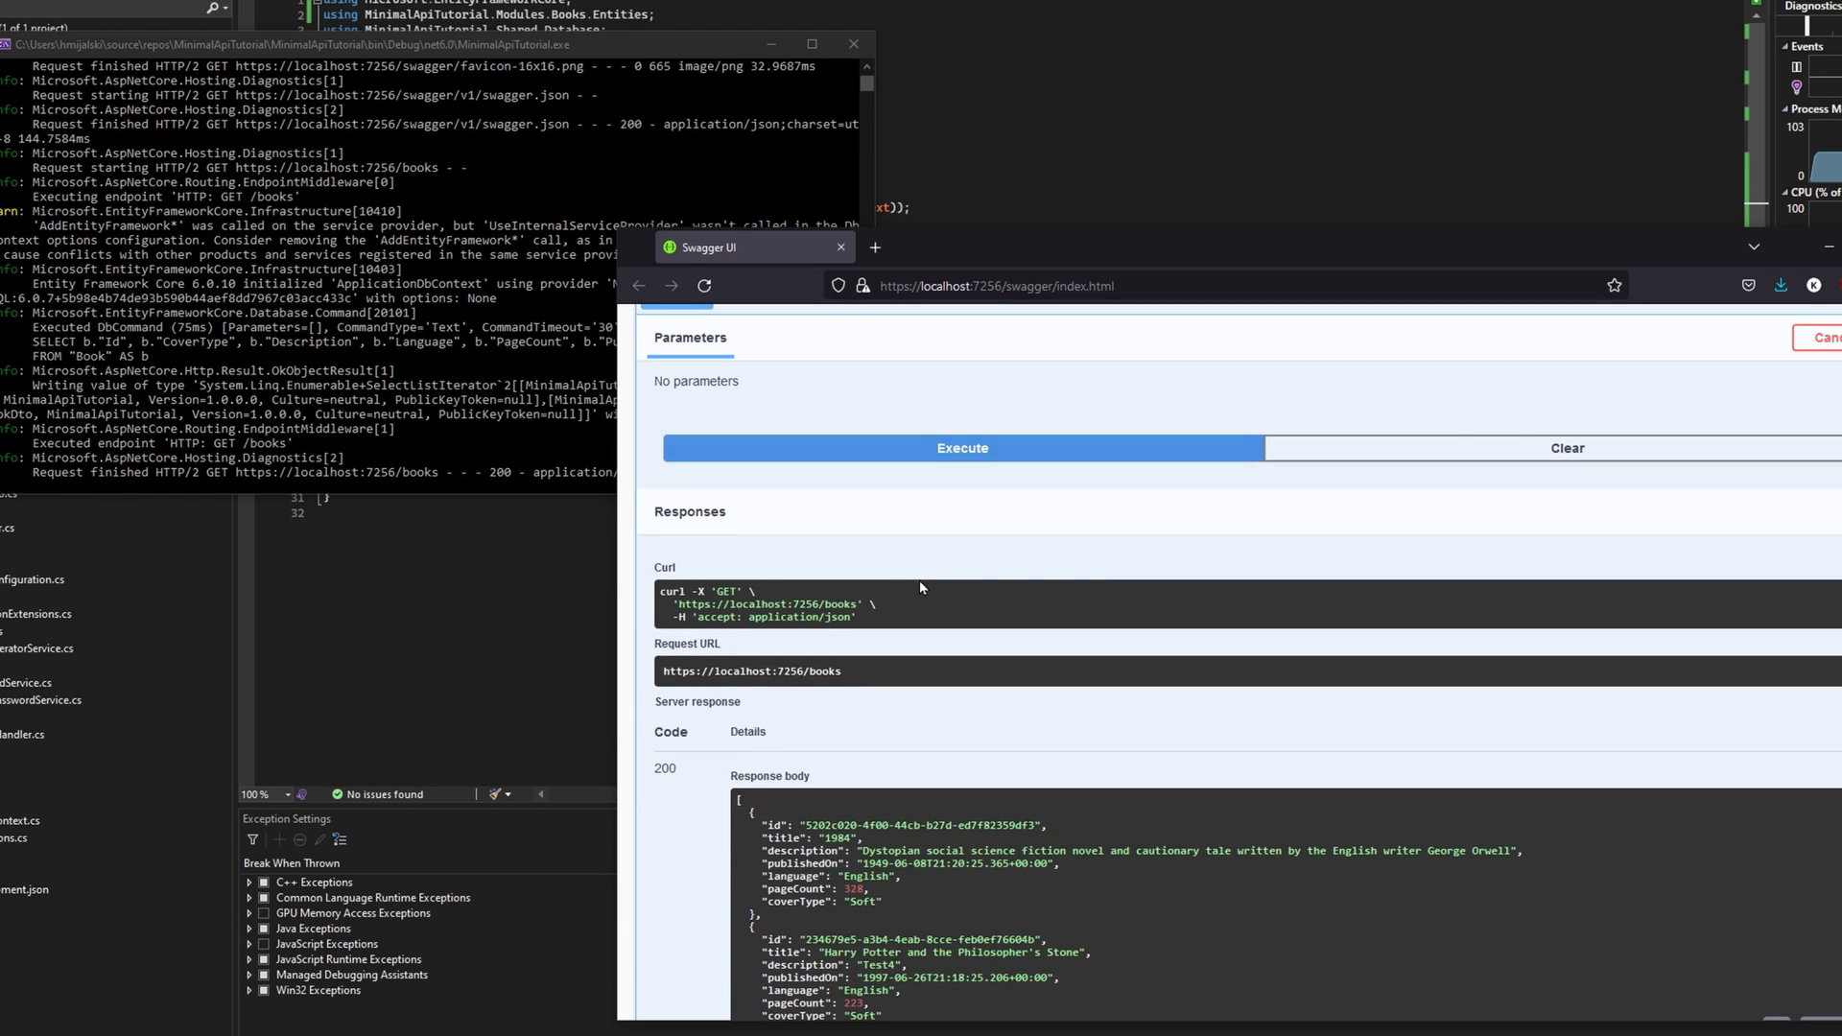
{"action": "scroll", "scroll_direction": "down", "scroll_amount": 3}
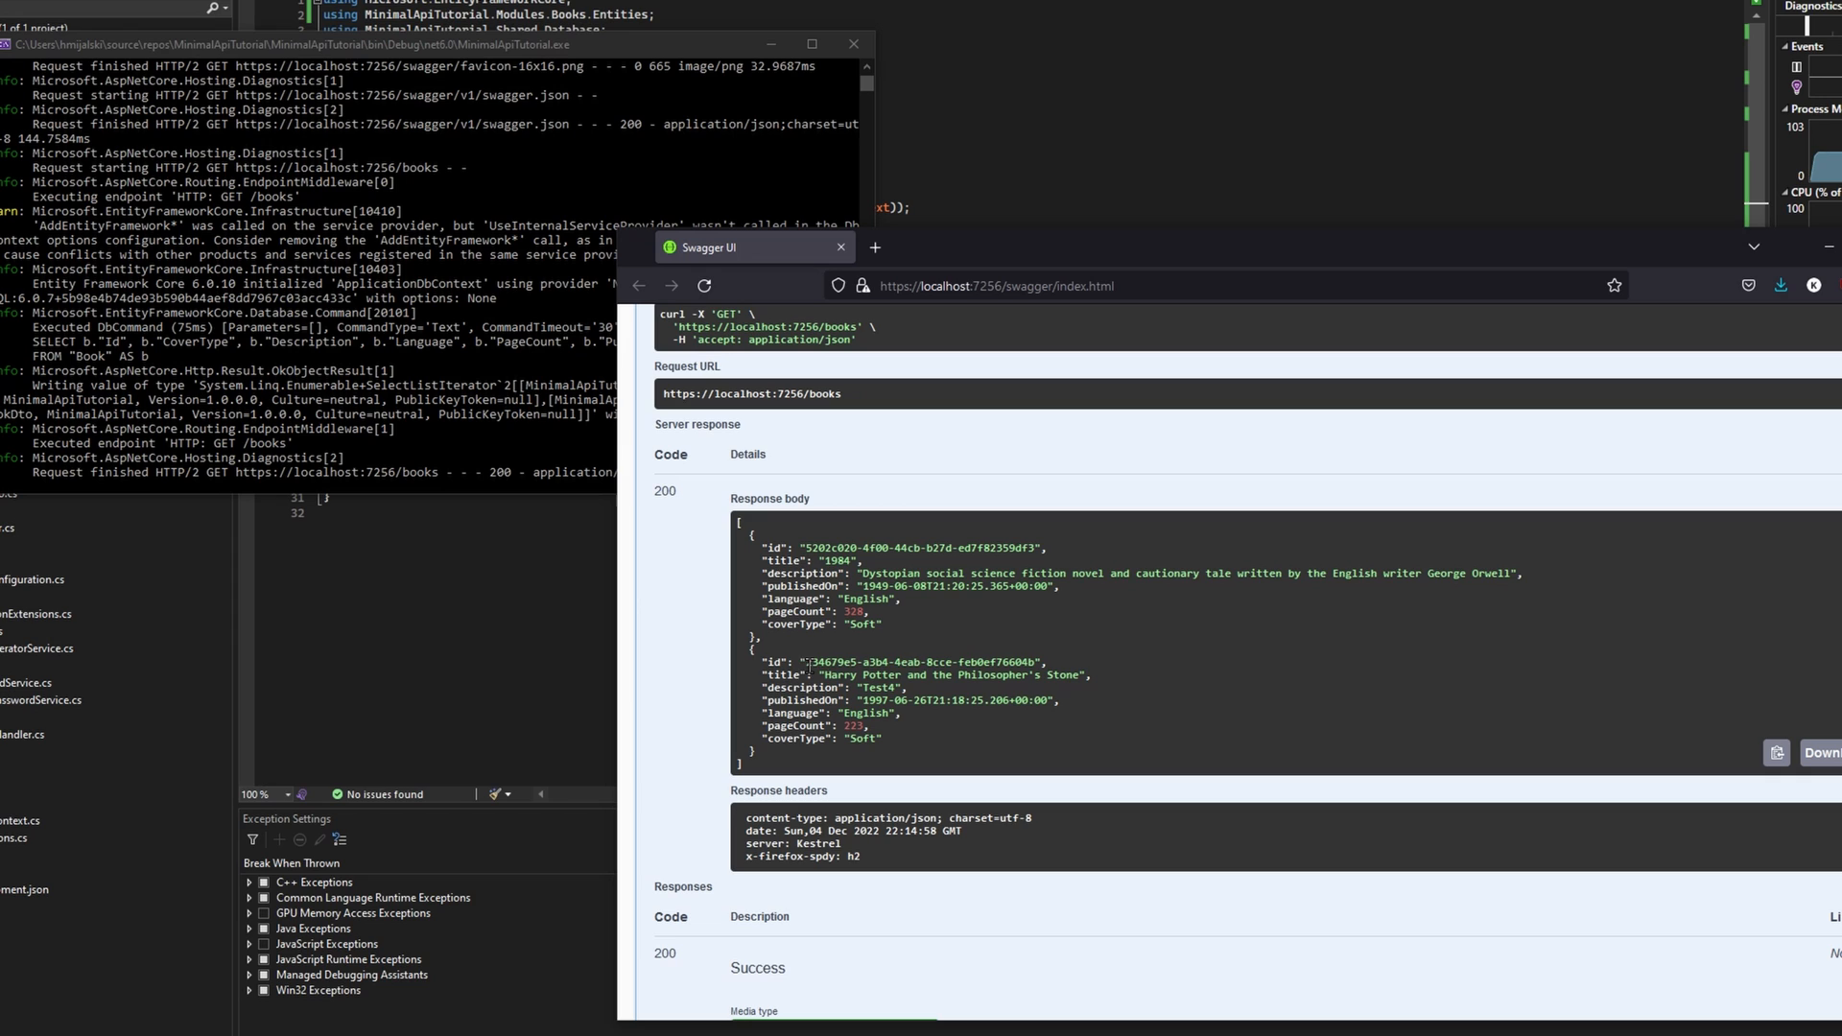
{"action": "double_click", "coordinate": [919, 662]}
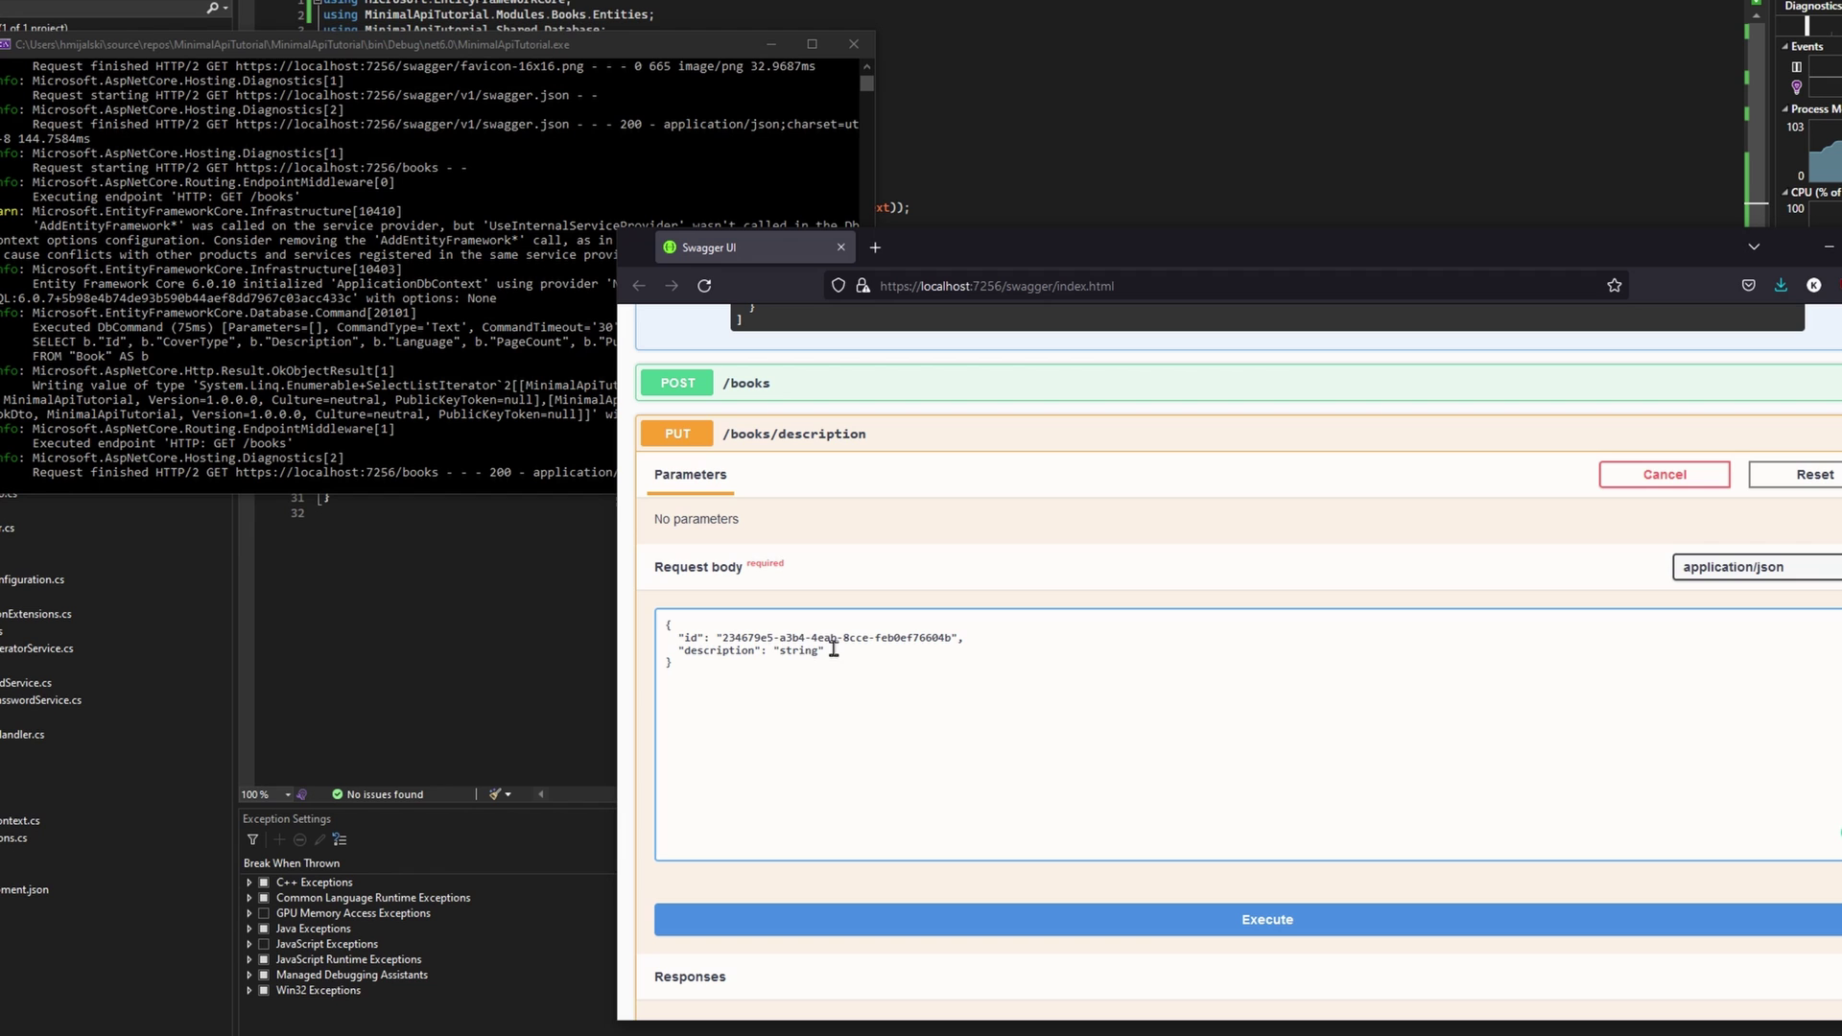
{"action": "type", "text": "T"}
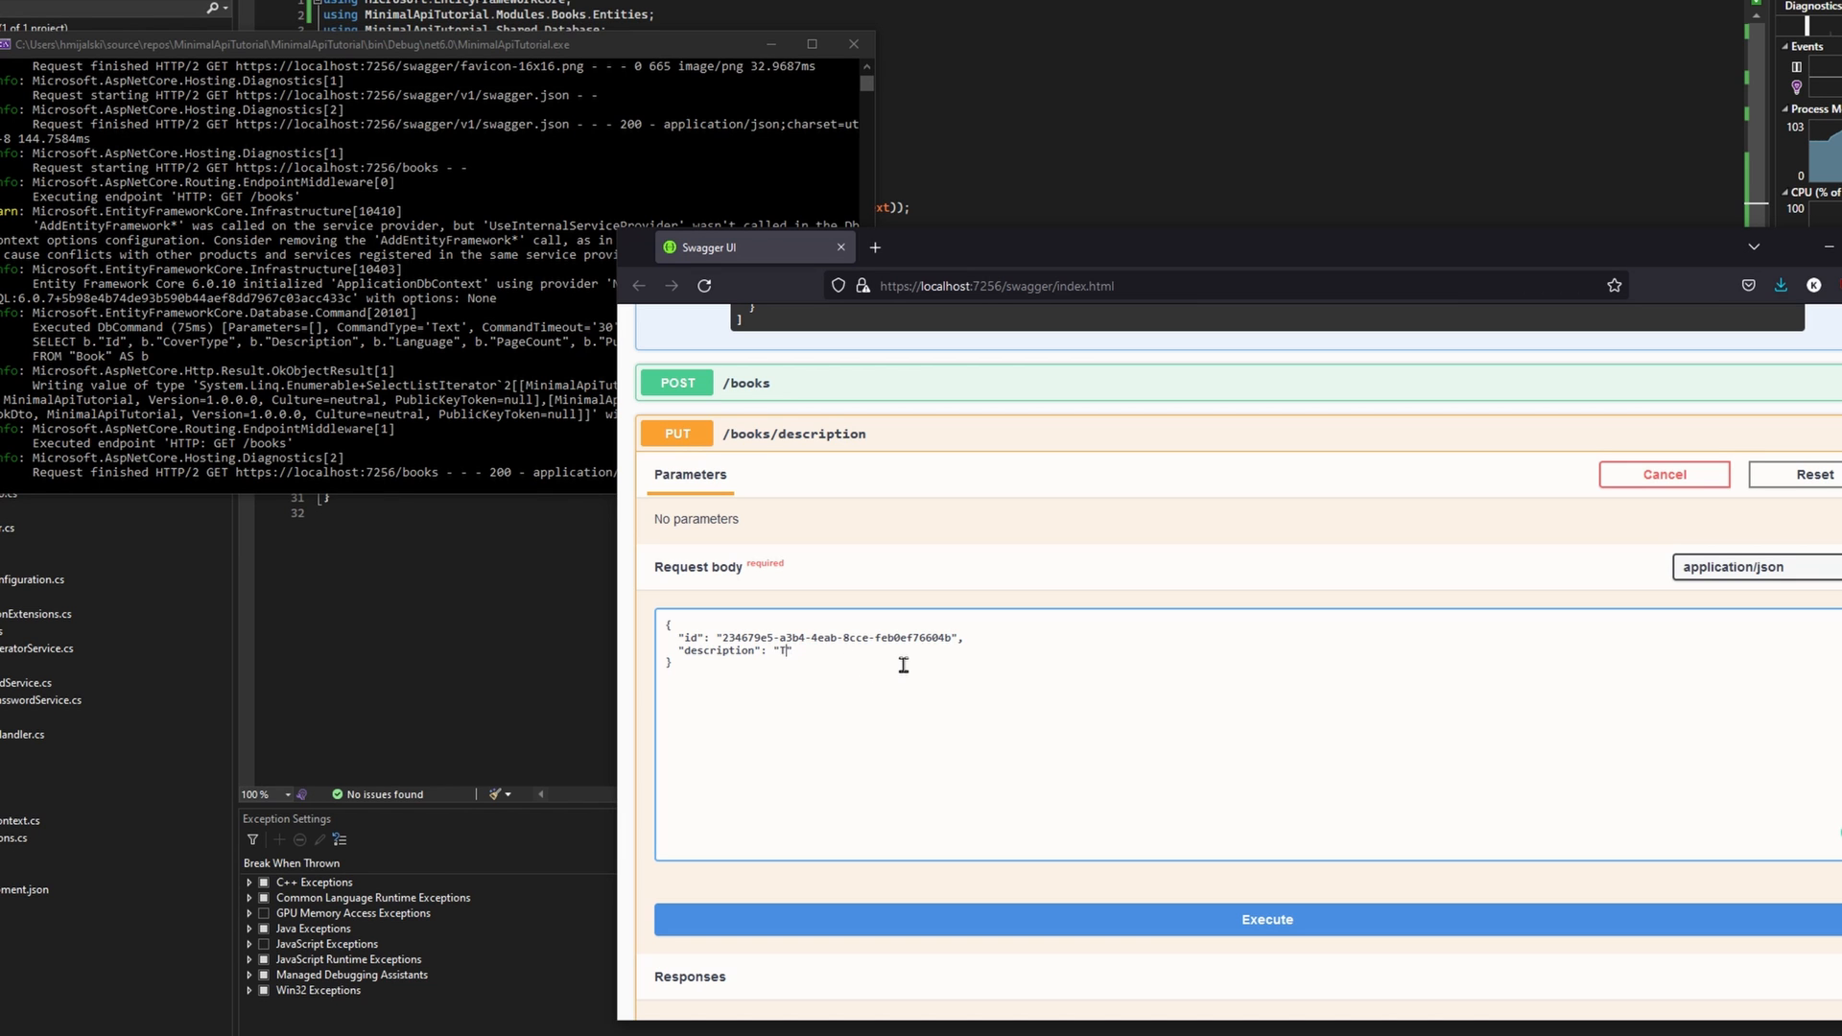
{"action": "left_click", "coordinate": [1266, 919]}
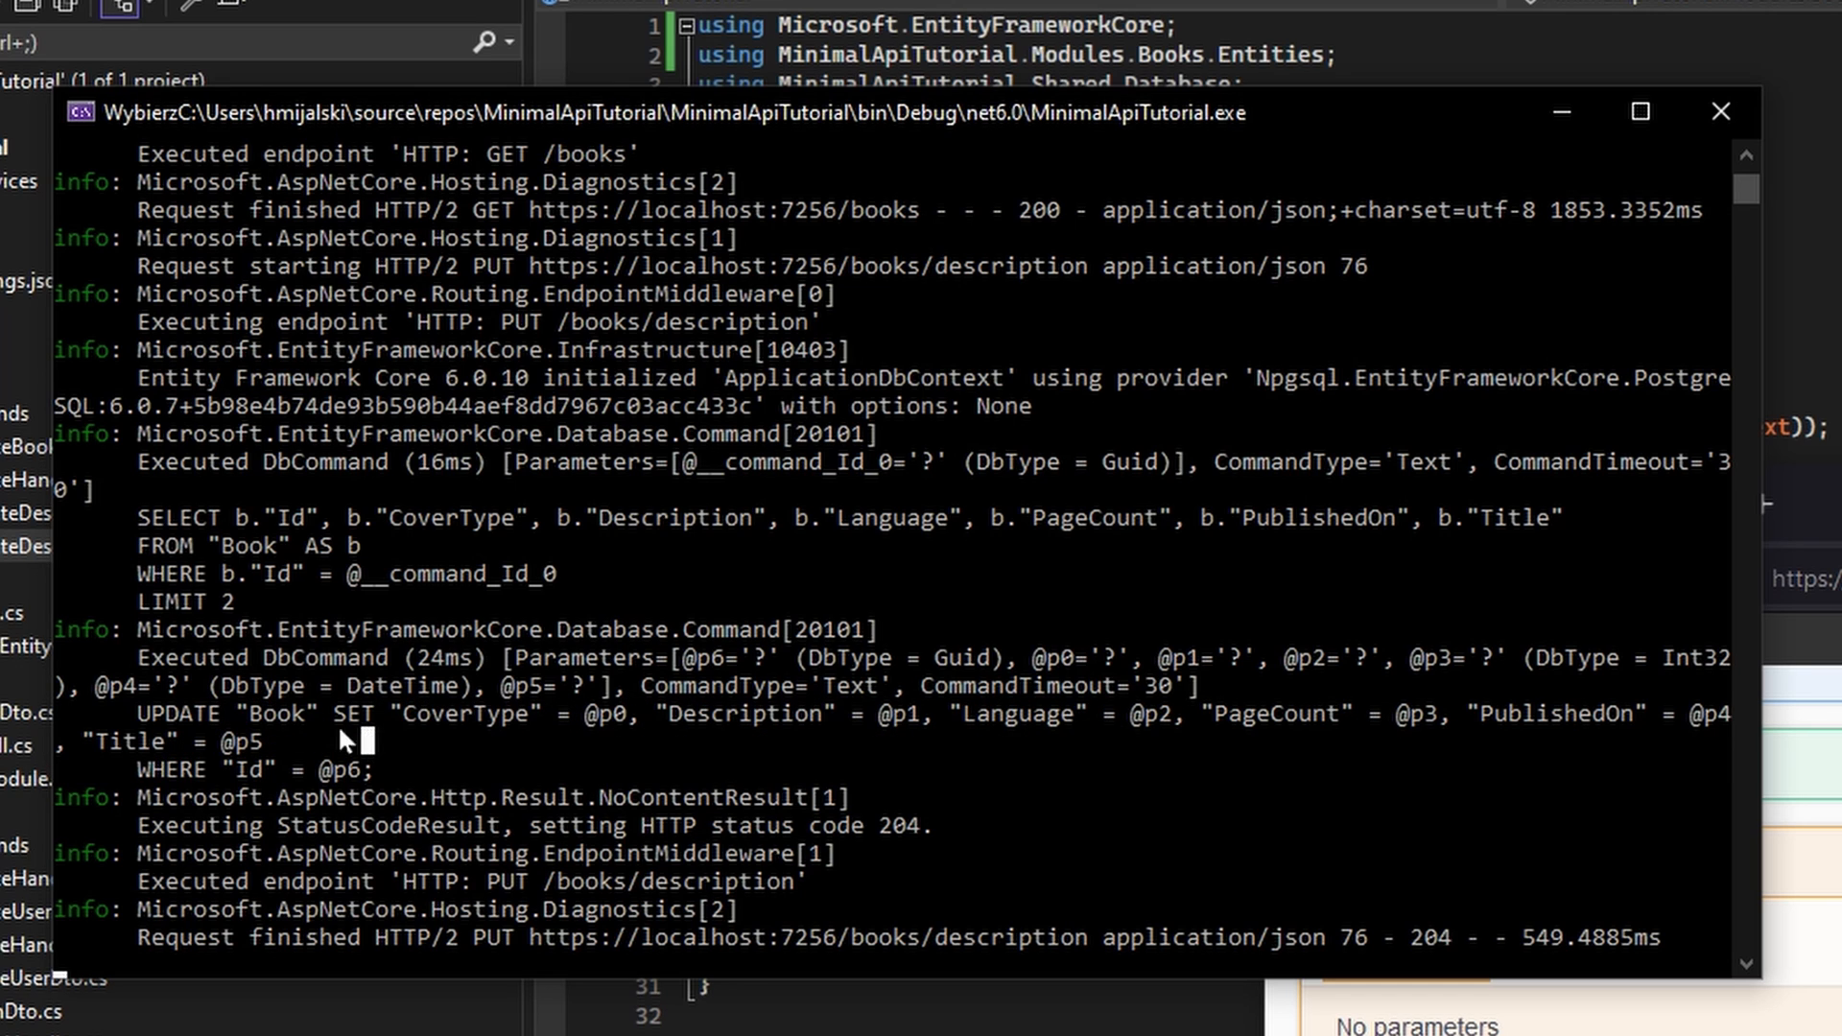
{"action": "left_click_drag", "start_coordinate": [405, 713], "coordinate": [969, 713]}
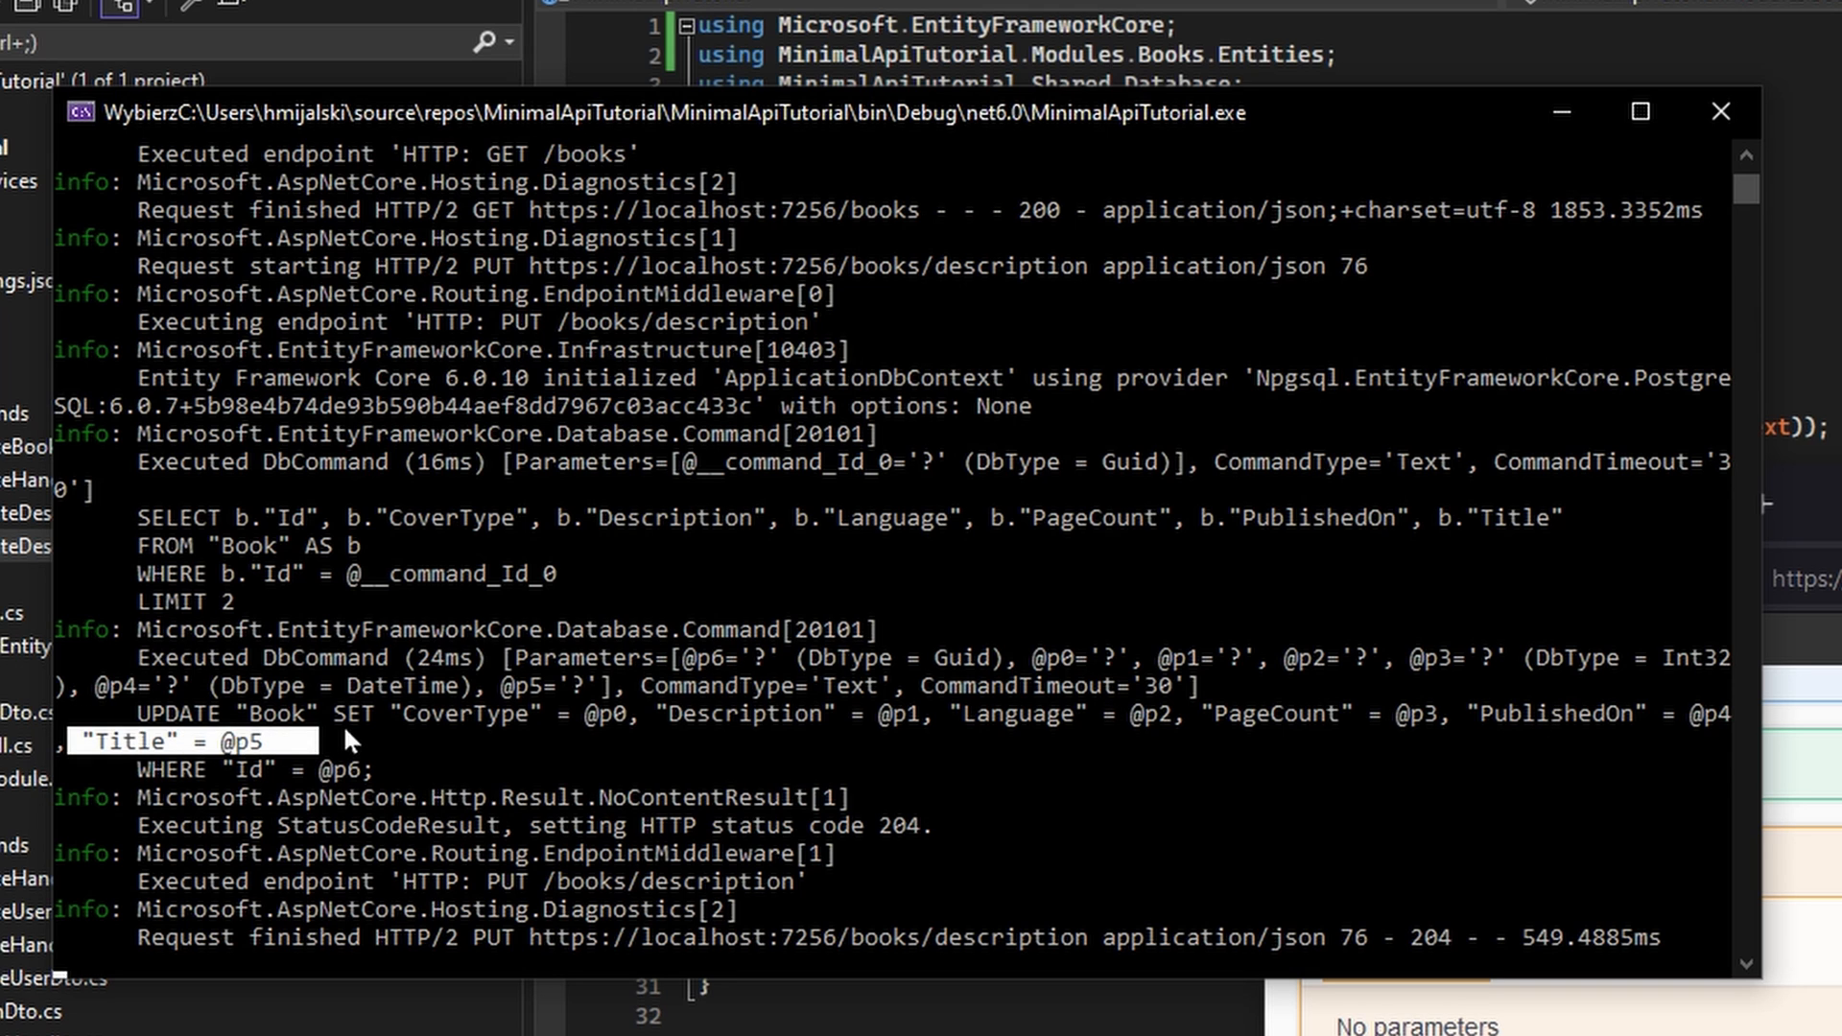
{"action": "mouse_move", "coordinate": [994, 387]}
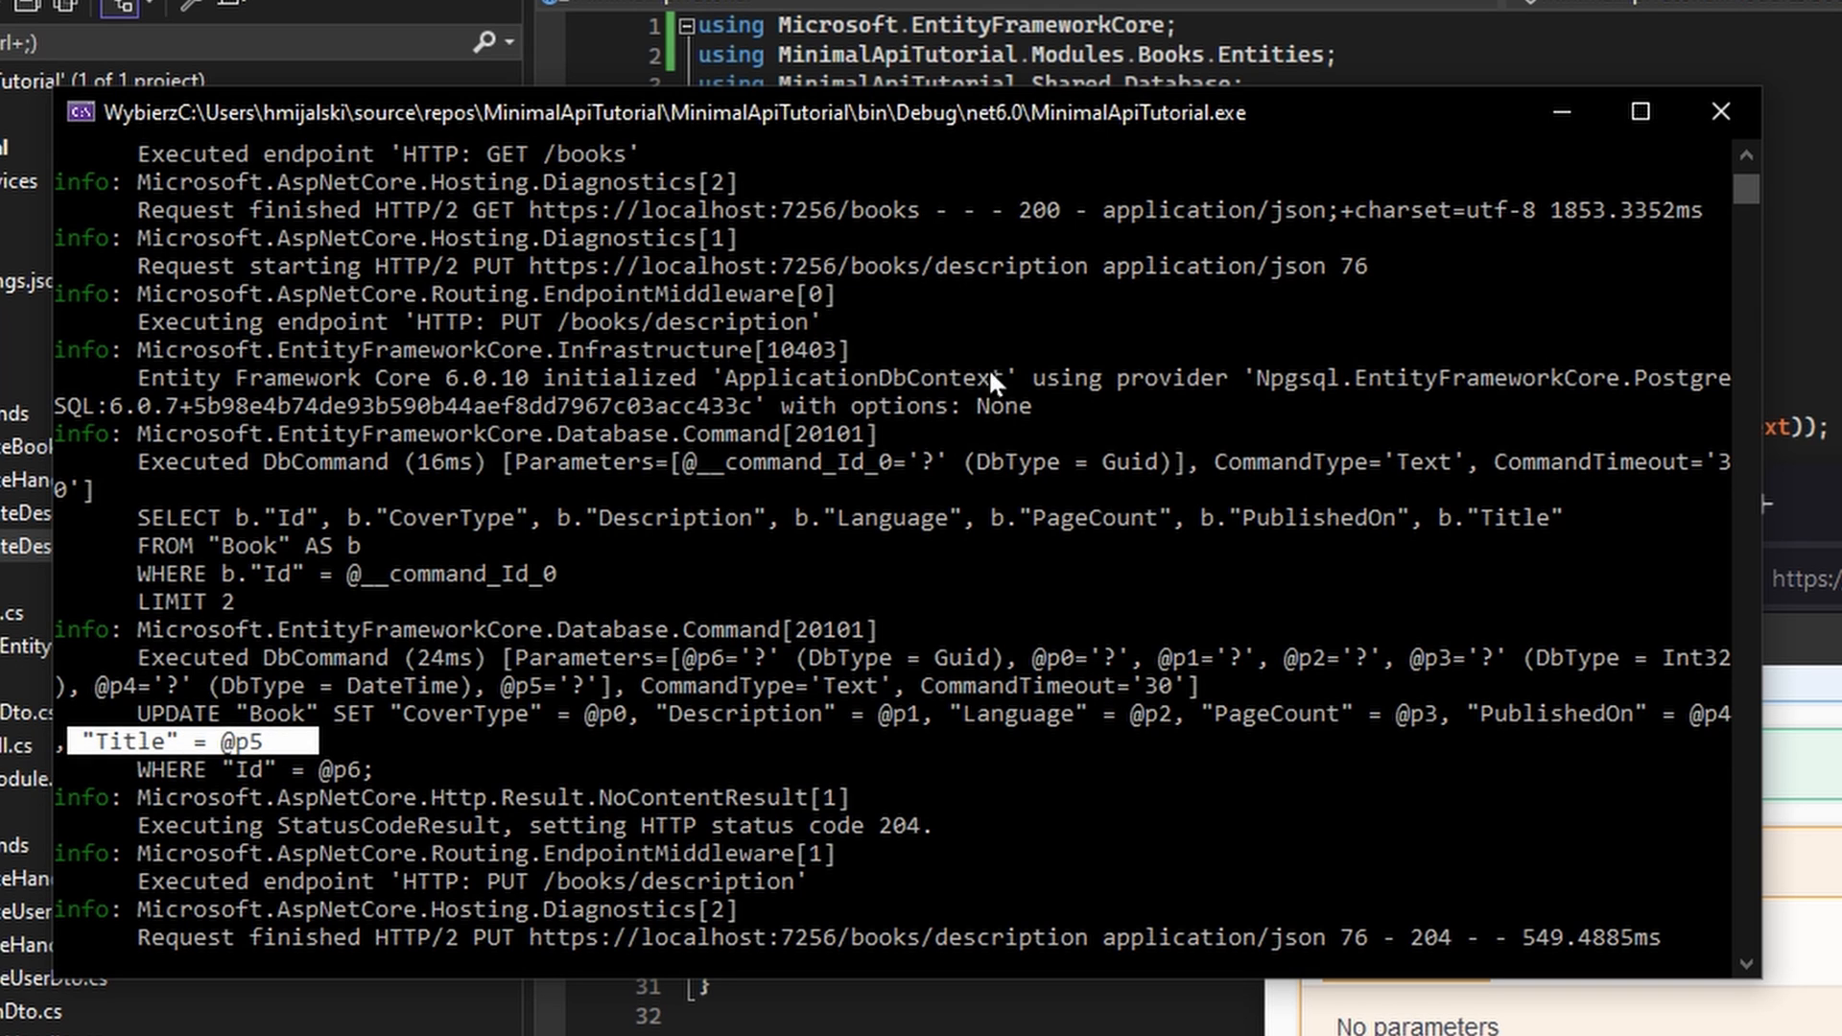
{"action": "left_click", "coordinate": [1719, 112]}
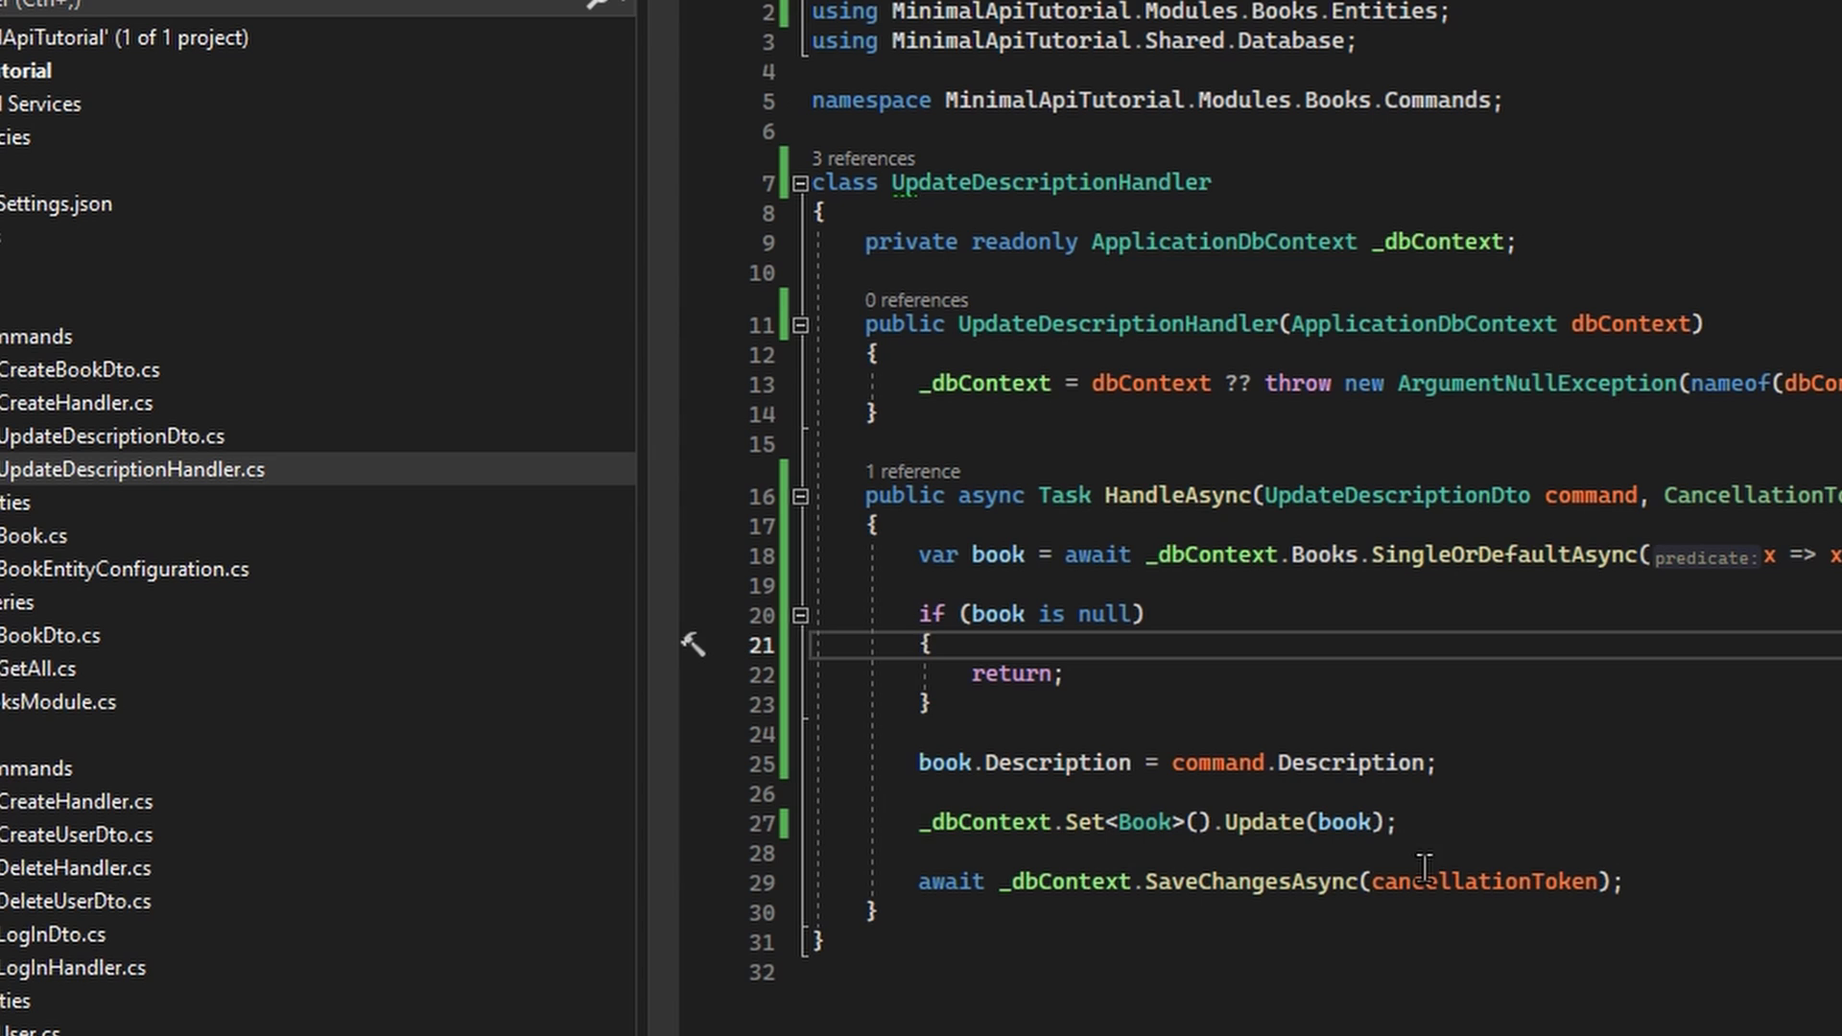